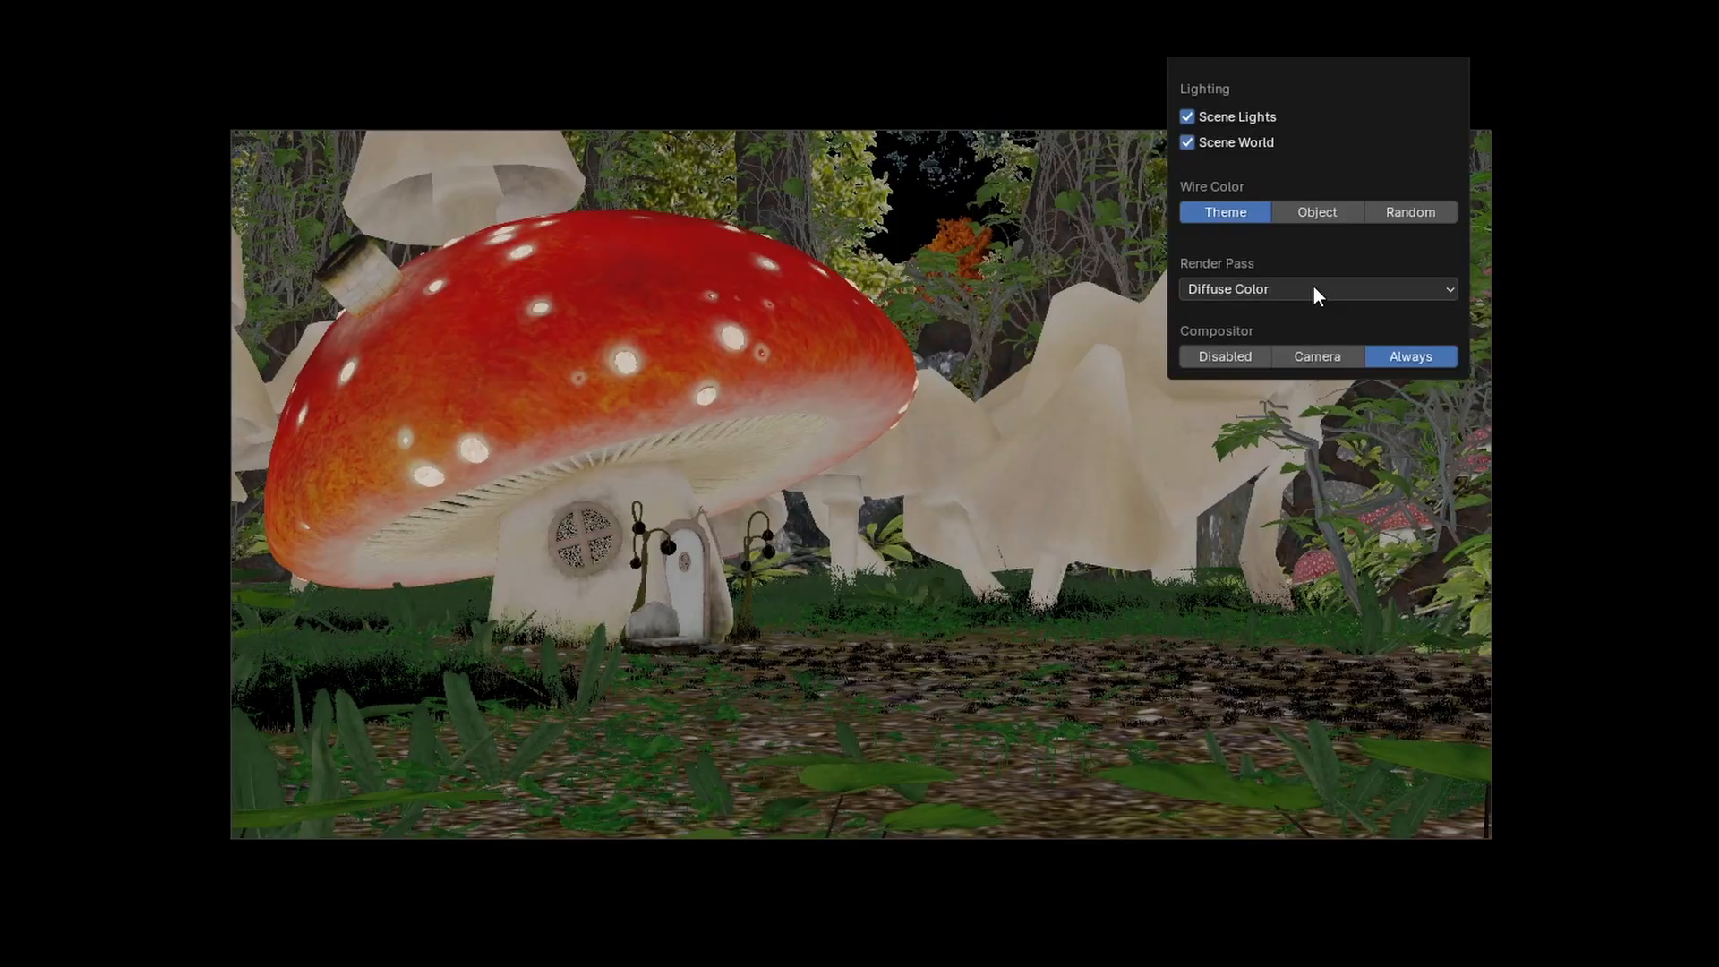
Step: View the hangar comp through Merge14 and inspect DepthBlur1, setting its value to 10.0
click(1316, 288)
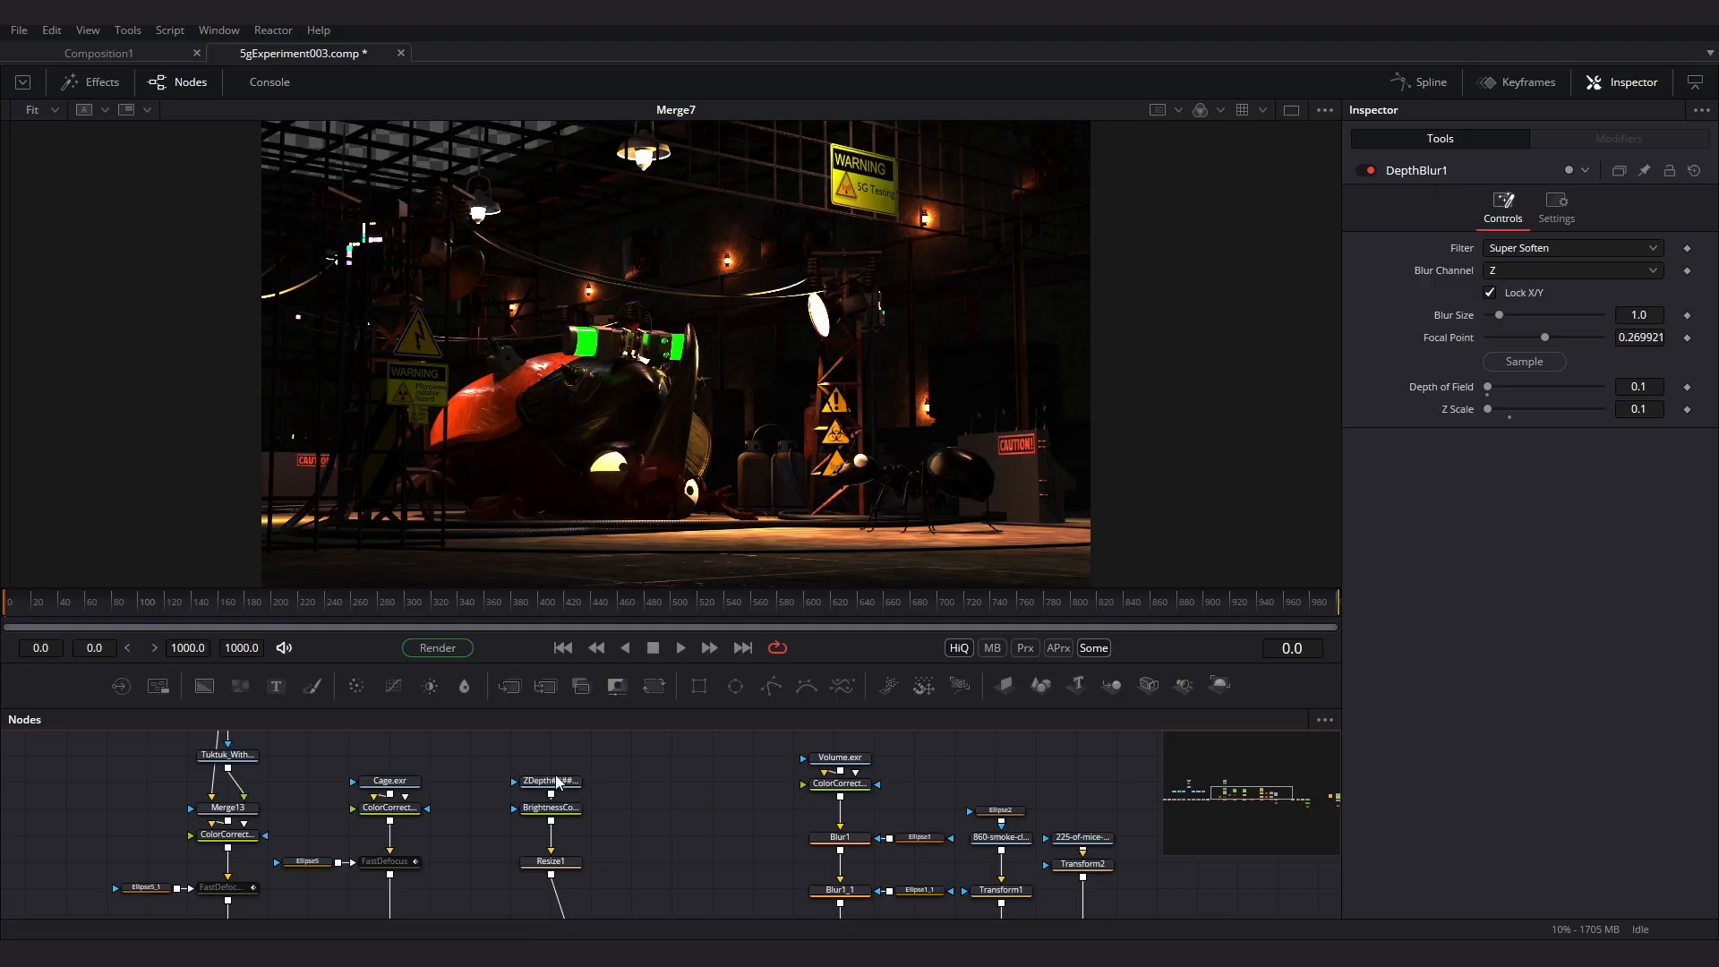
click(548, 807)
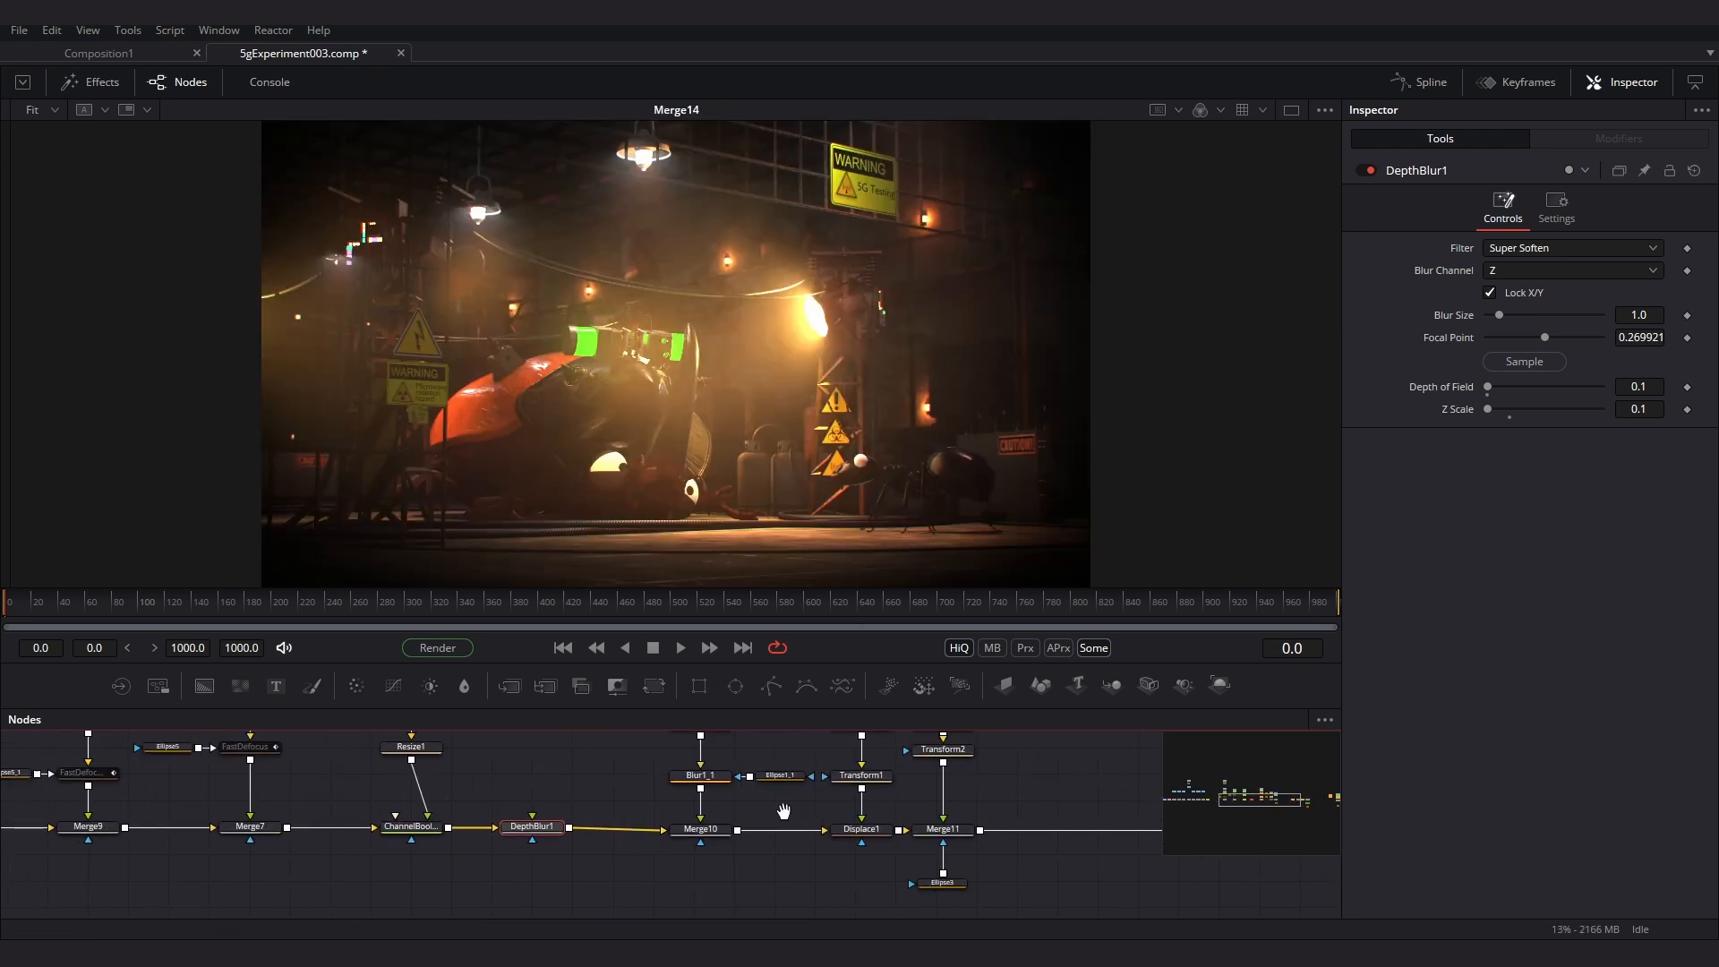
text(10.0)
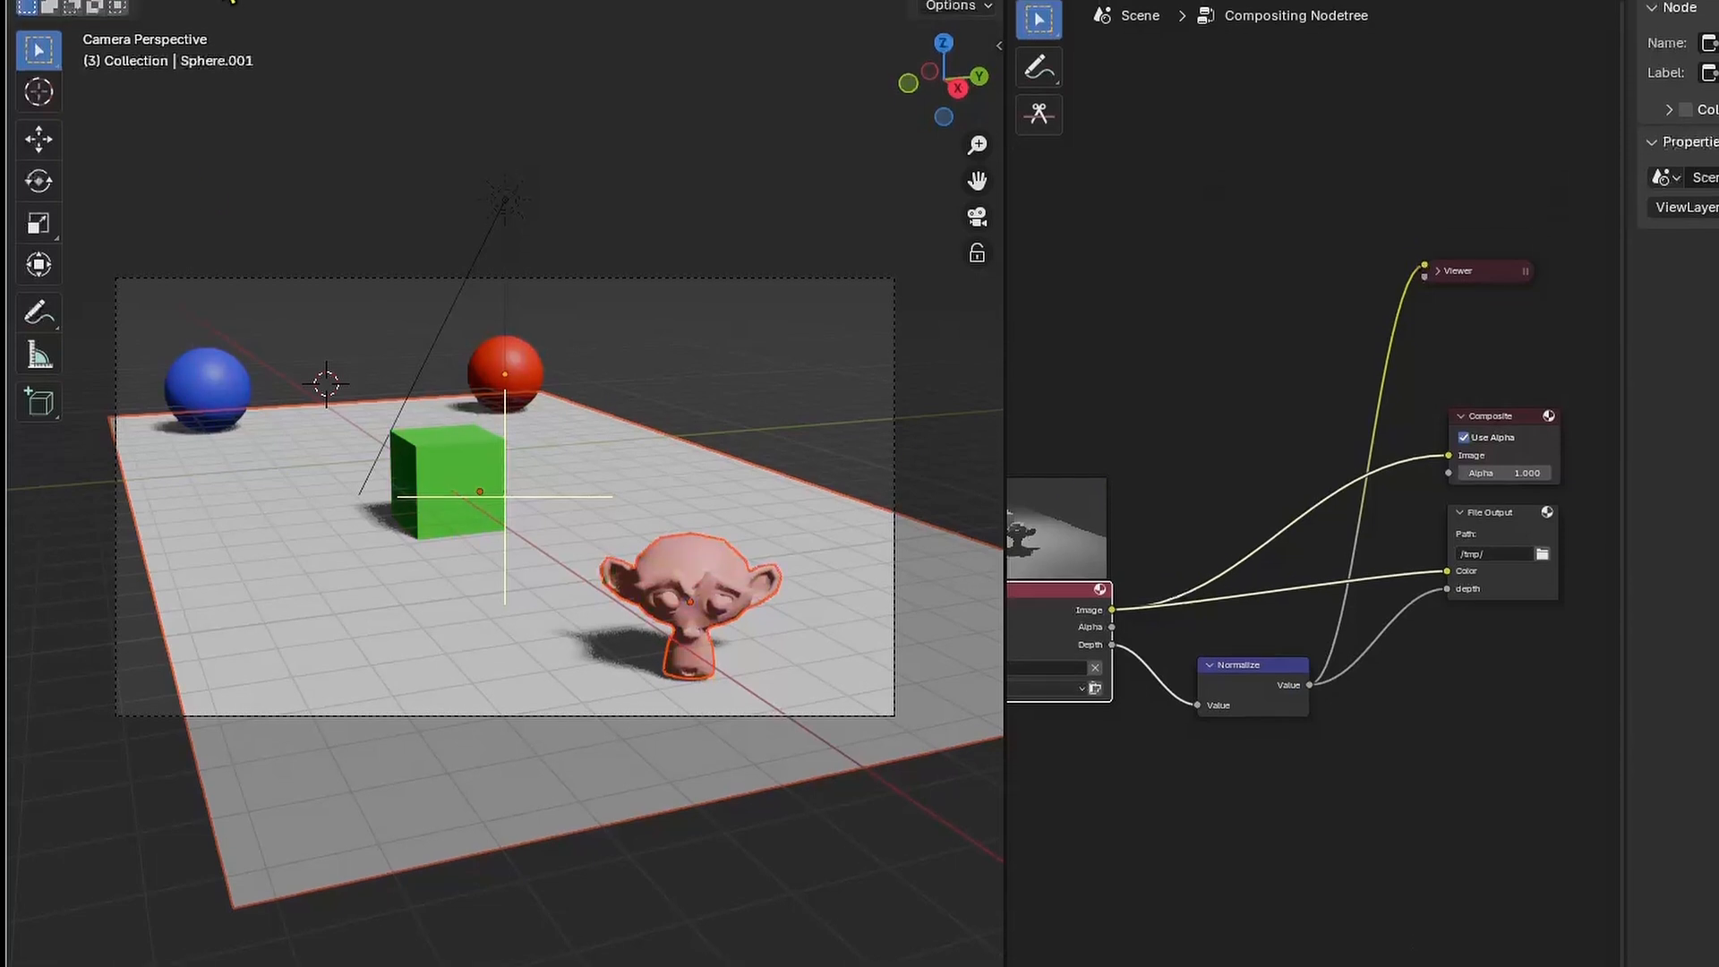
Step: Show the Blender test scene with its Compositing tree of Normalize and File Output nodes
click(151, 15)
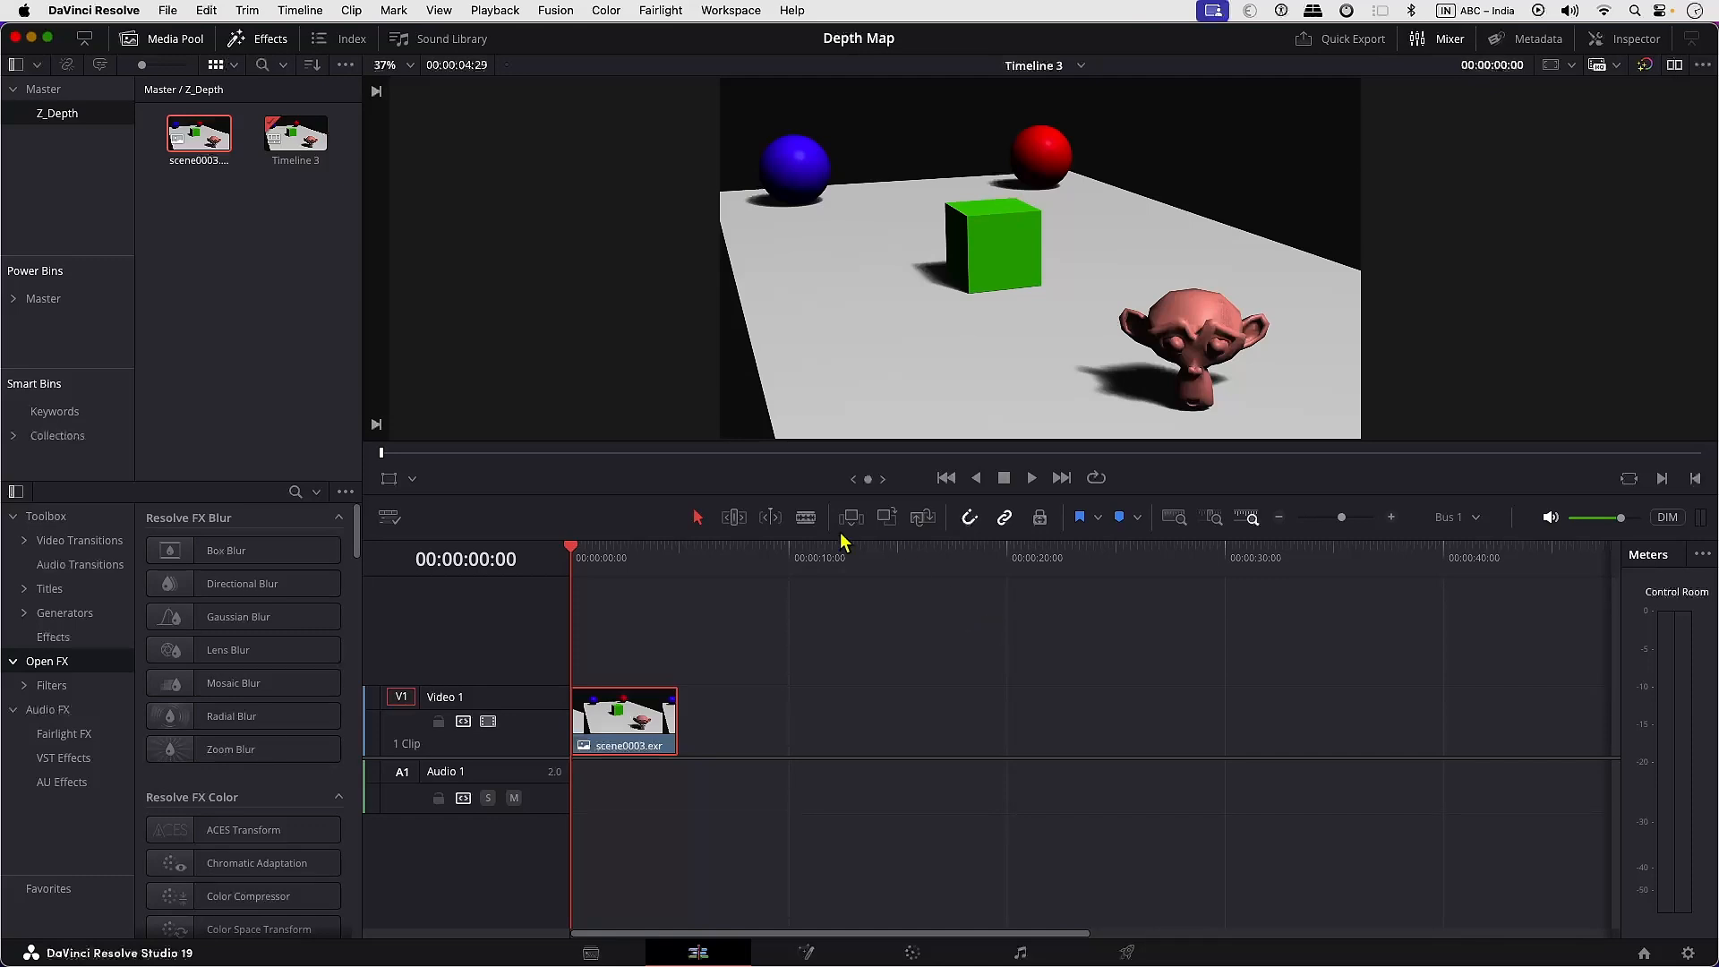
Step: Move to a later frame of scene0003.exr and take it into the Fusion page
click(609, 559)
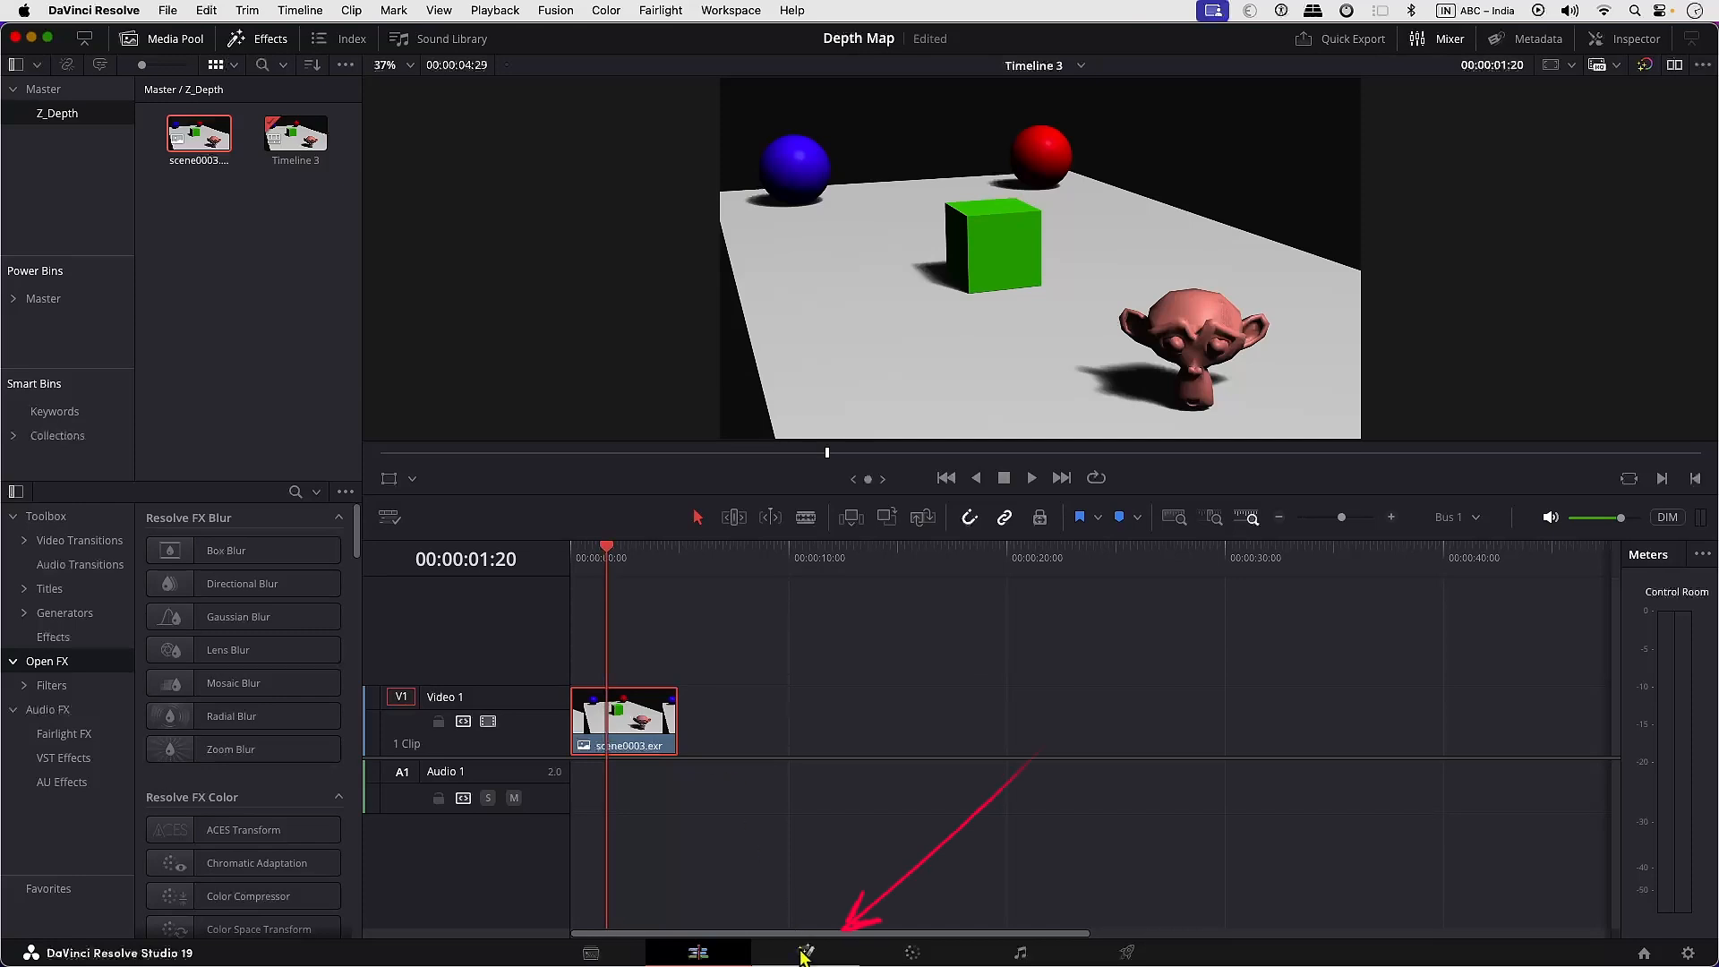
click(805, 951)
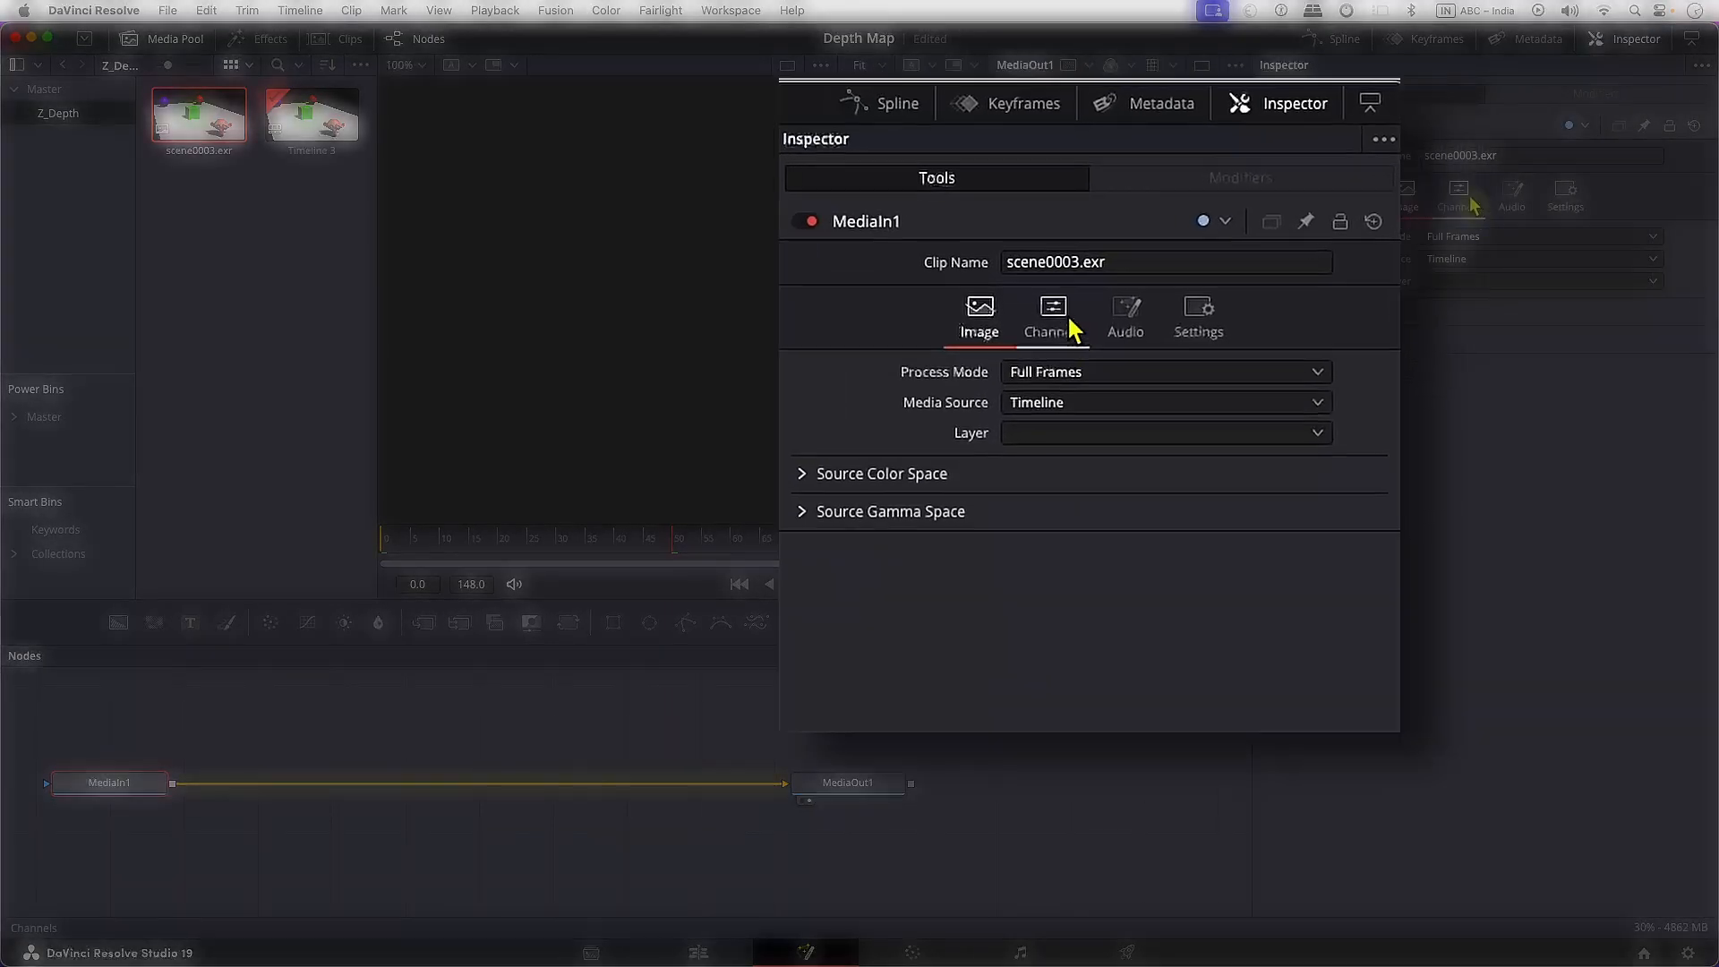
Step: Show MediaIn1's Channels settings and list the sources available for its Z channel
click(1051, 319)
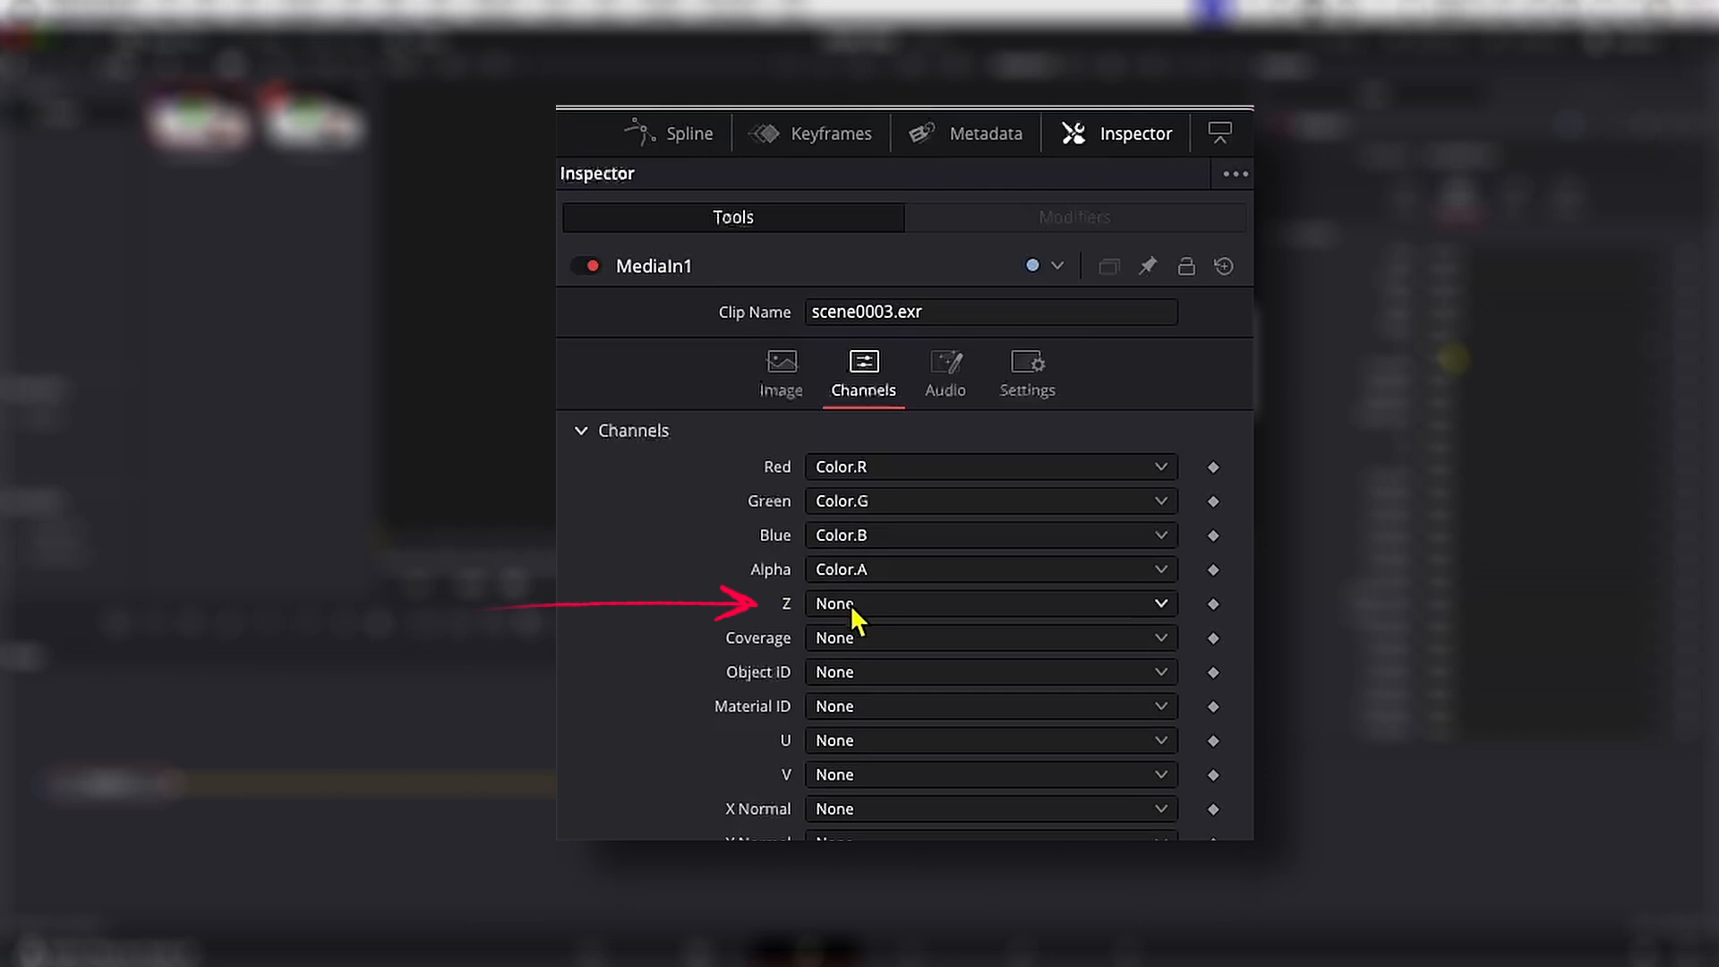
click(988, 604)
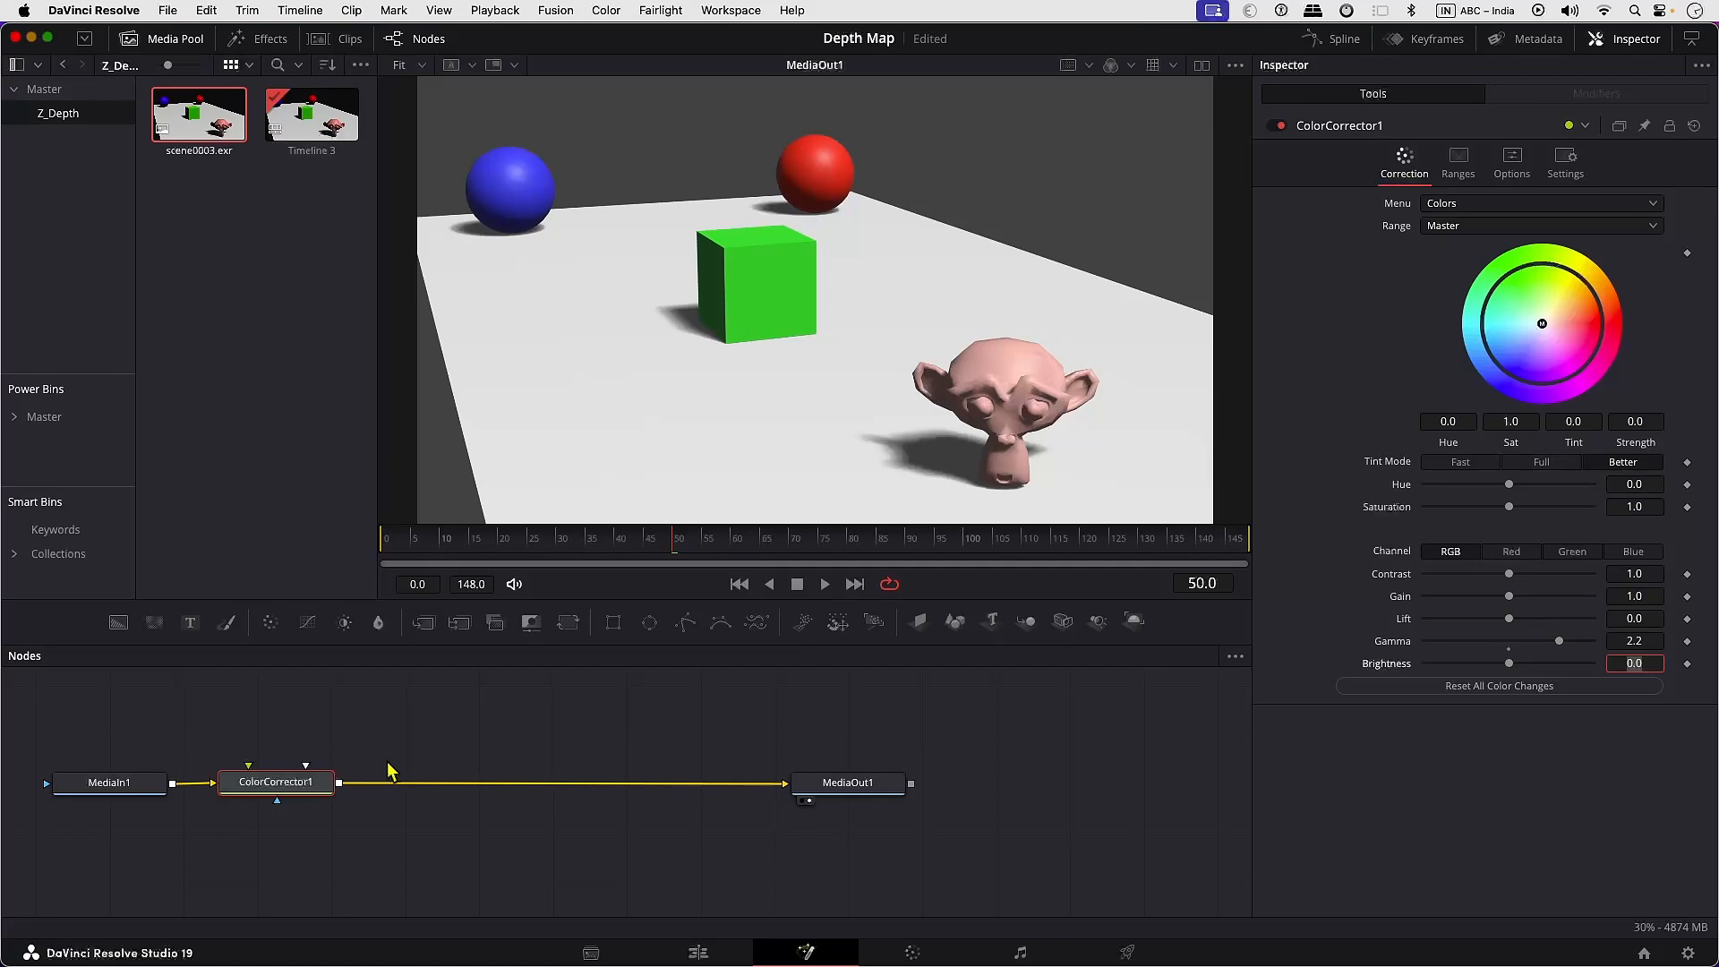
Step: Add a Depth Blur tool from Deep Pixel after the color corrector
right_click(389, 774)
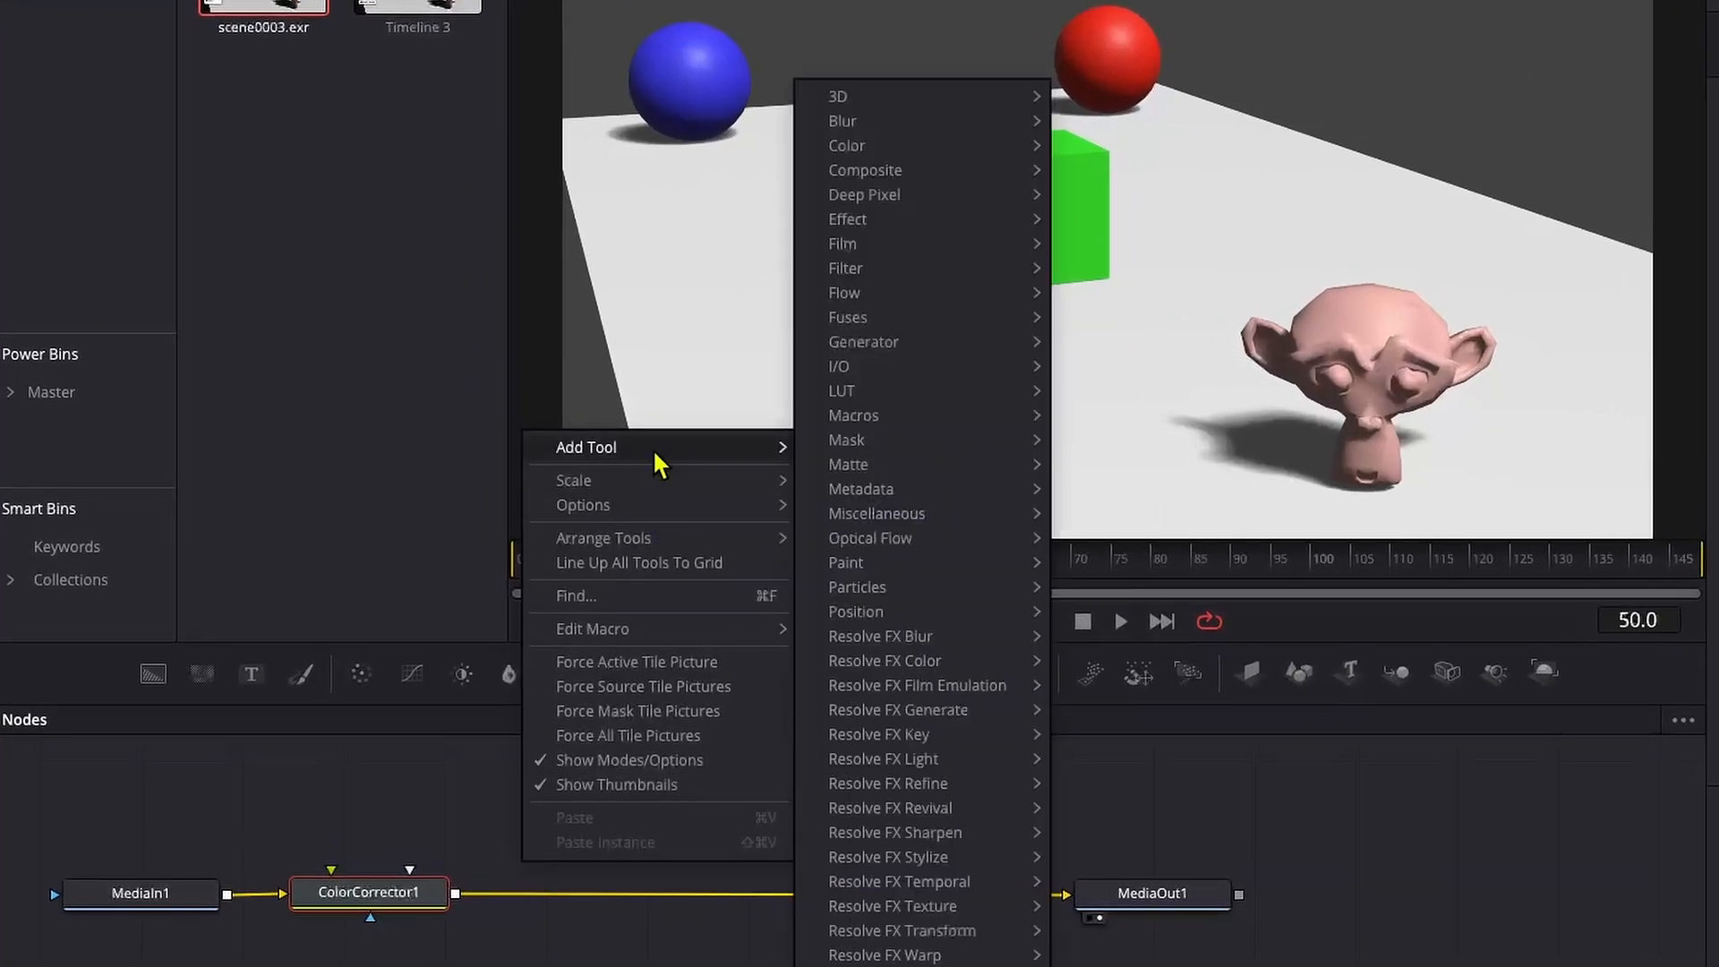
mouse_move(877, 193)
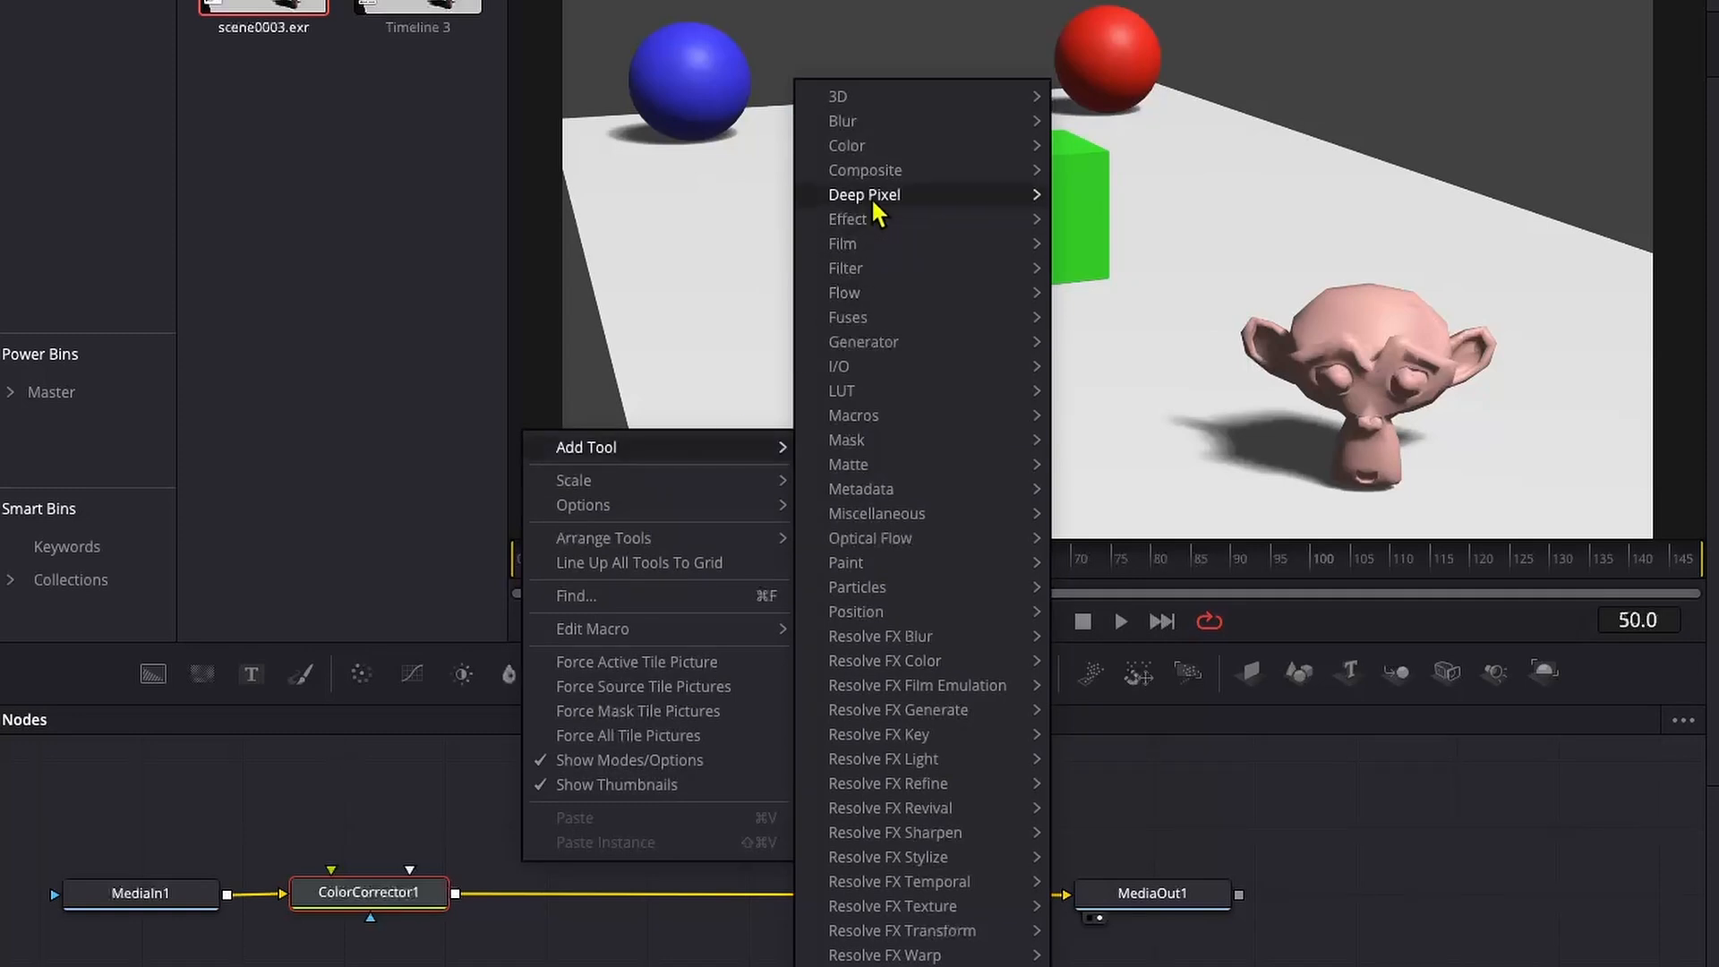
mouse_move(865, 194)
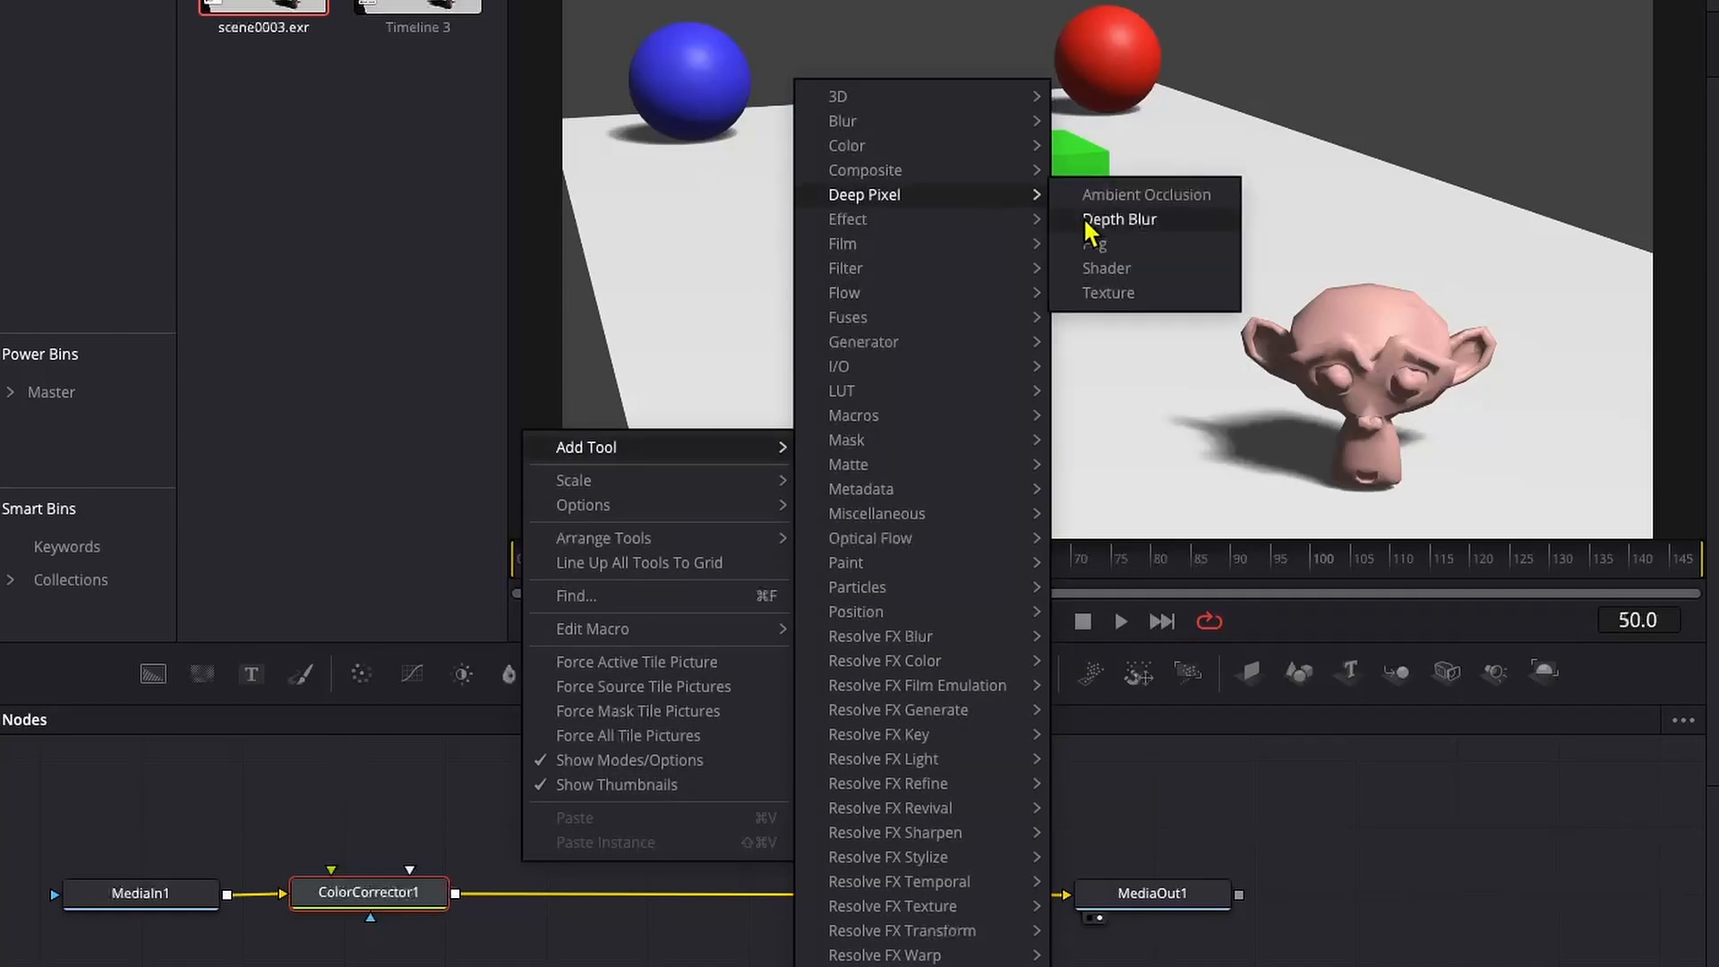
click(1118, 219)
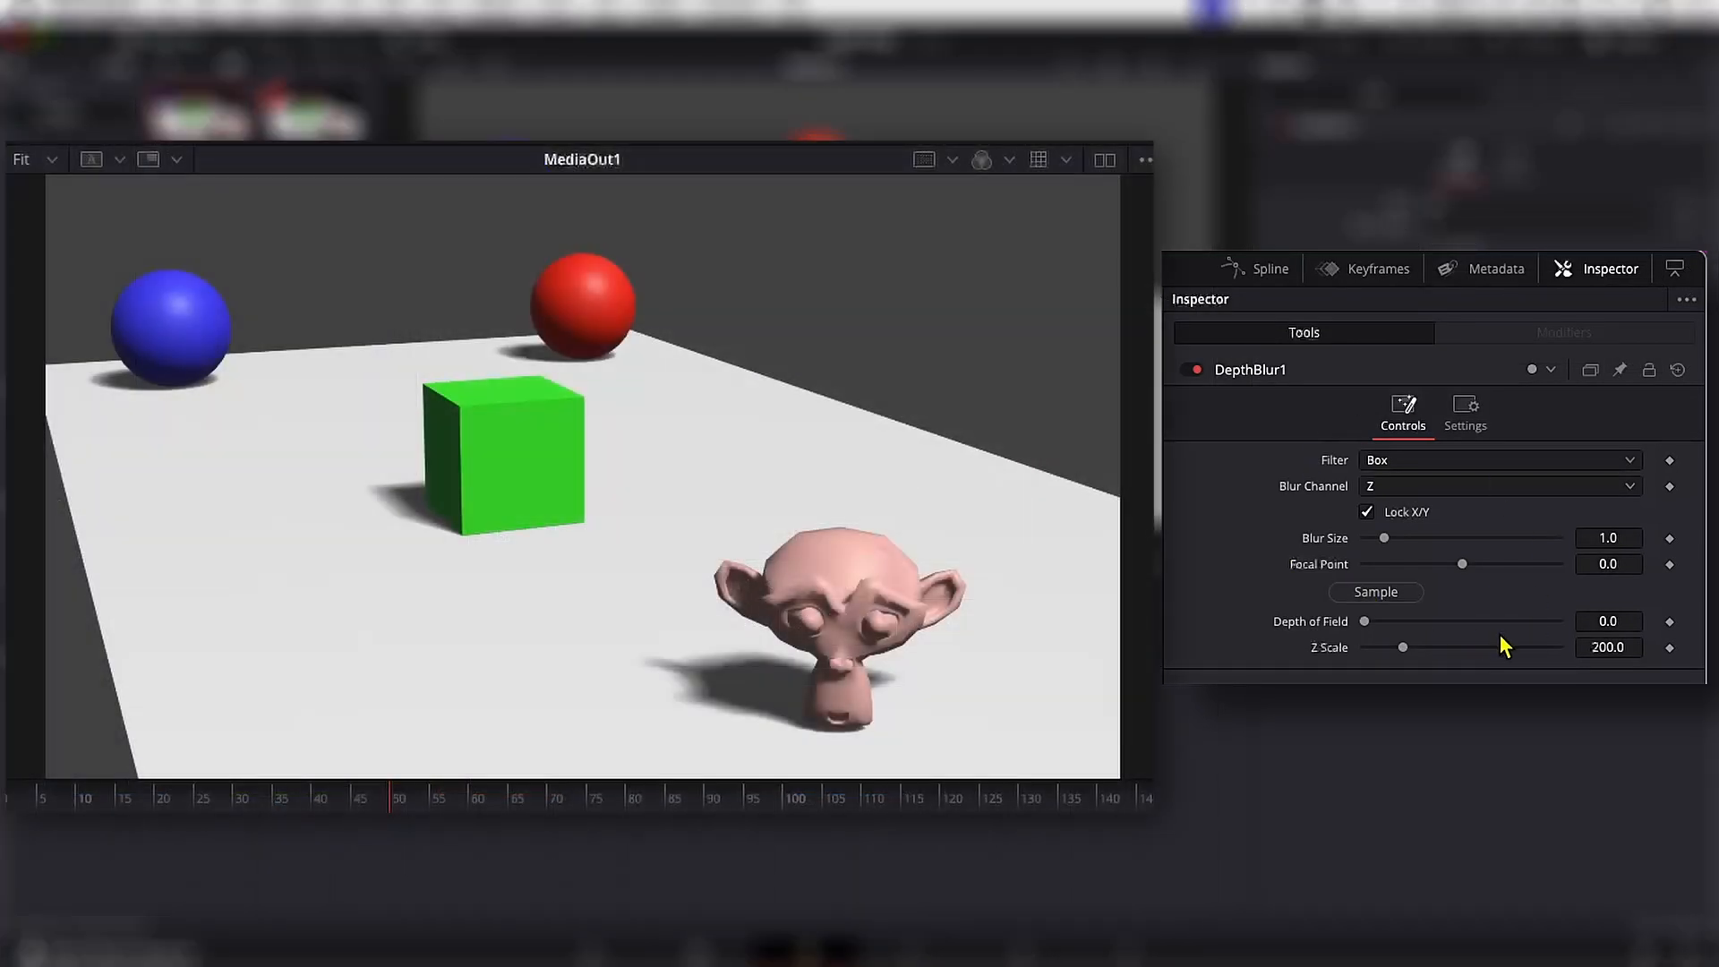
mouse_move(1385, 548)
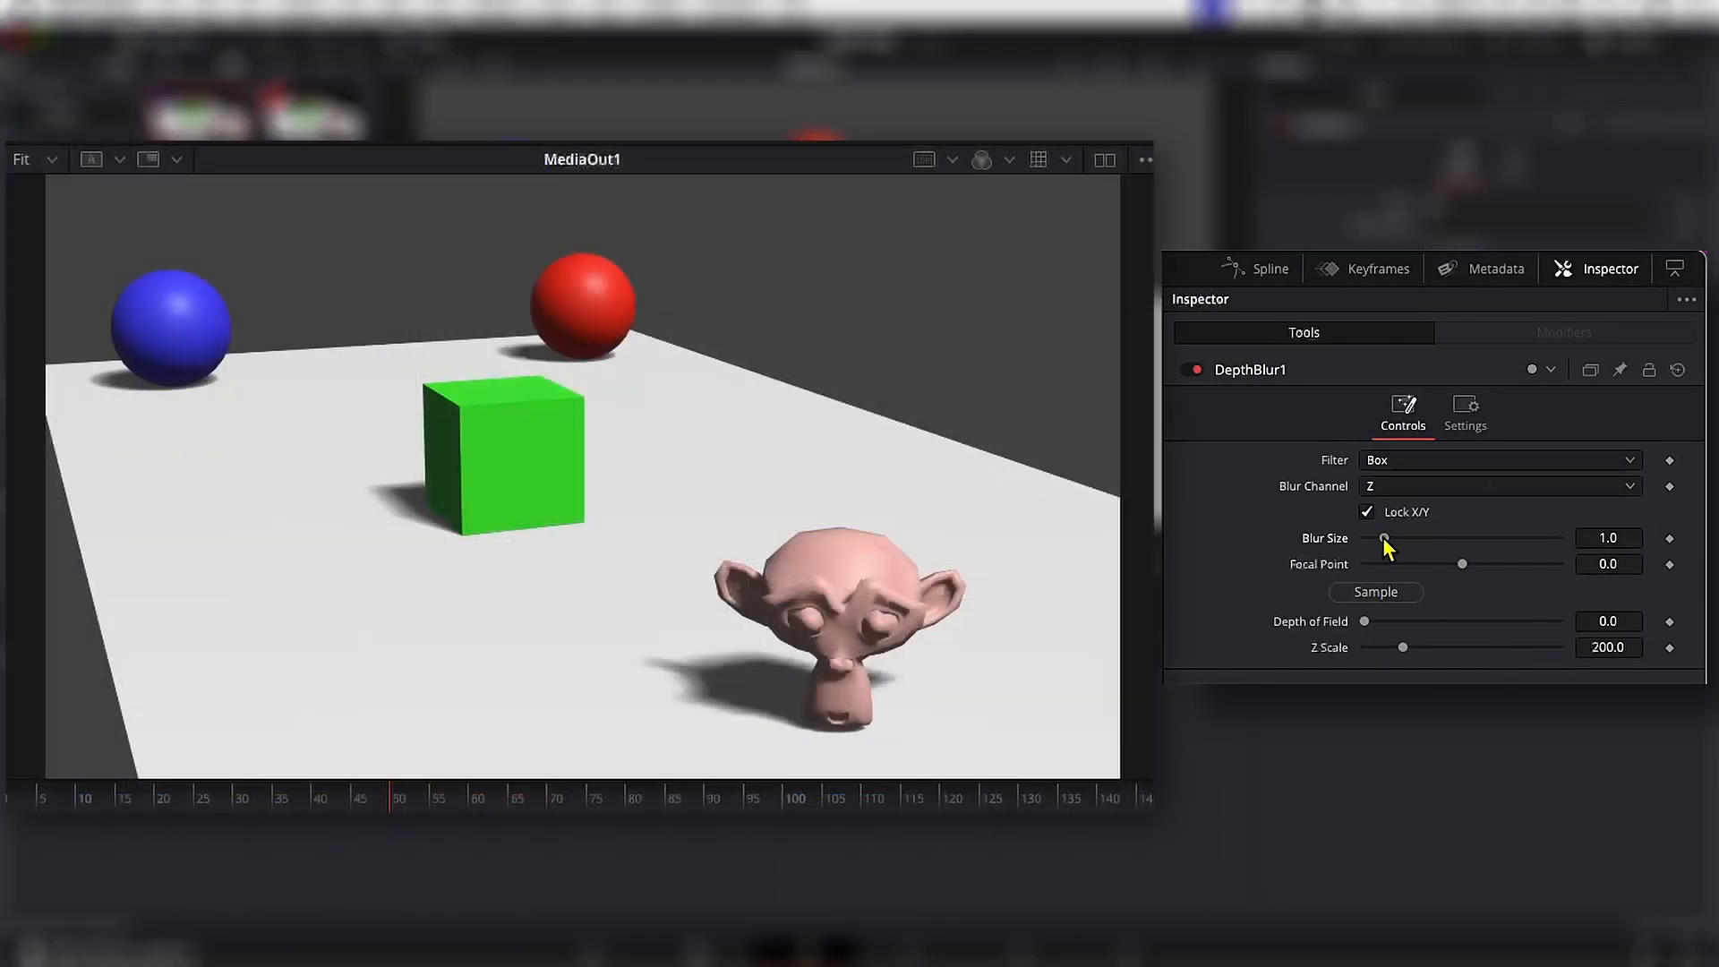
Step: Set DepthBlur1's Blur Size to 10.0 and Z Scale to 0.01
drag(1385, 539, 1558, 539)
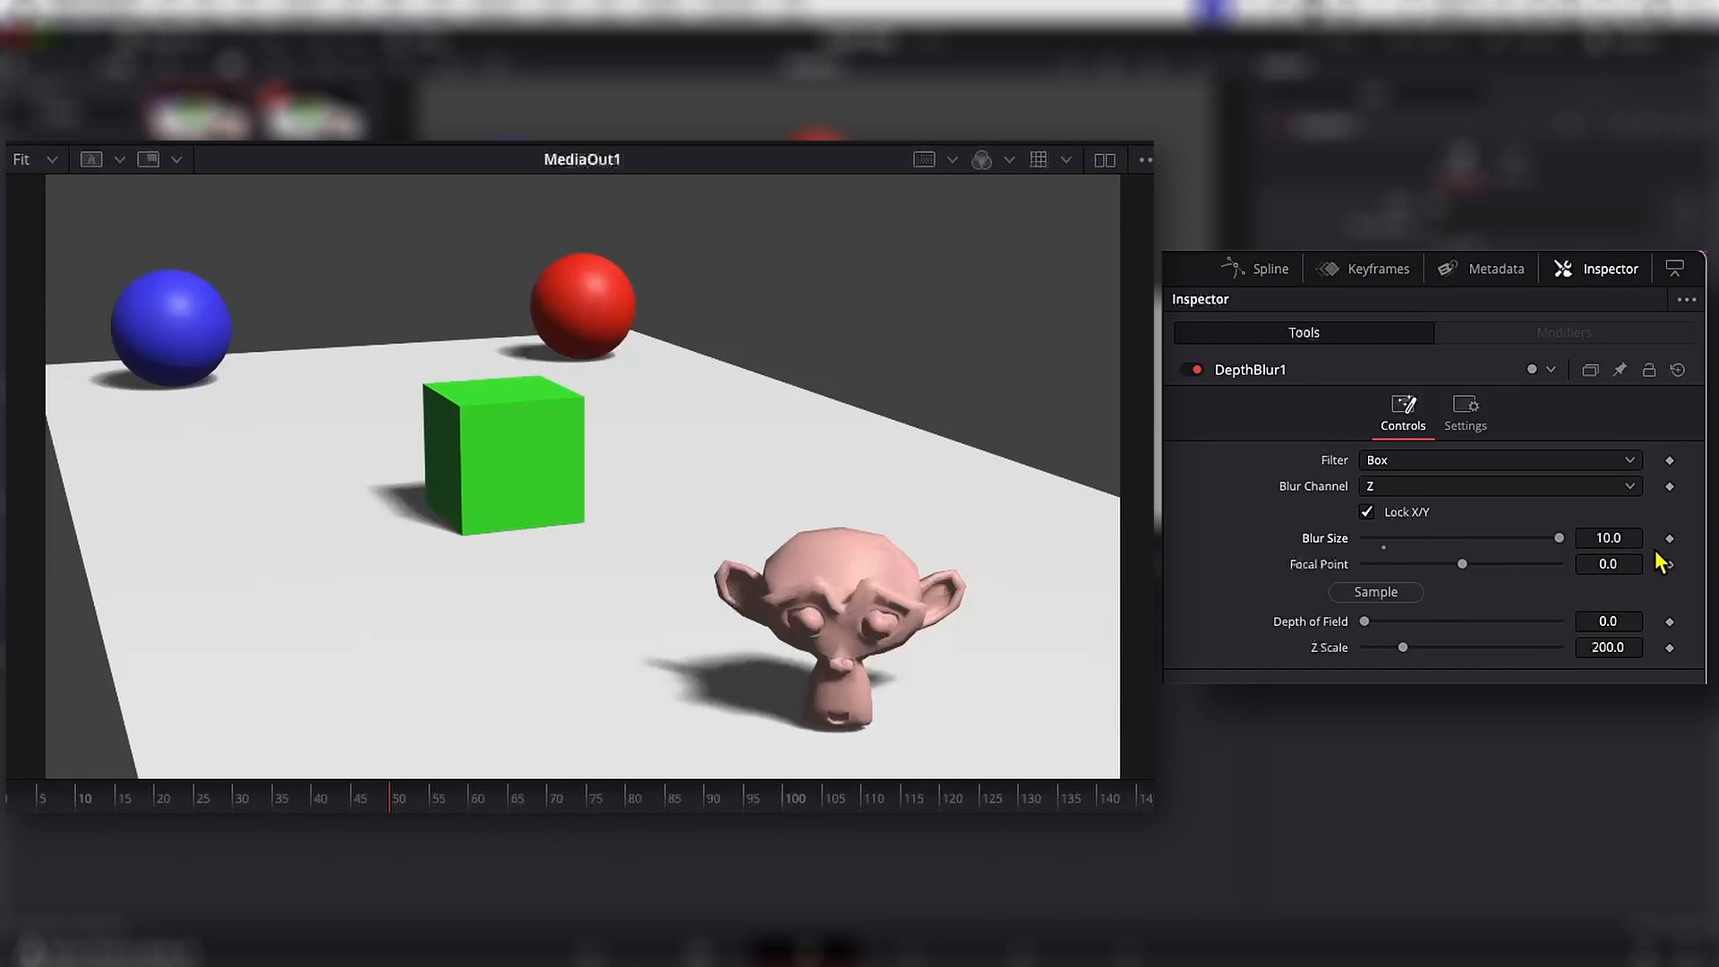
mouse_move(1568, 647)
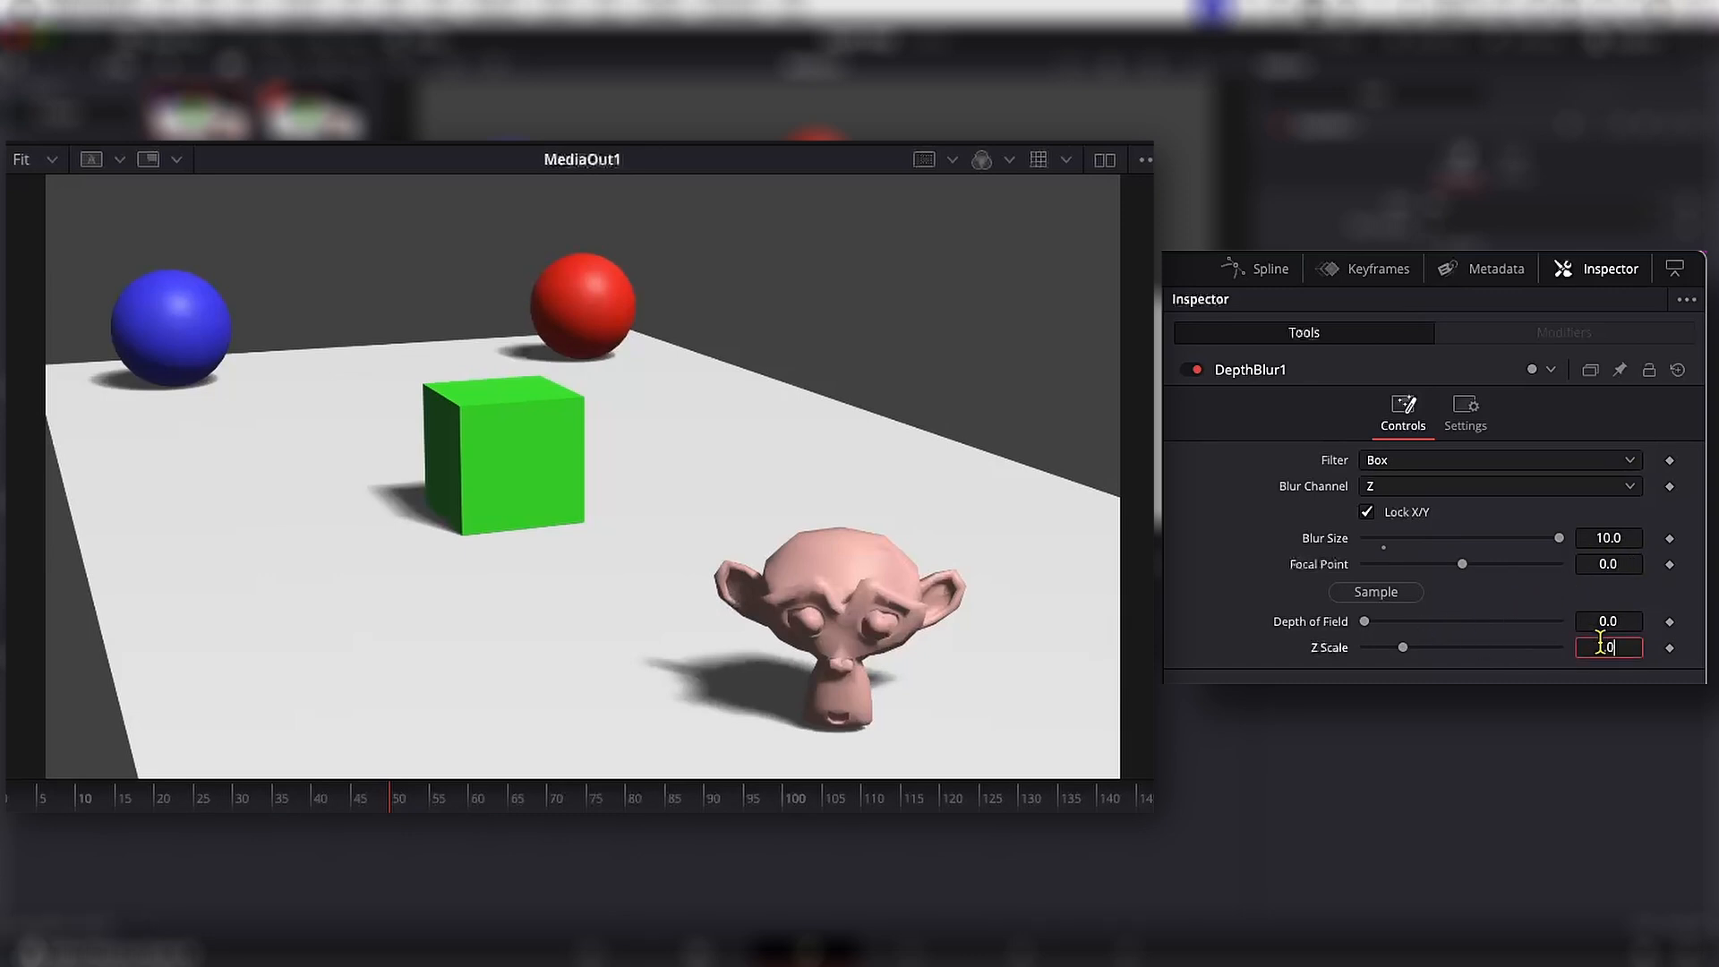
text(0.01)
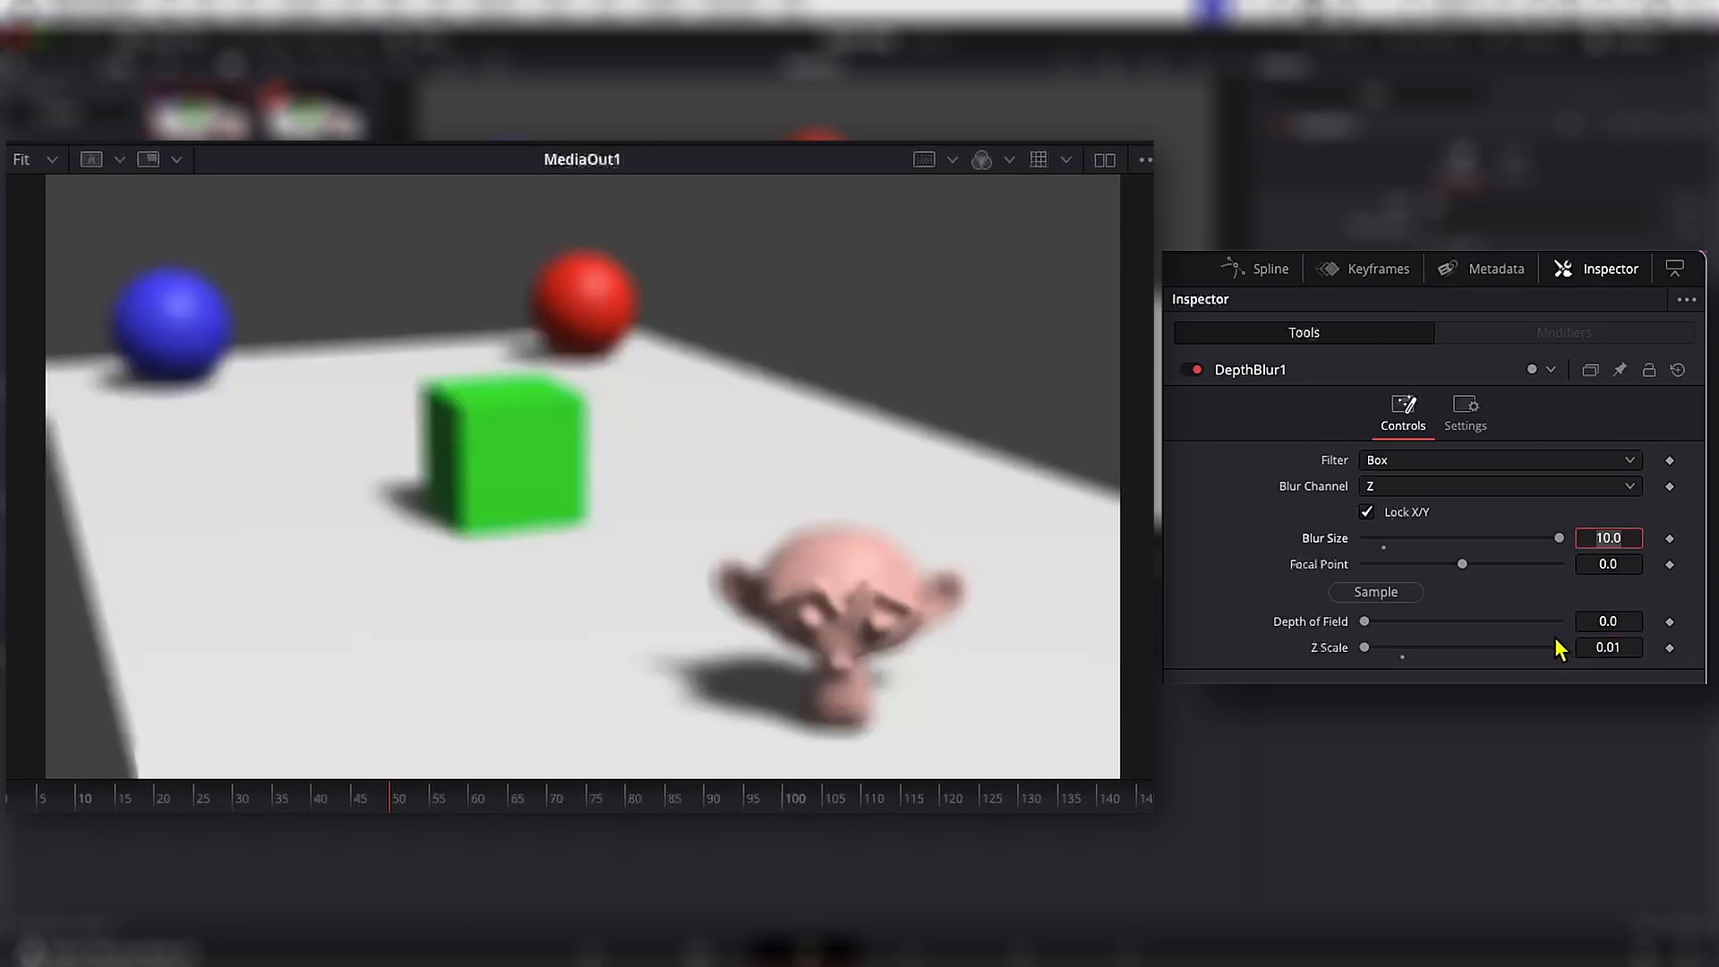
mouse_move(1458, 647)
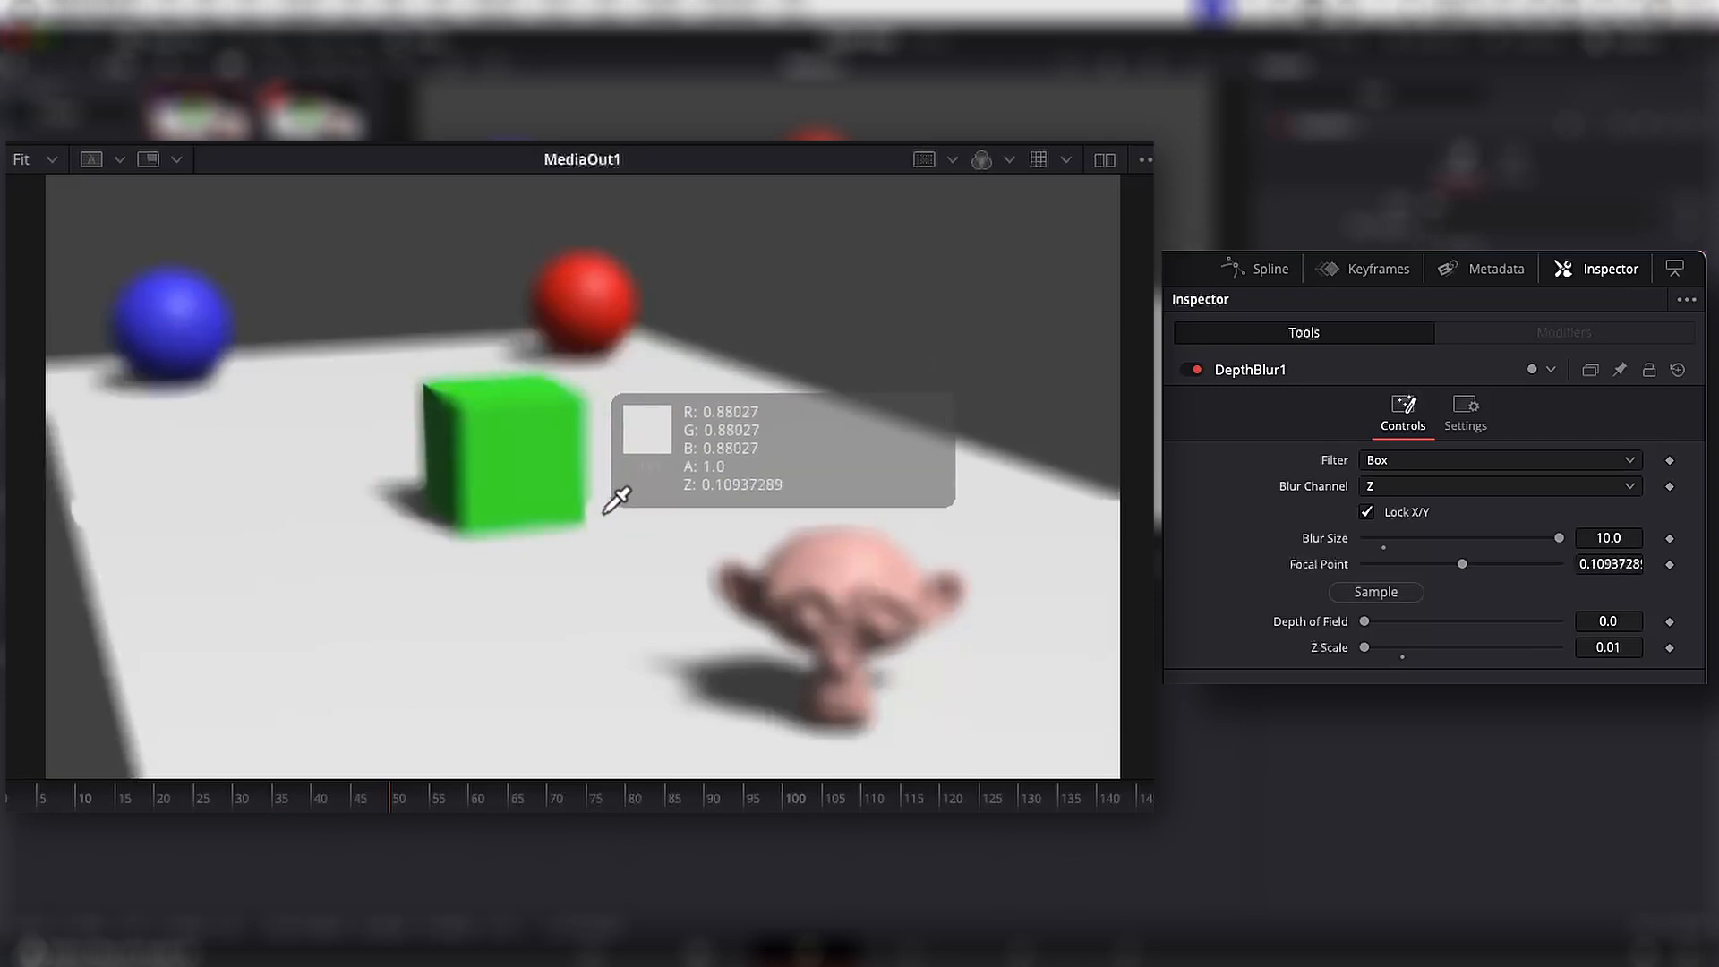
Step: Sample the focal point on the monkey head area near the cube so it stays sharp
click(526, 428)
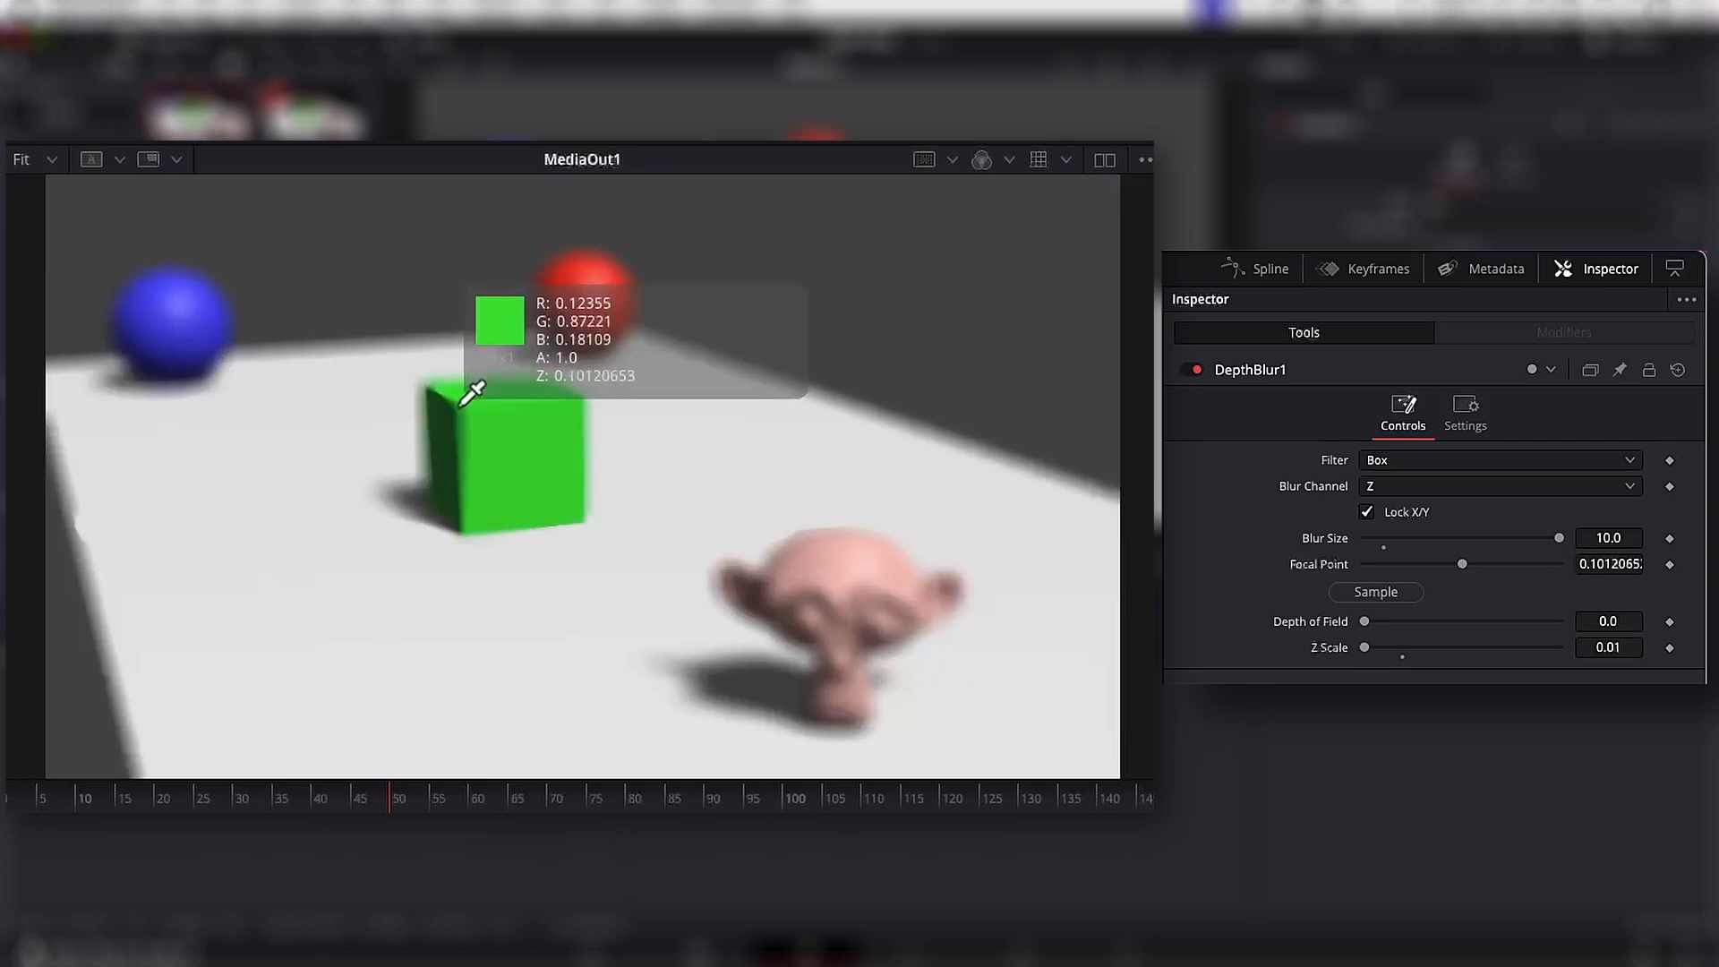
click(507, 412)
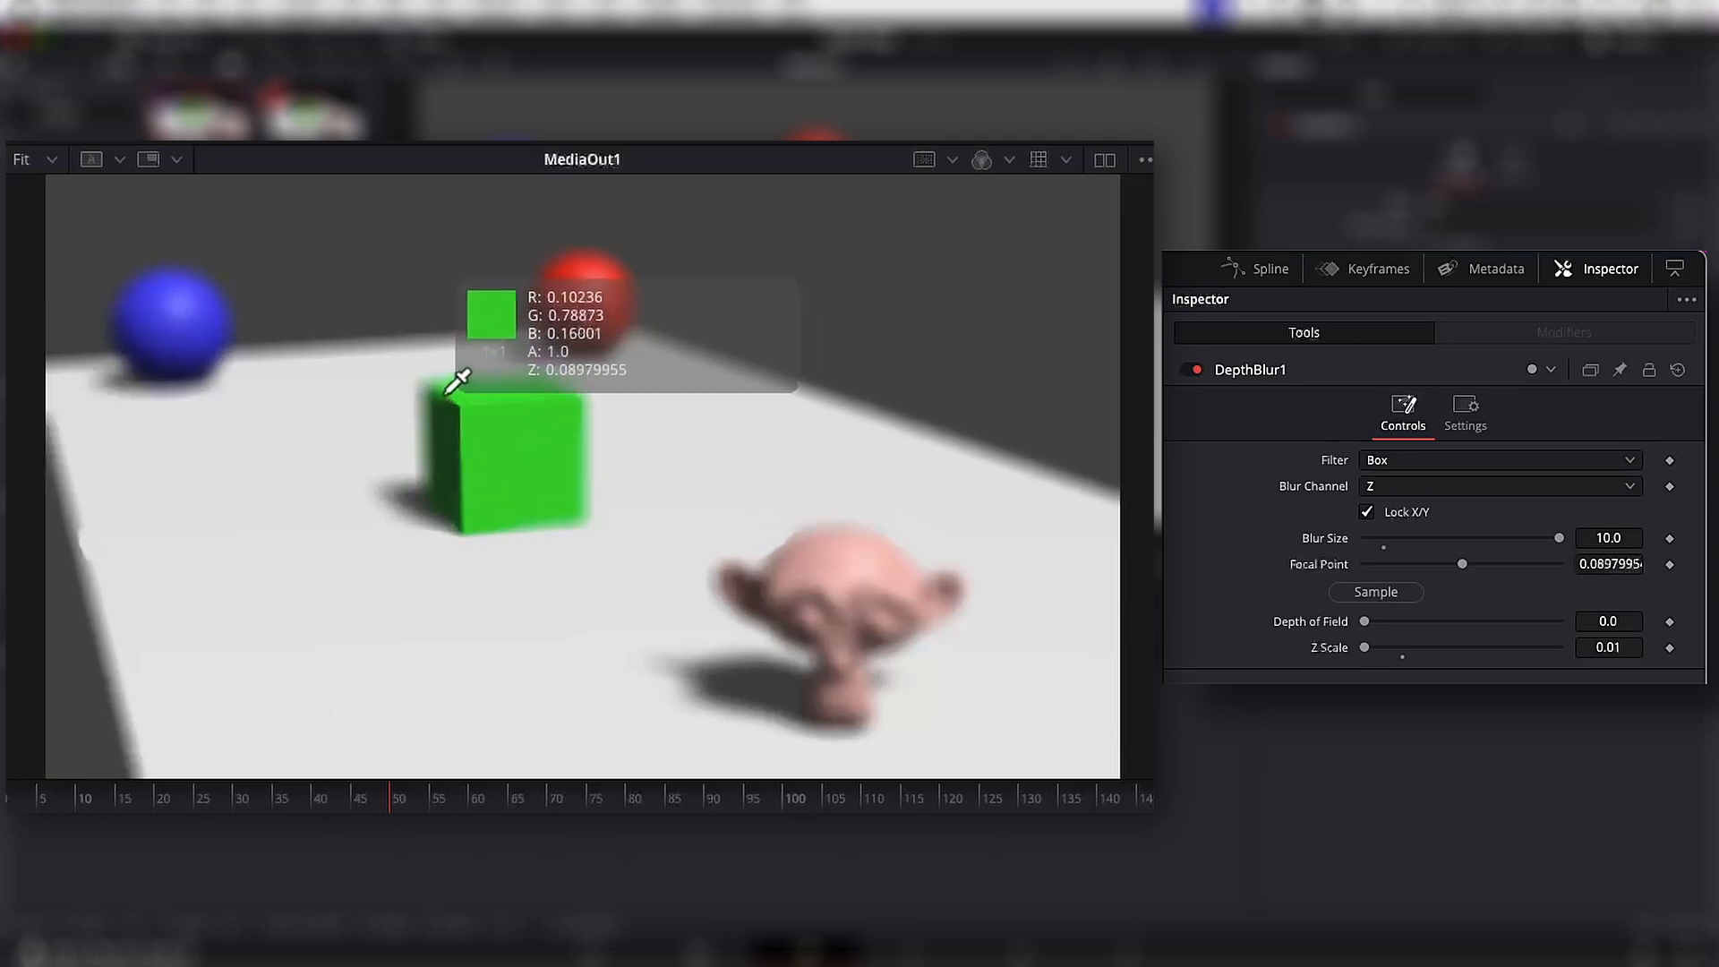
click(473, 392)
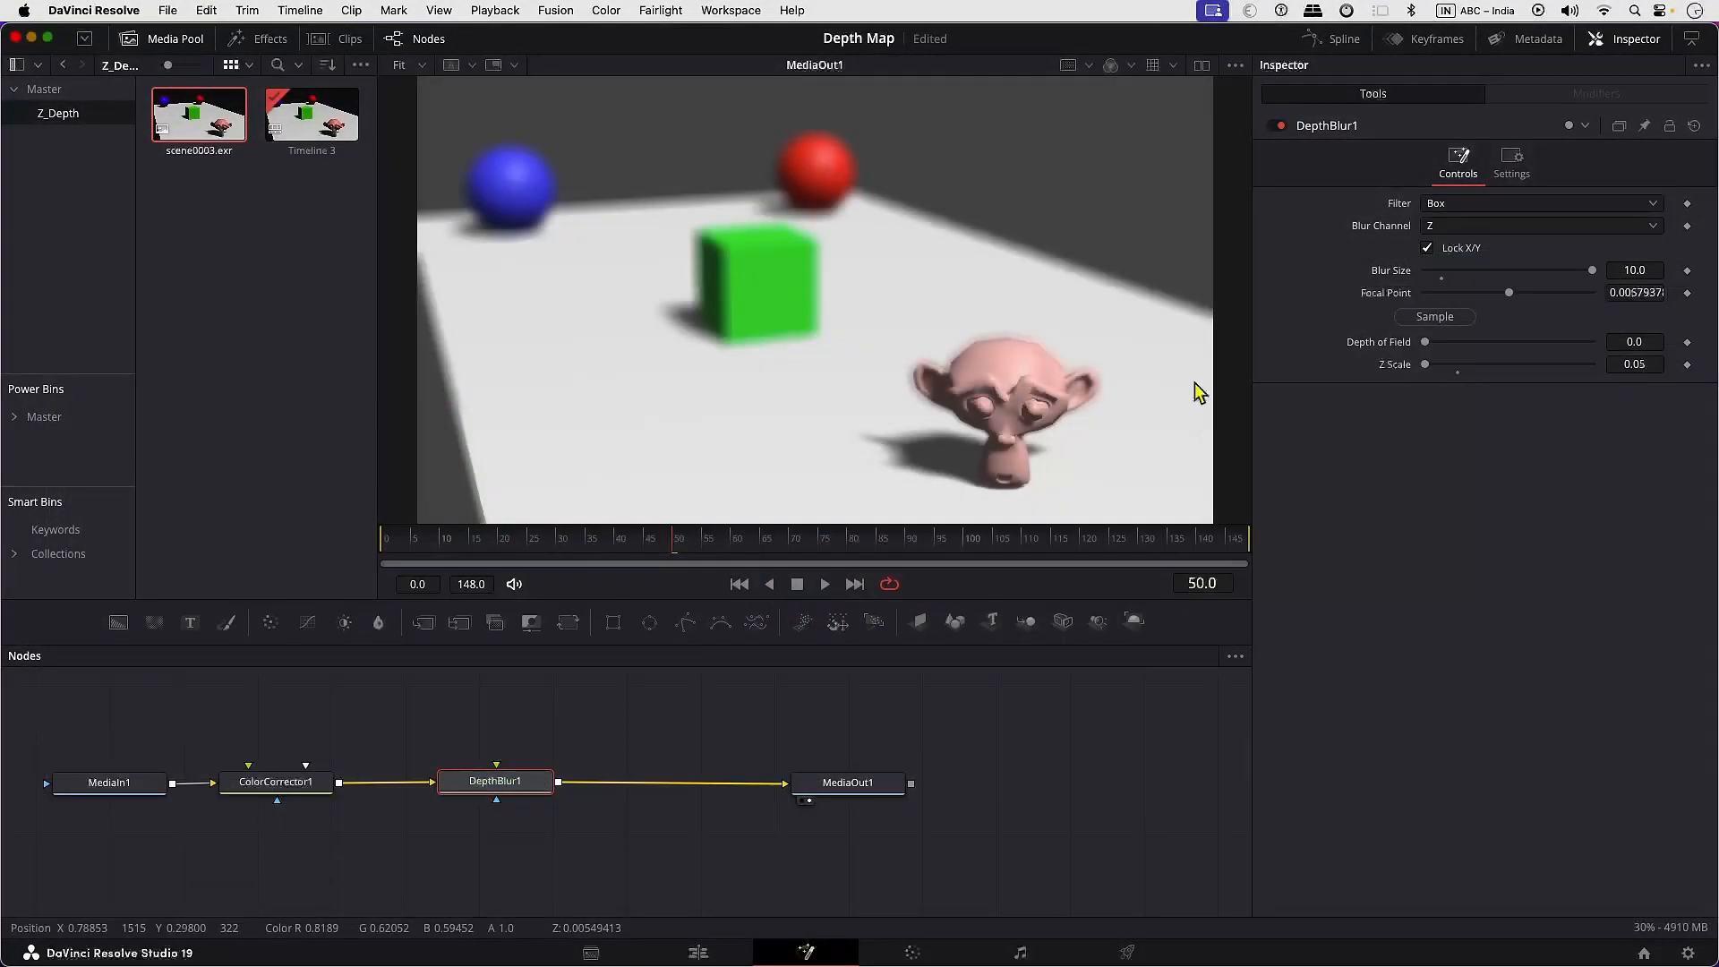
Step: Add MediaIn1_1 of scene0003.exr and map its Red, Green and Blue channels to depth.V
click(110, 783)
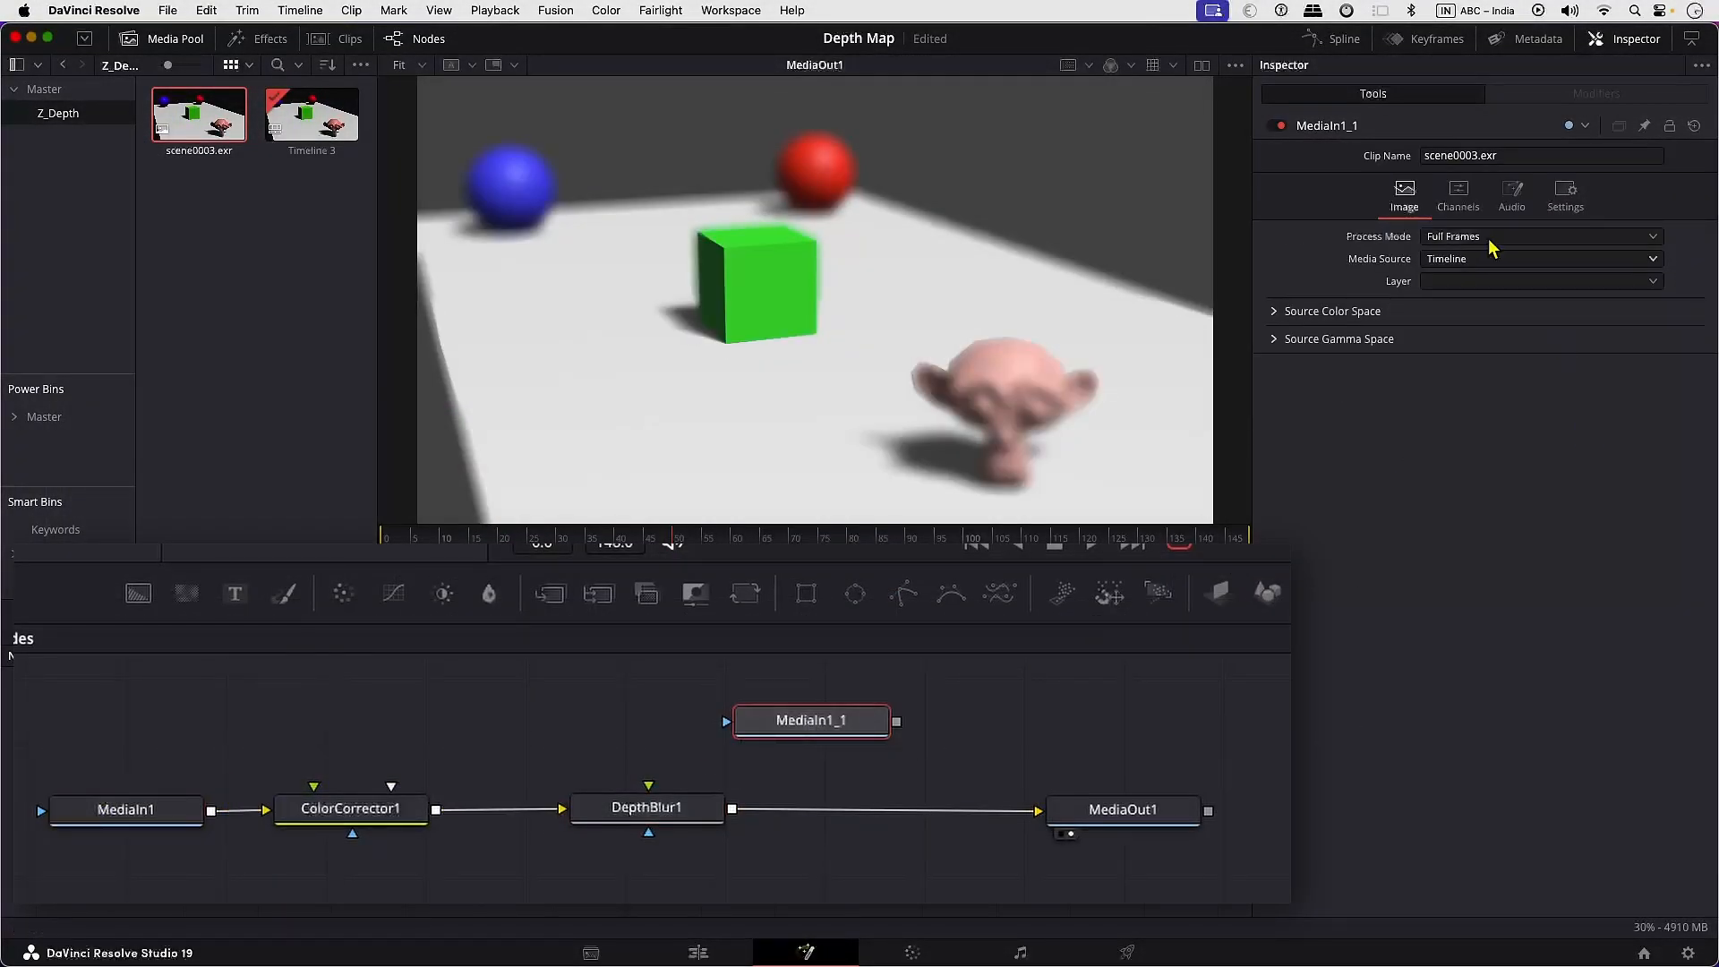
click(1458, 188)
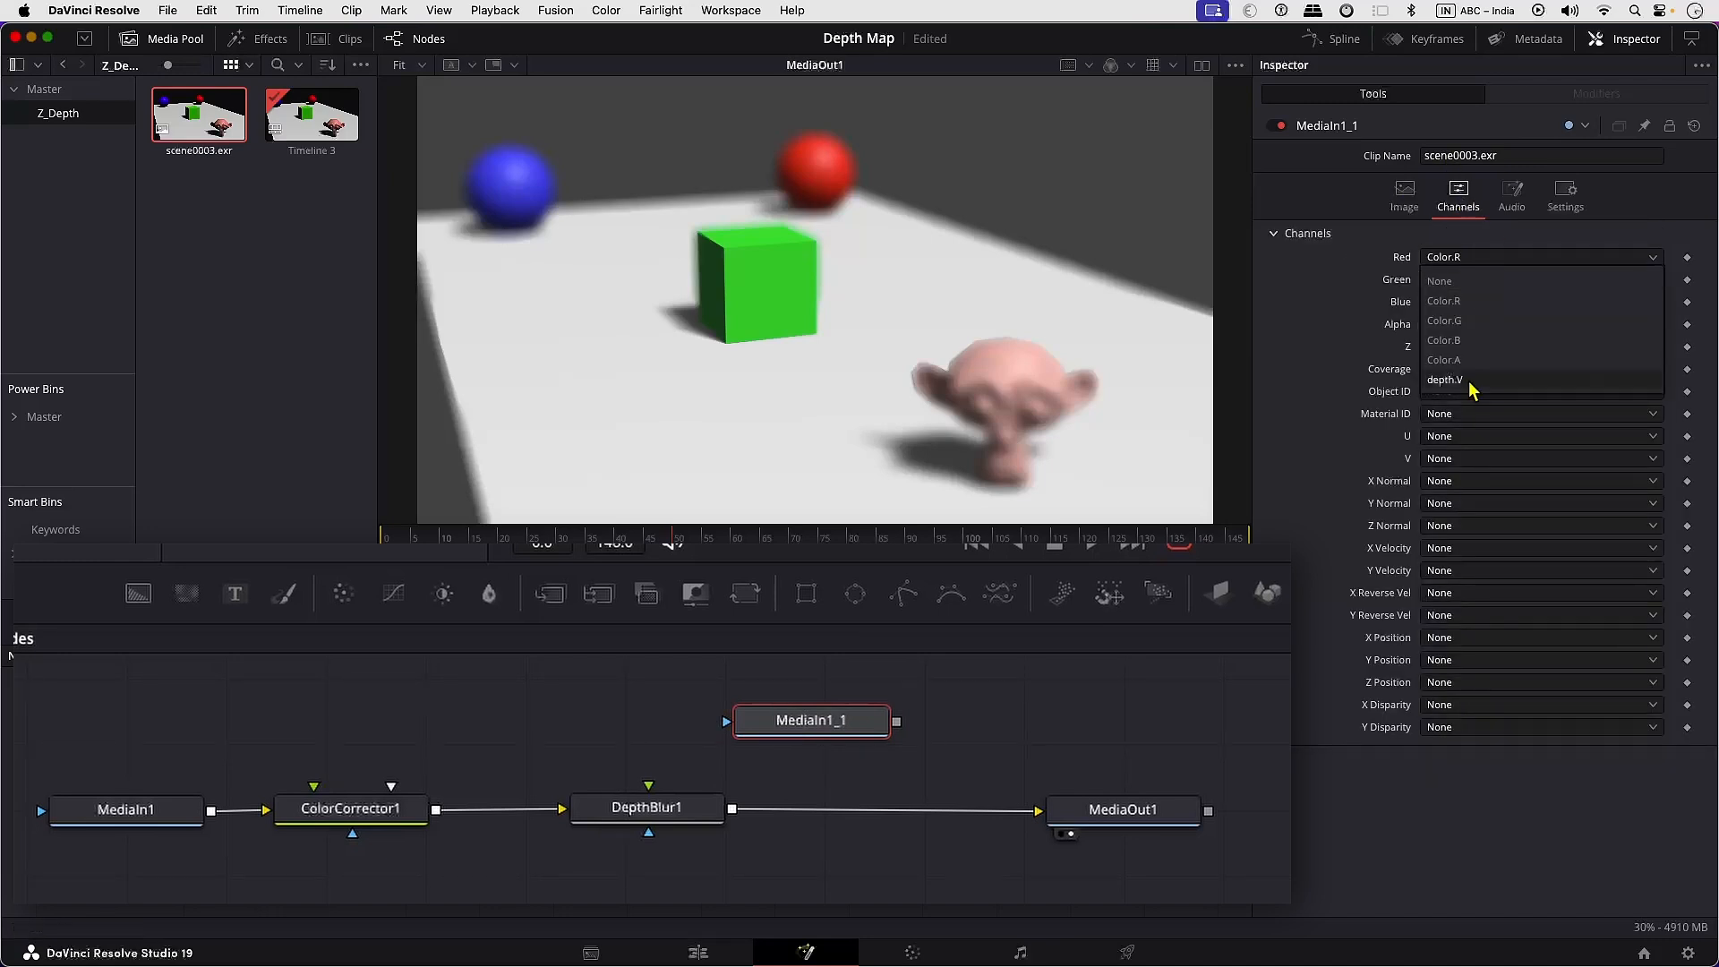
click(1535, 301)
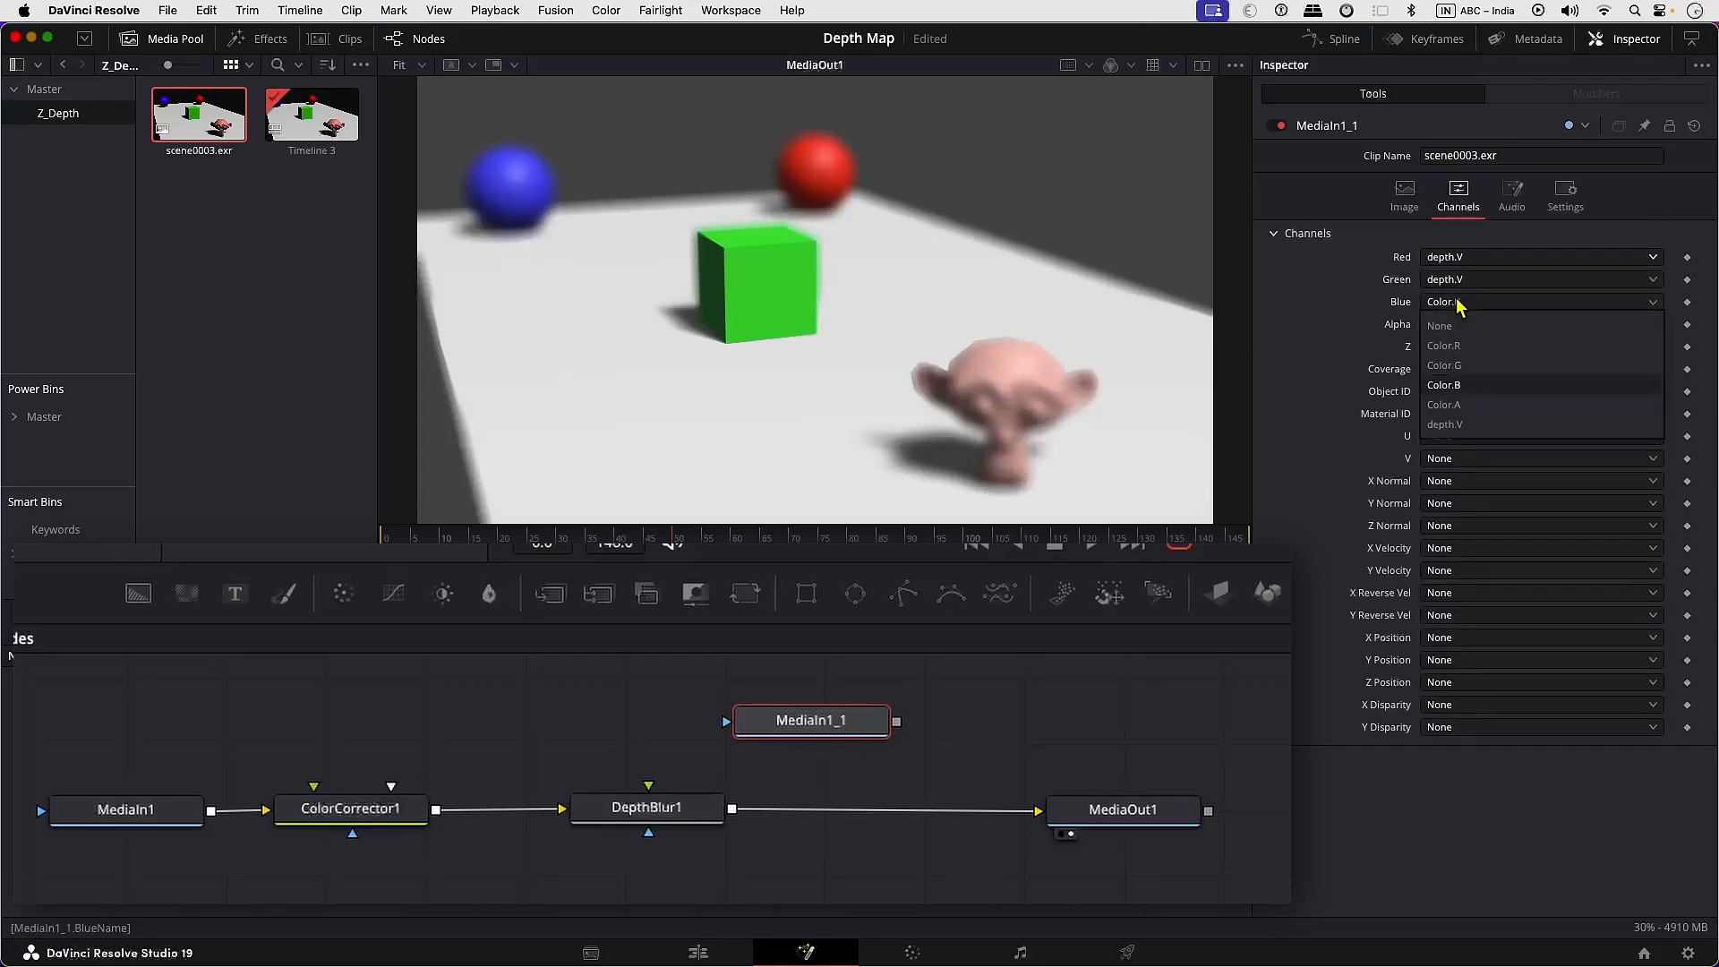
click(1443, 425)
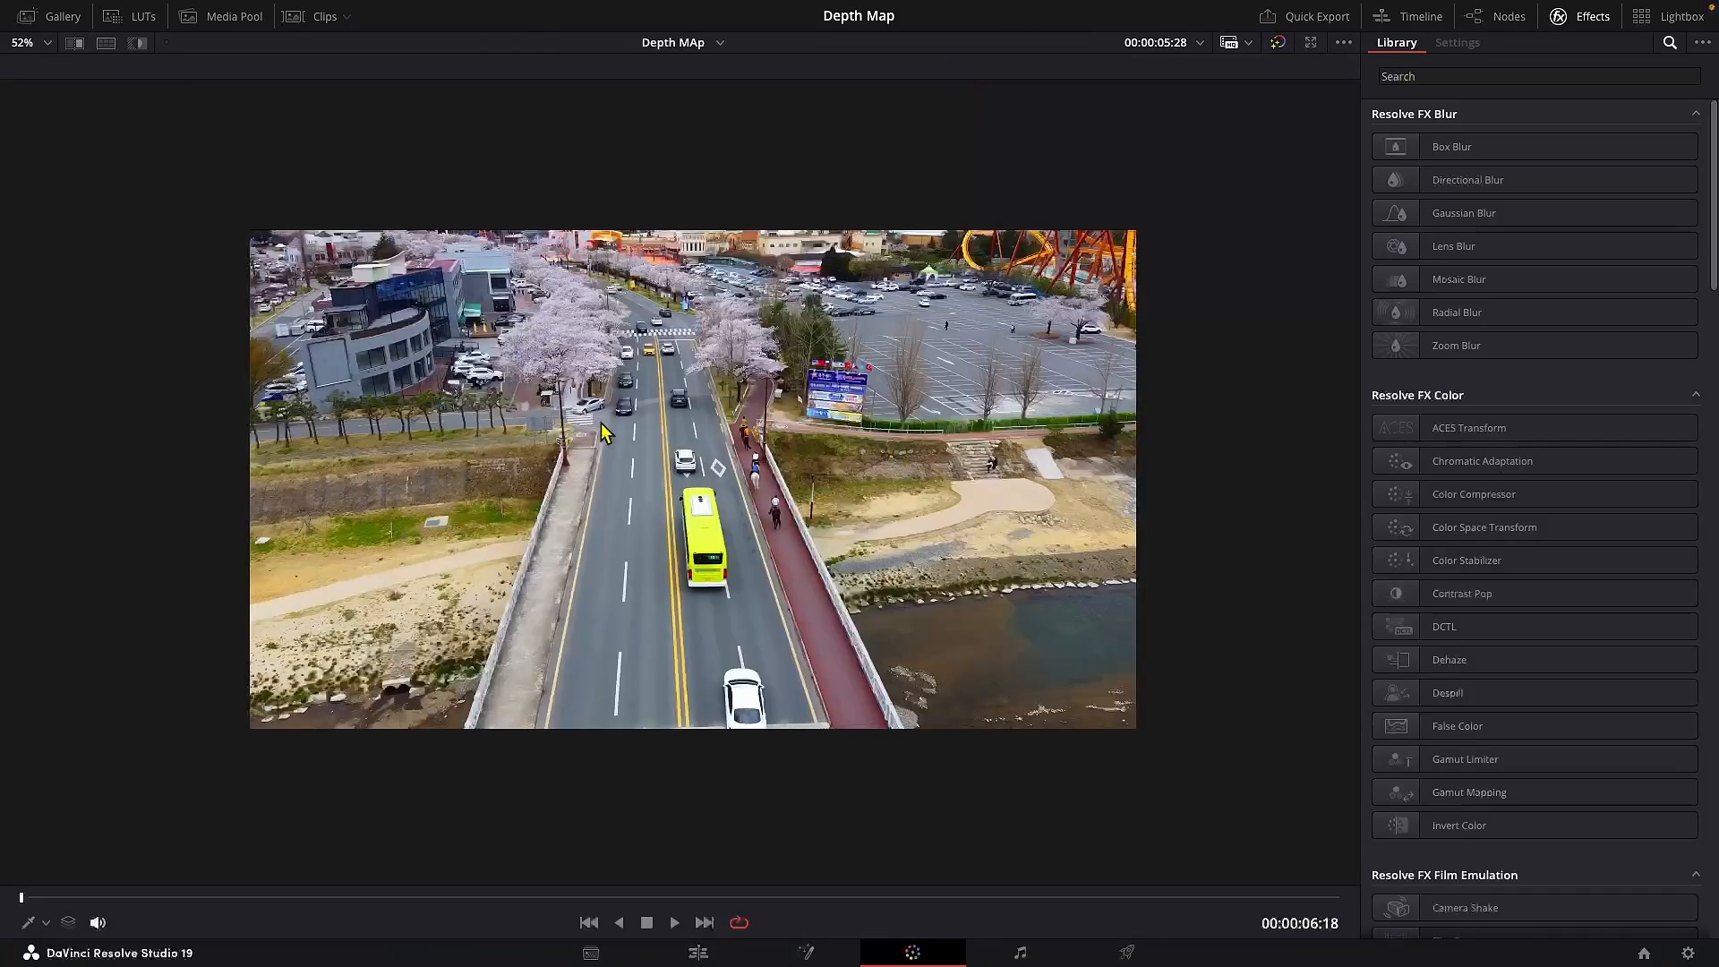
Step: Find the Depth Map effect by searching 'depth' and apply it to the drone clip's node
click(1508, 16)
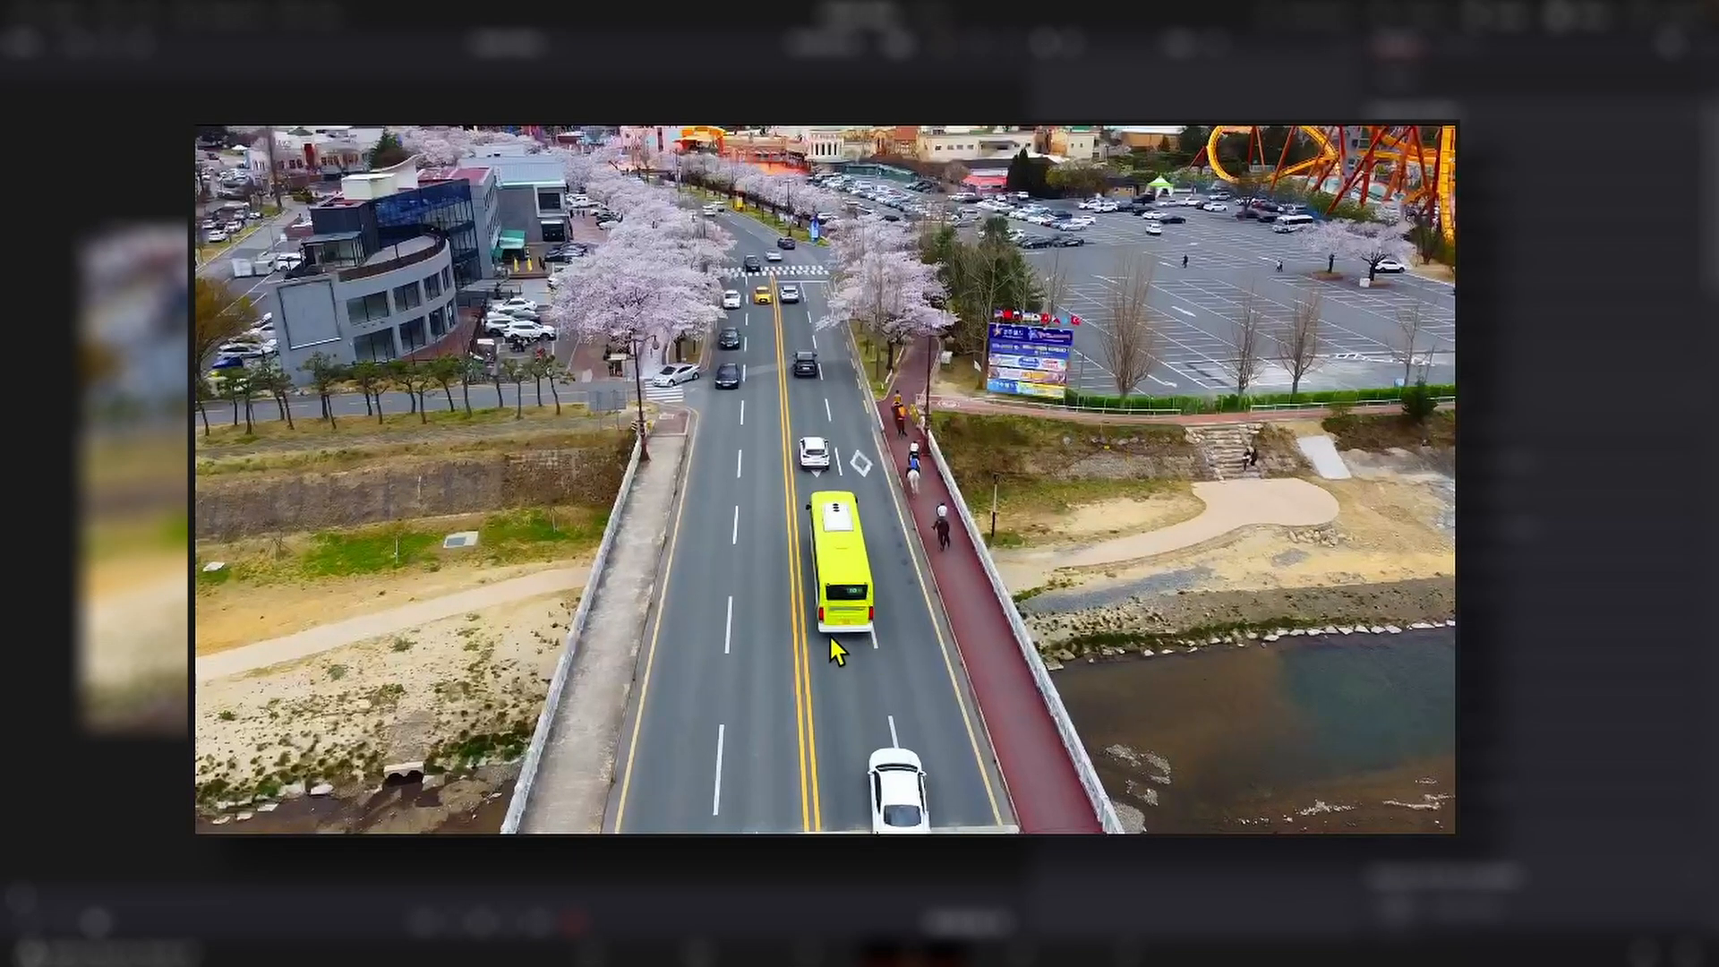
mouse_move(949, 564)
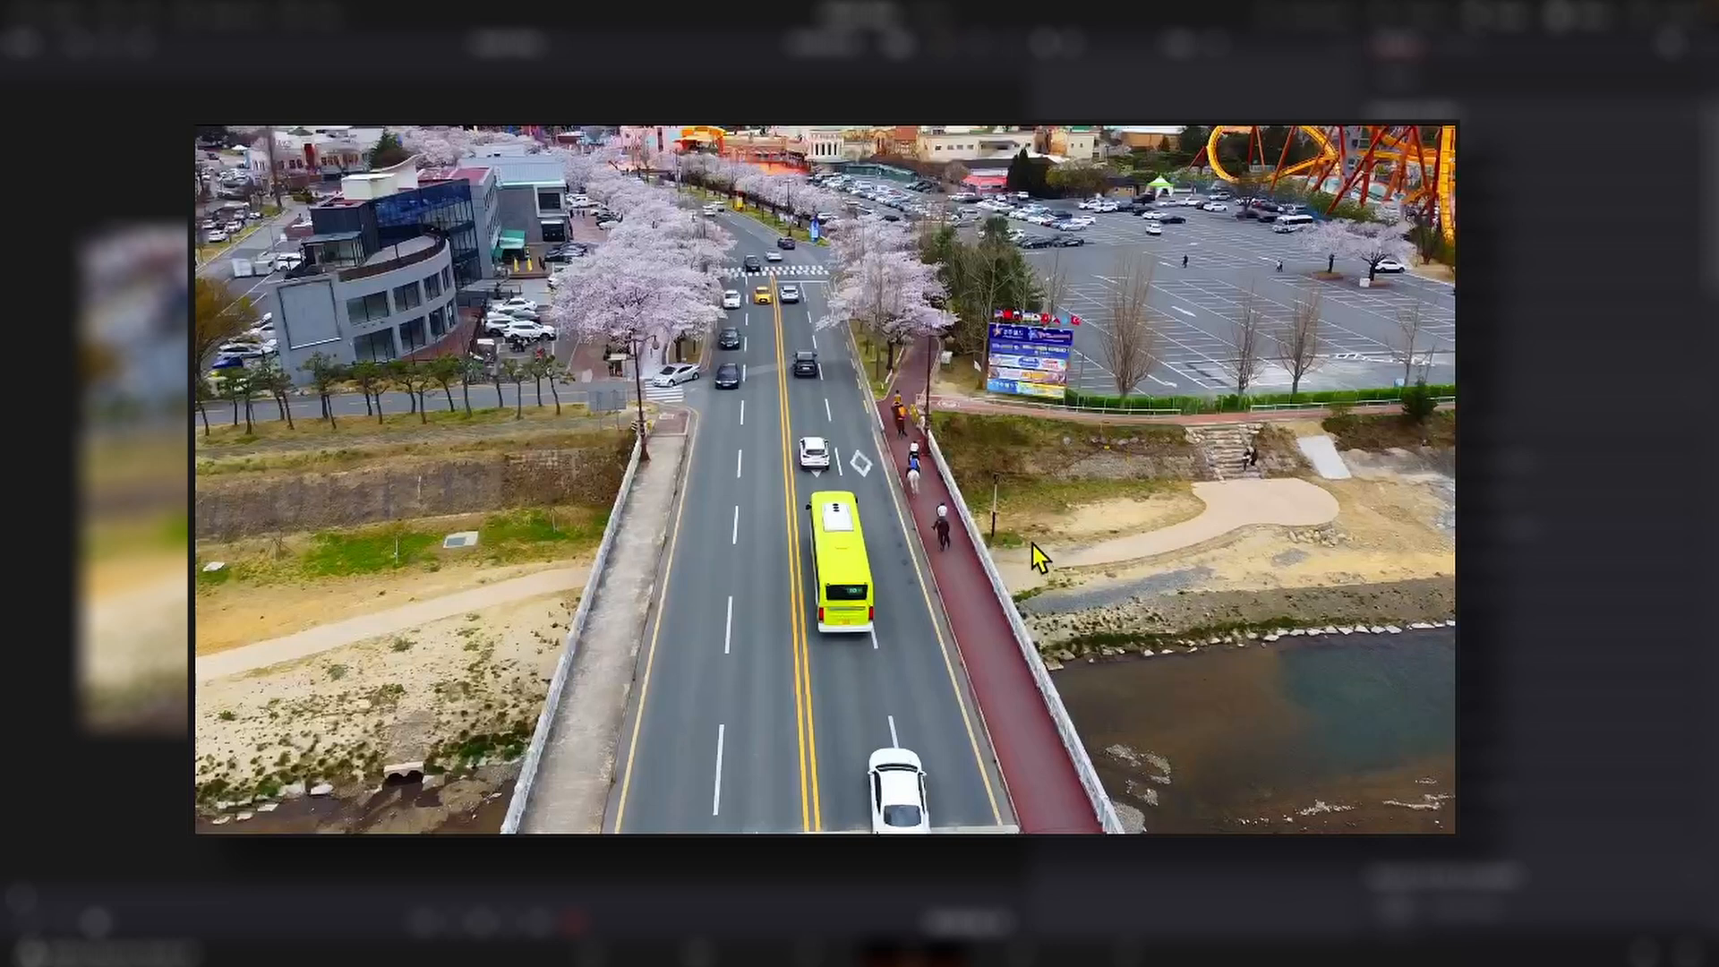
mouse_move(780, 588)
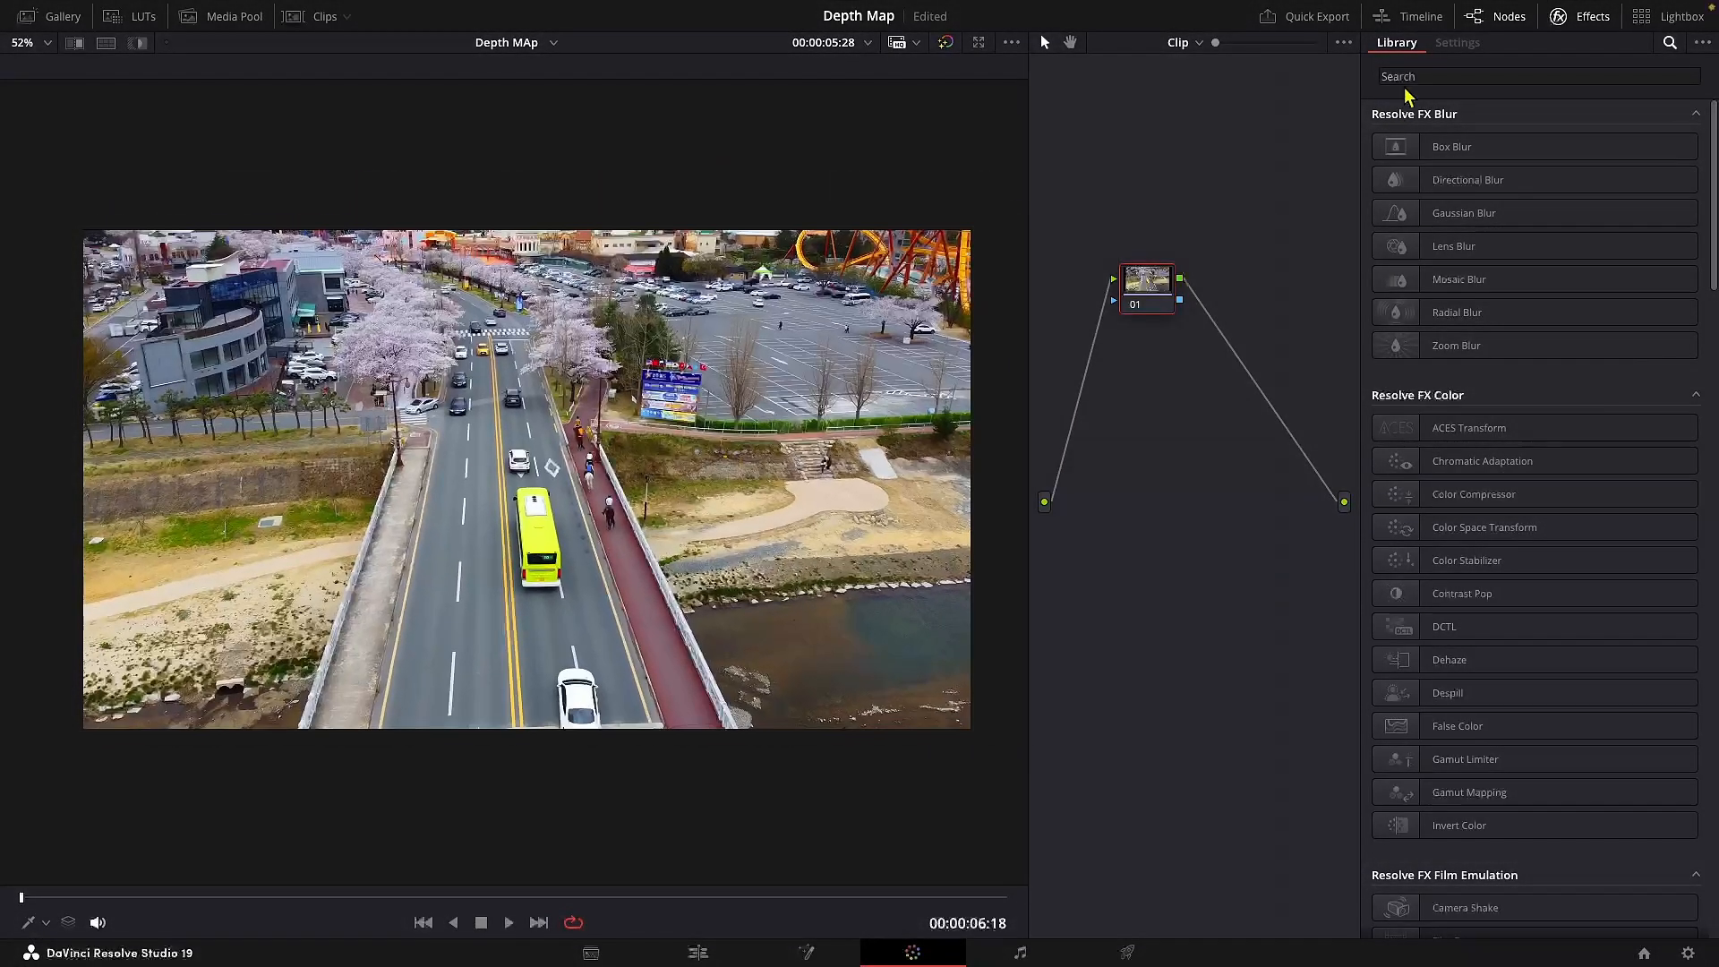
text(depth)
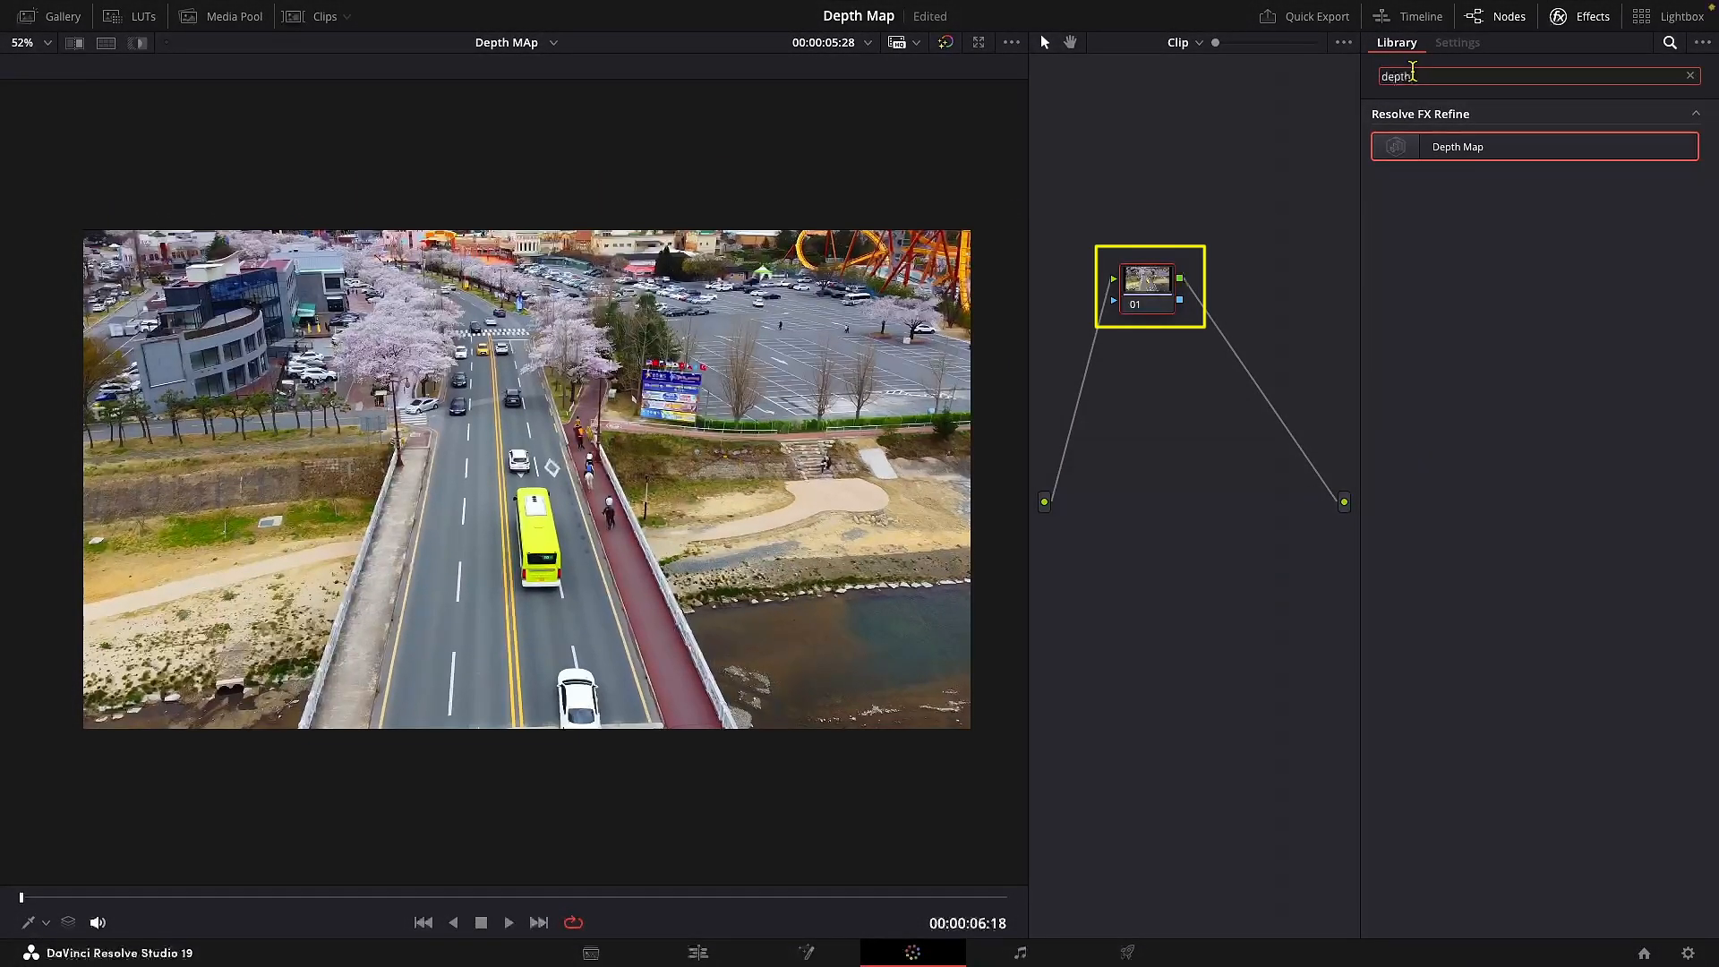
click(1458, 41)
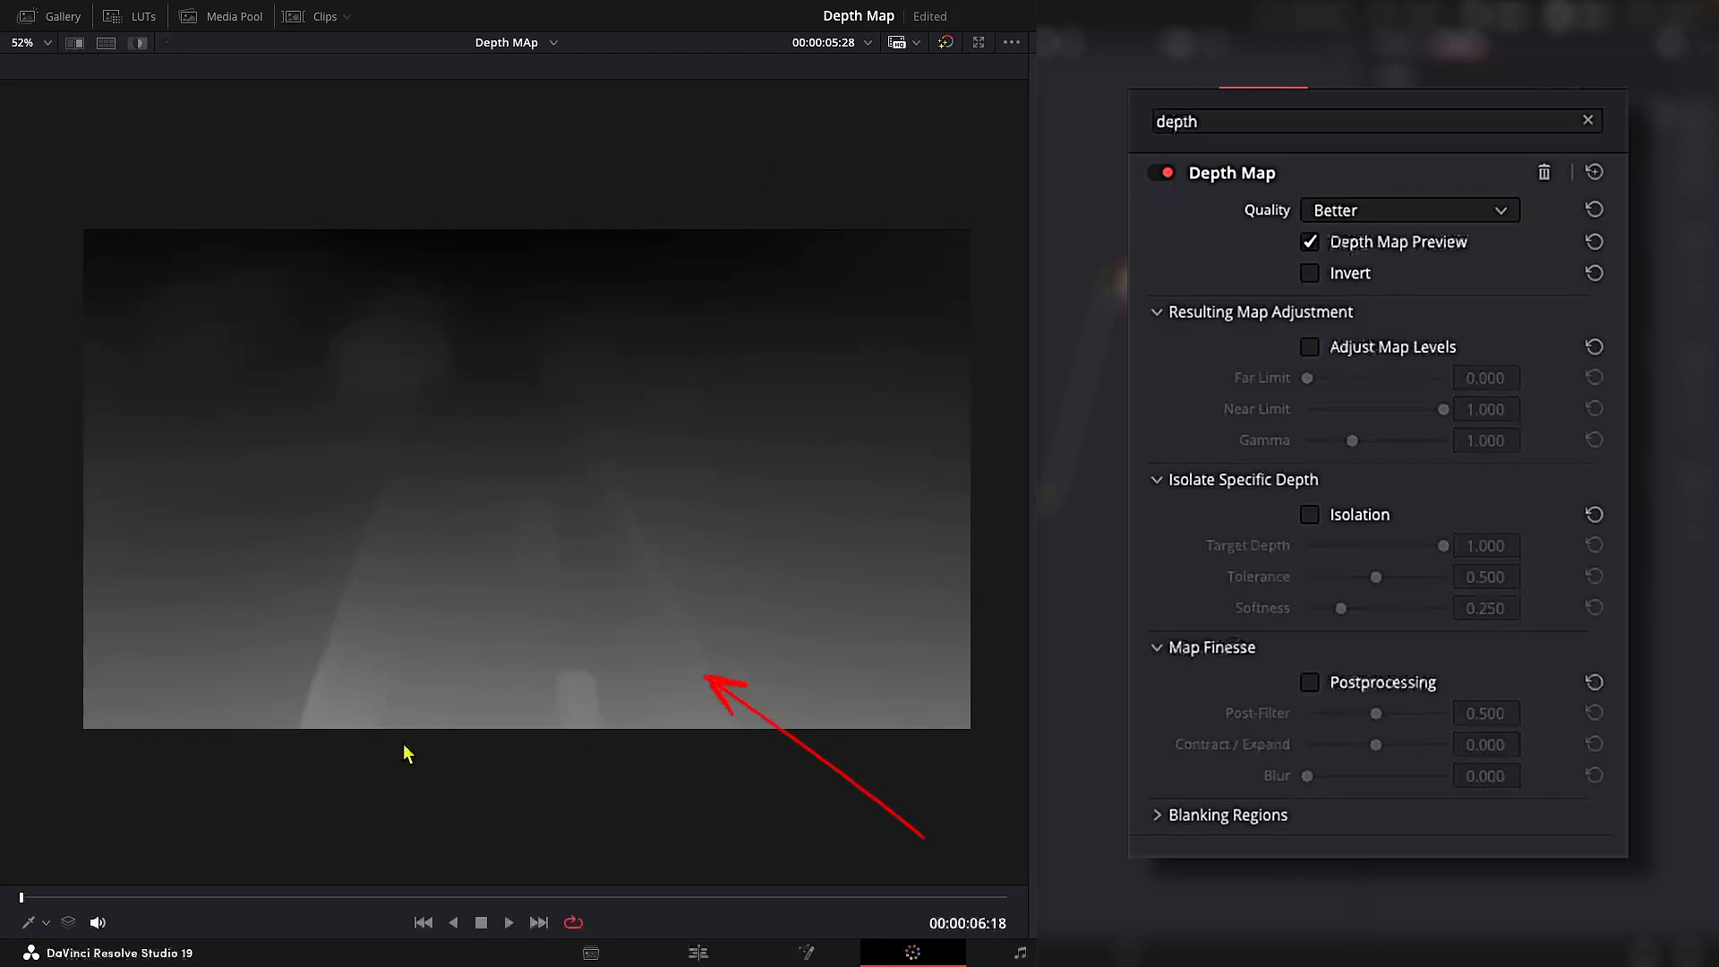
Step: Set Depth Map quality to Faster and briefly invert the map before leaving it uninverted
click(1409, 209)
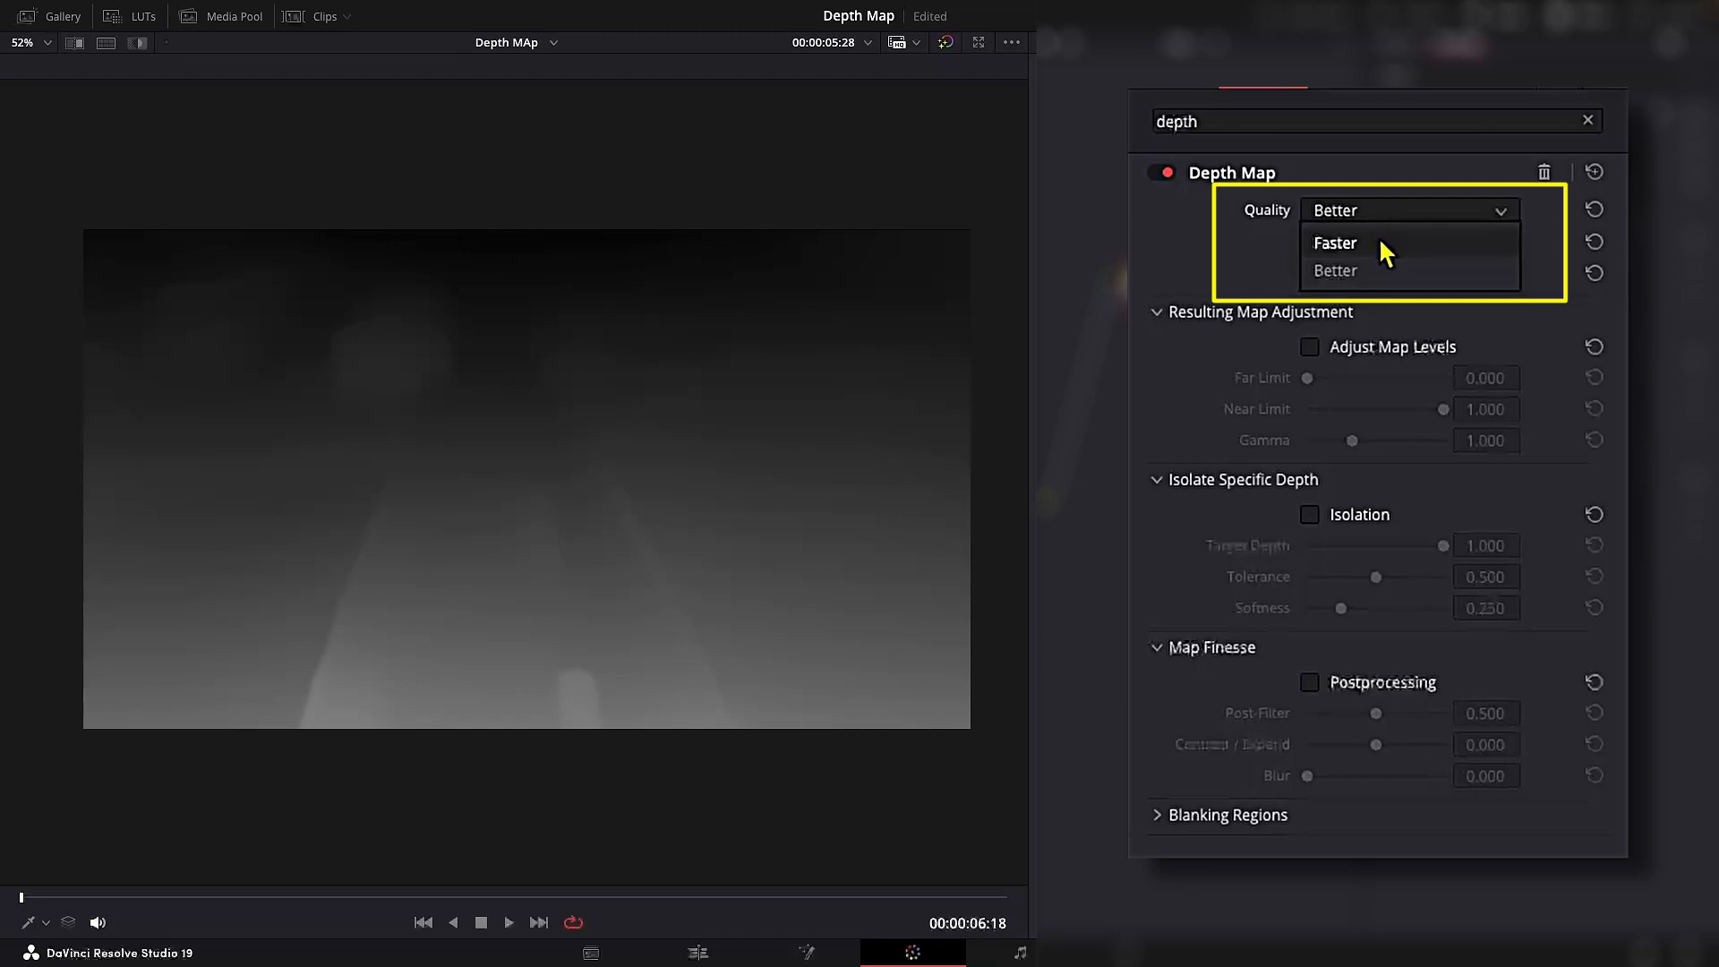
click(1332, 242)
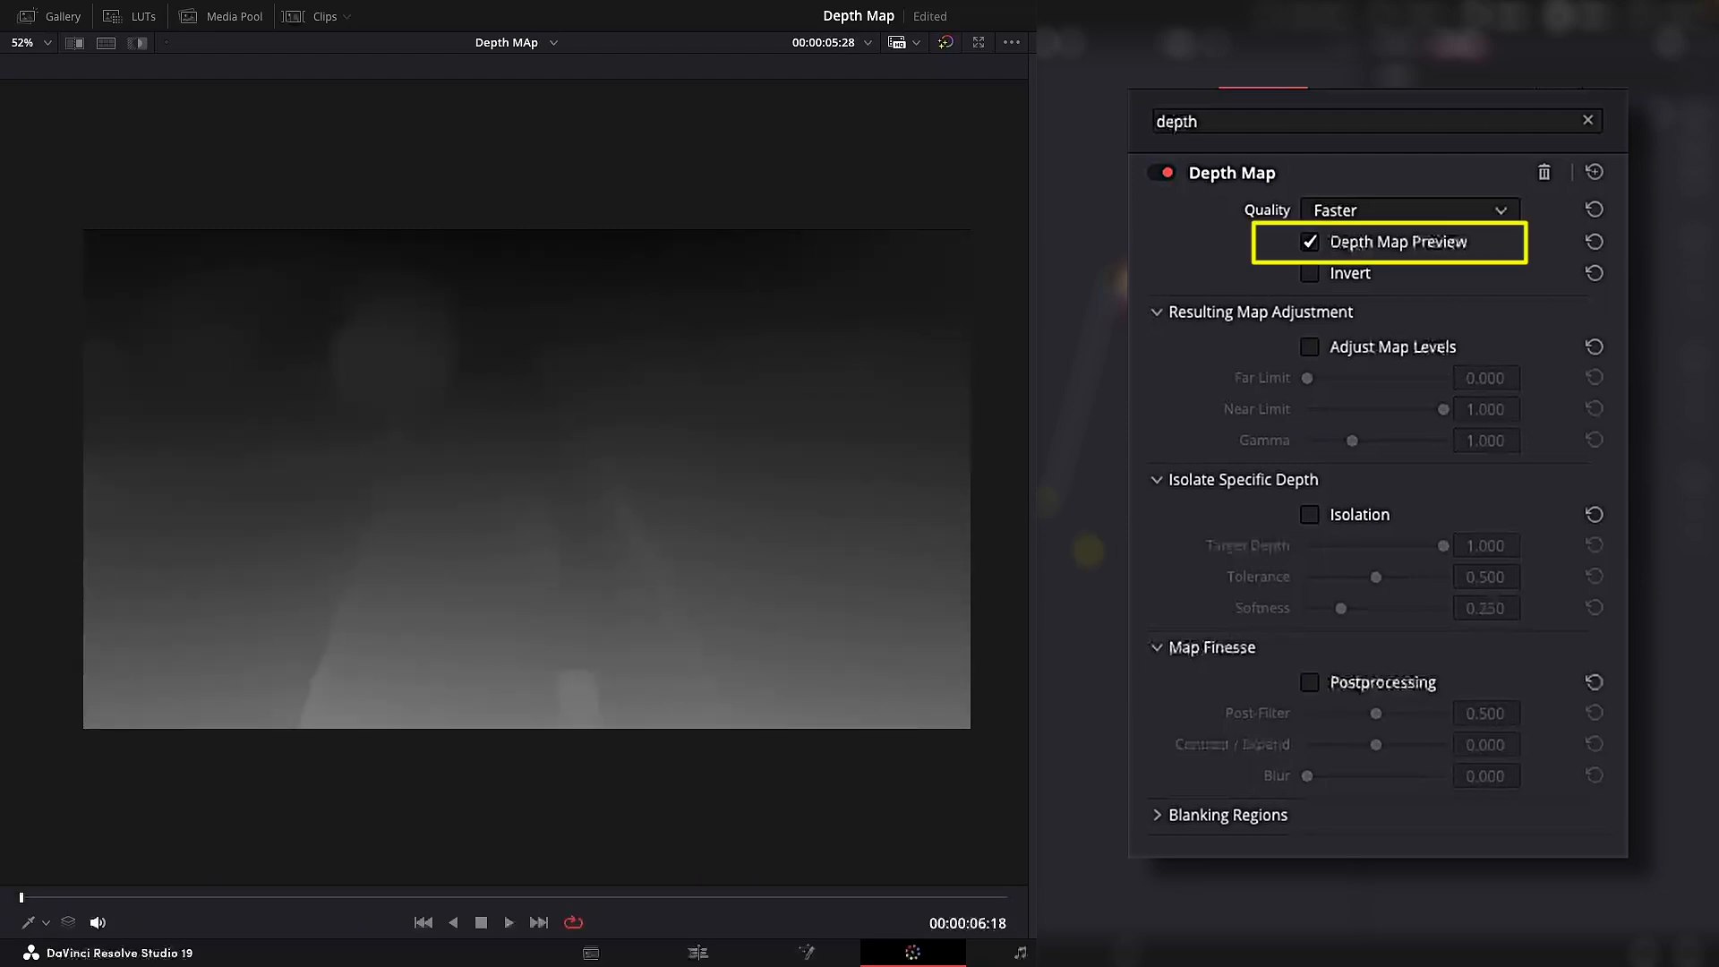
mouse_move(1284, 439)
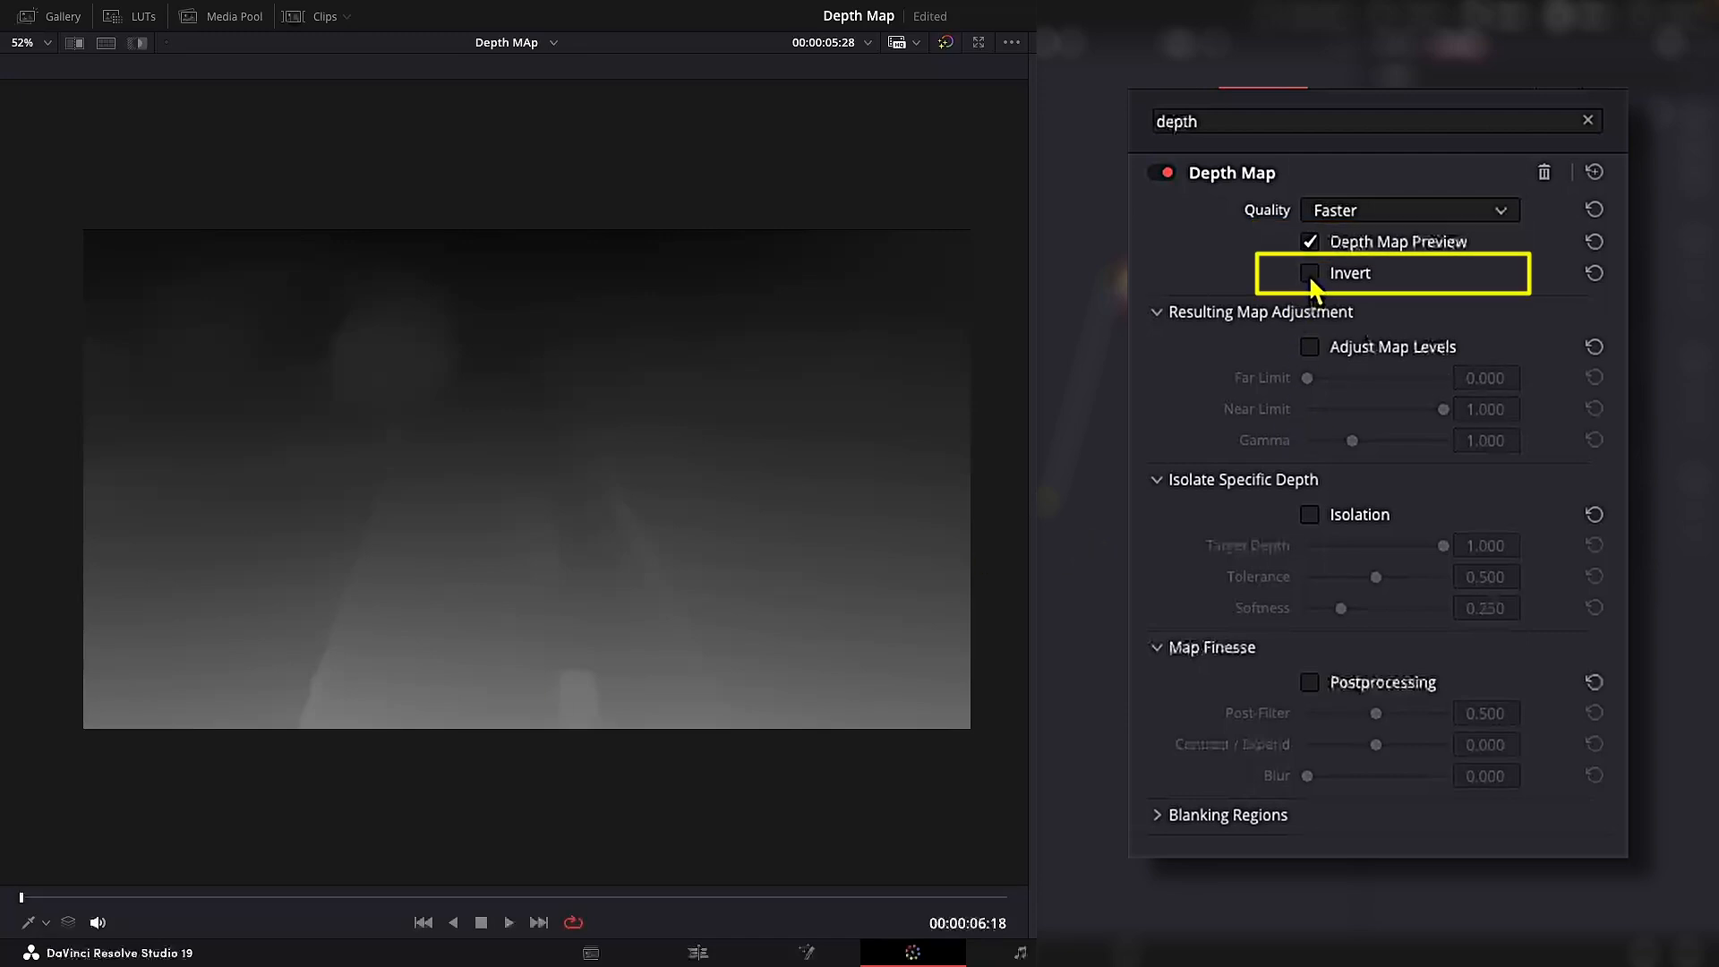
click(1310, 272)
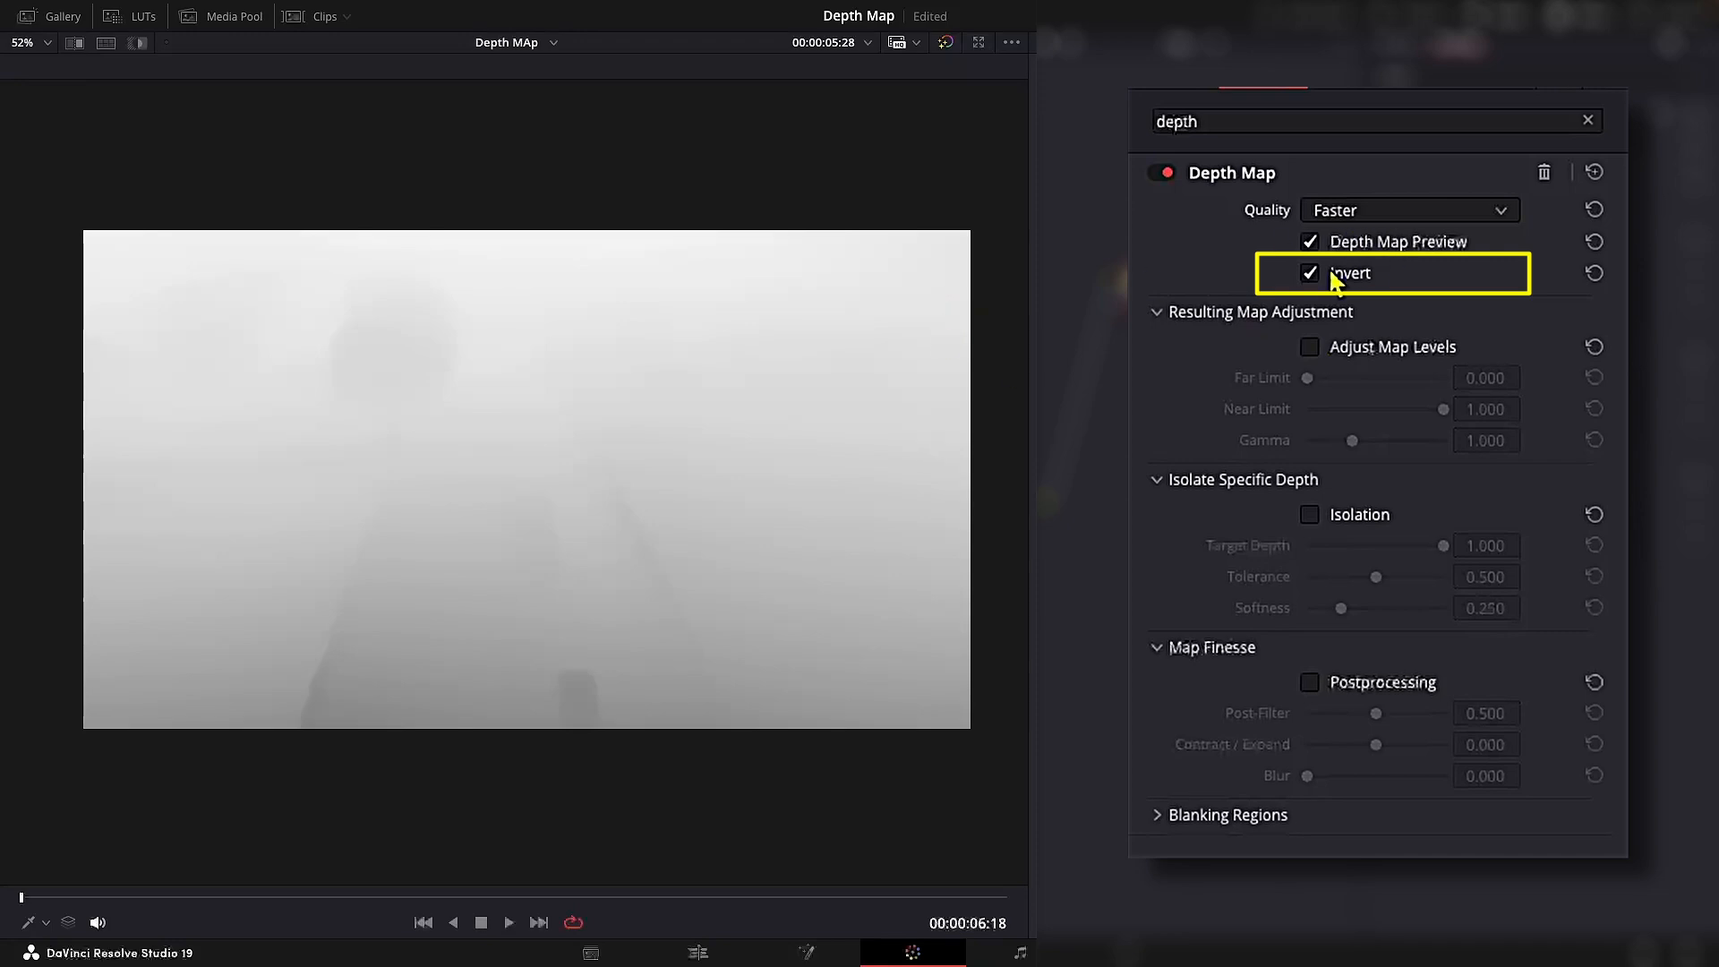
click(1311, 272)
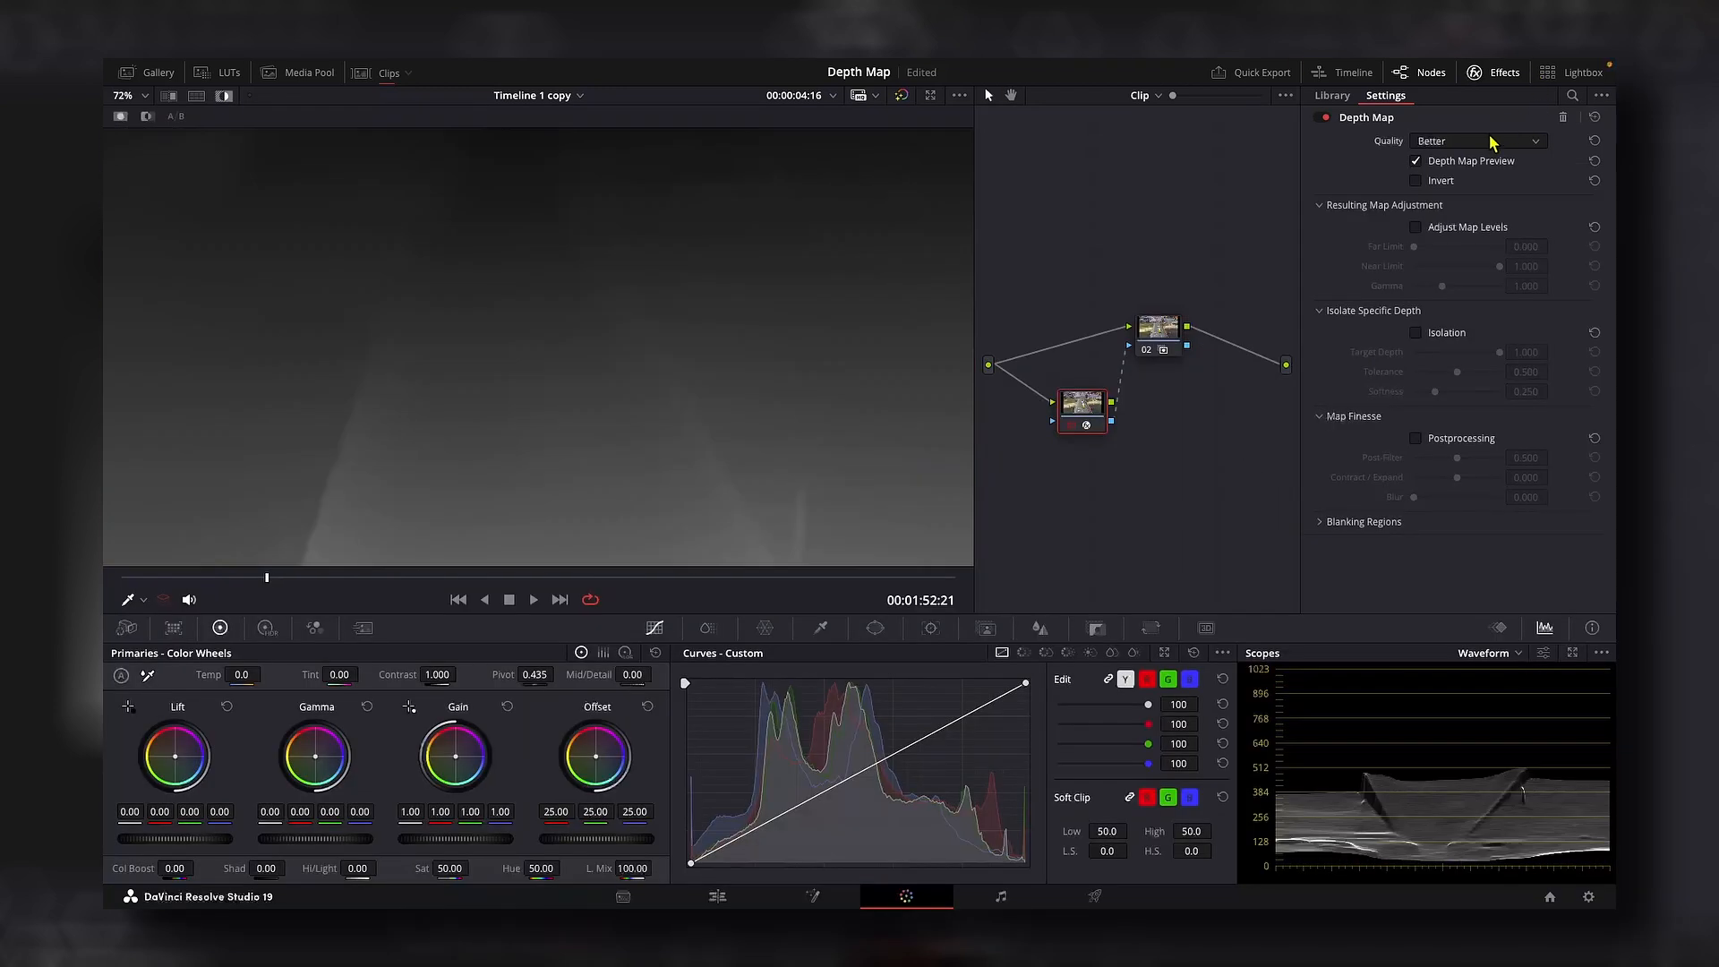
Step: Set quality to Faster and bend the Custom Curve upward to brighten the depth gradient
click(1477, 140)
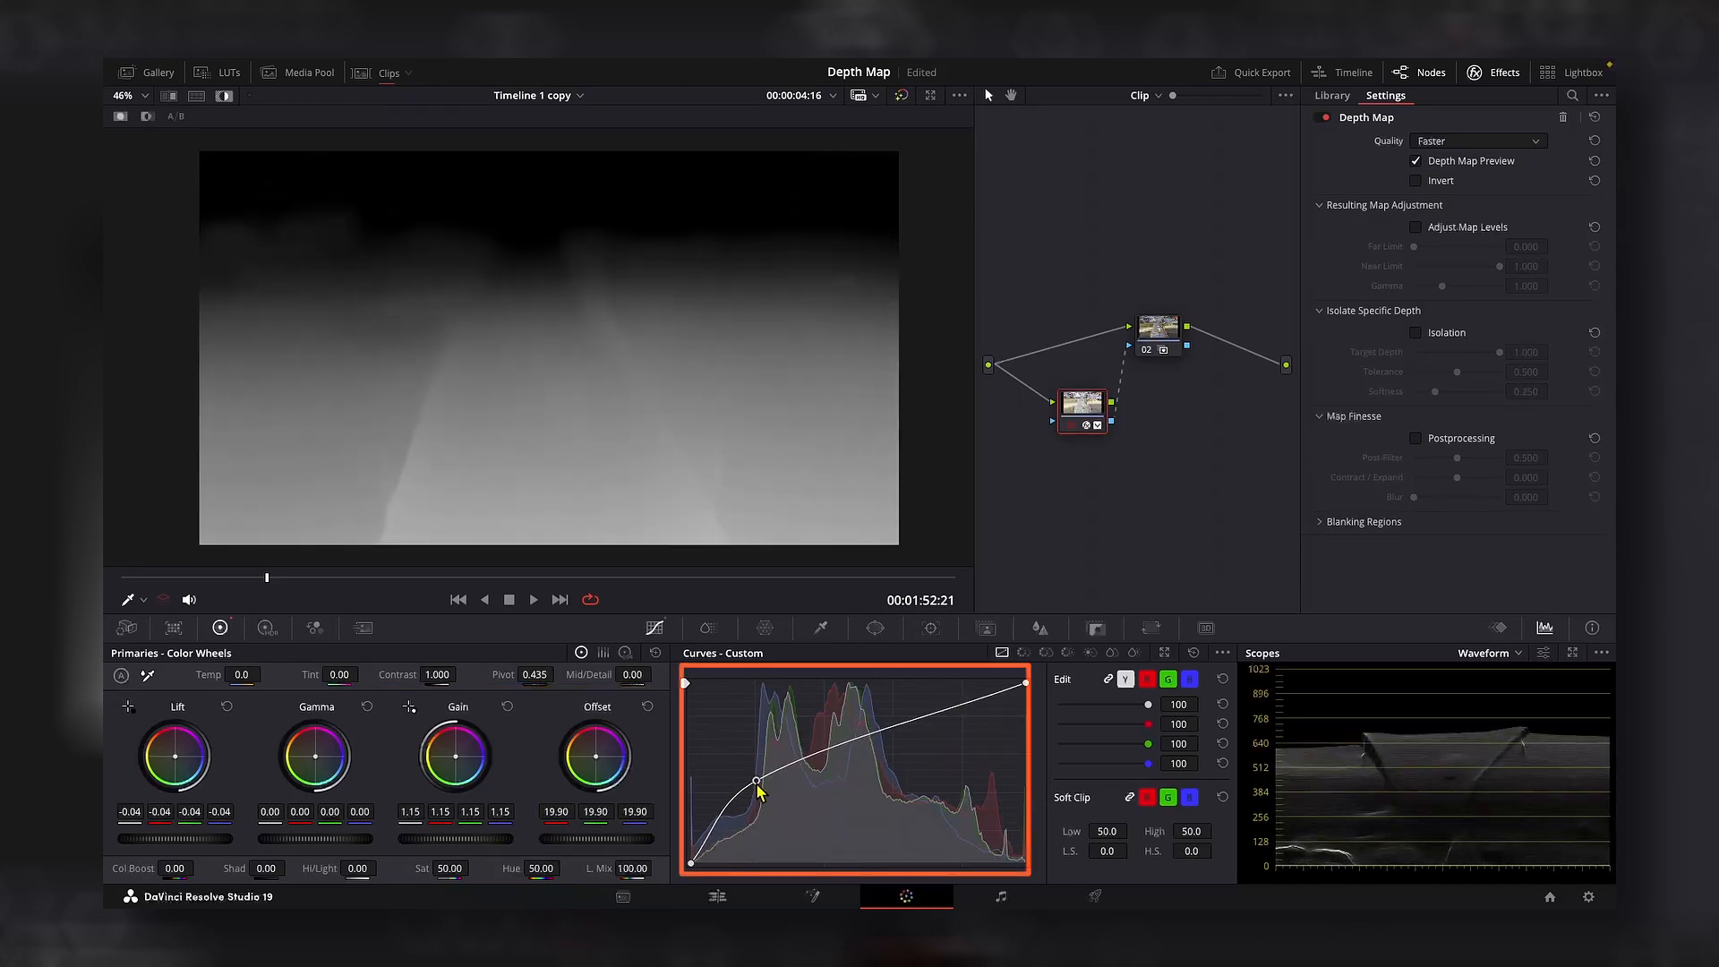
drag(756, 788, 955, 697)
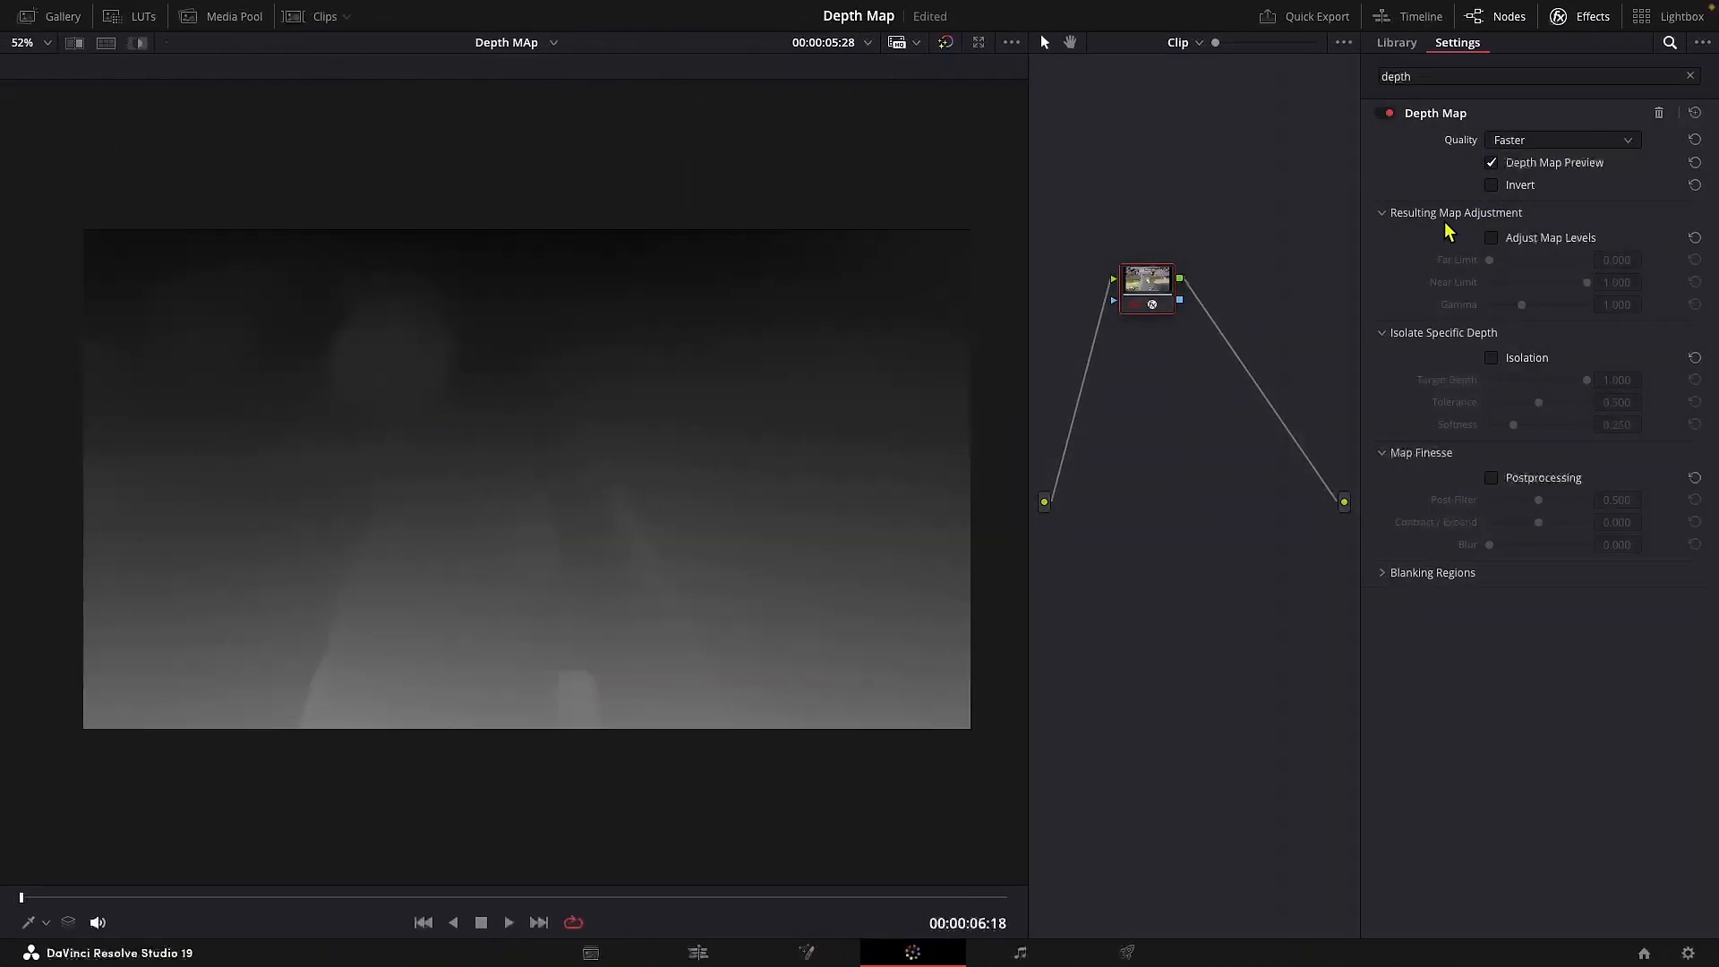
Step: Enable Adjust Map Levels, raise Far Limit to ~0.09, lower Near Limit to ~0.285 and lift Gamma
click(1492, 236)
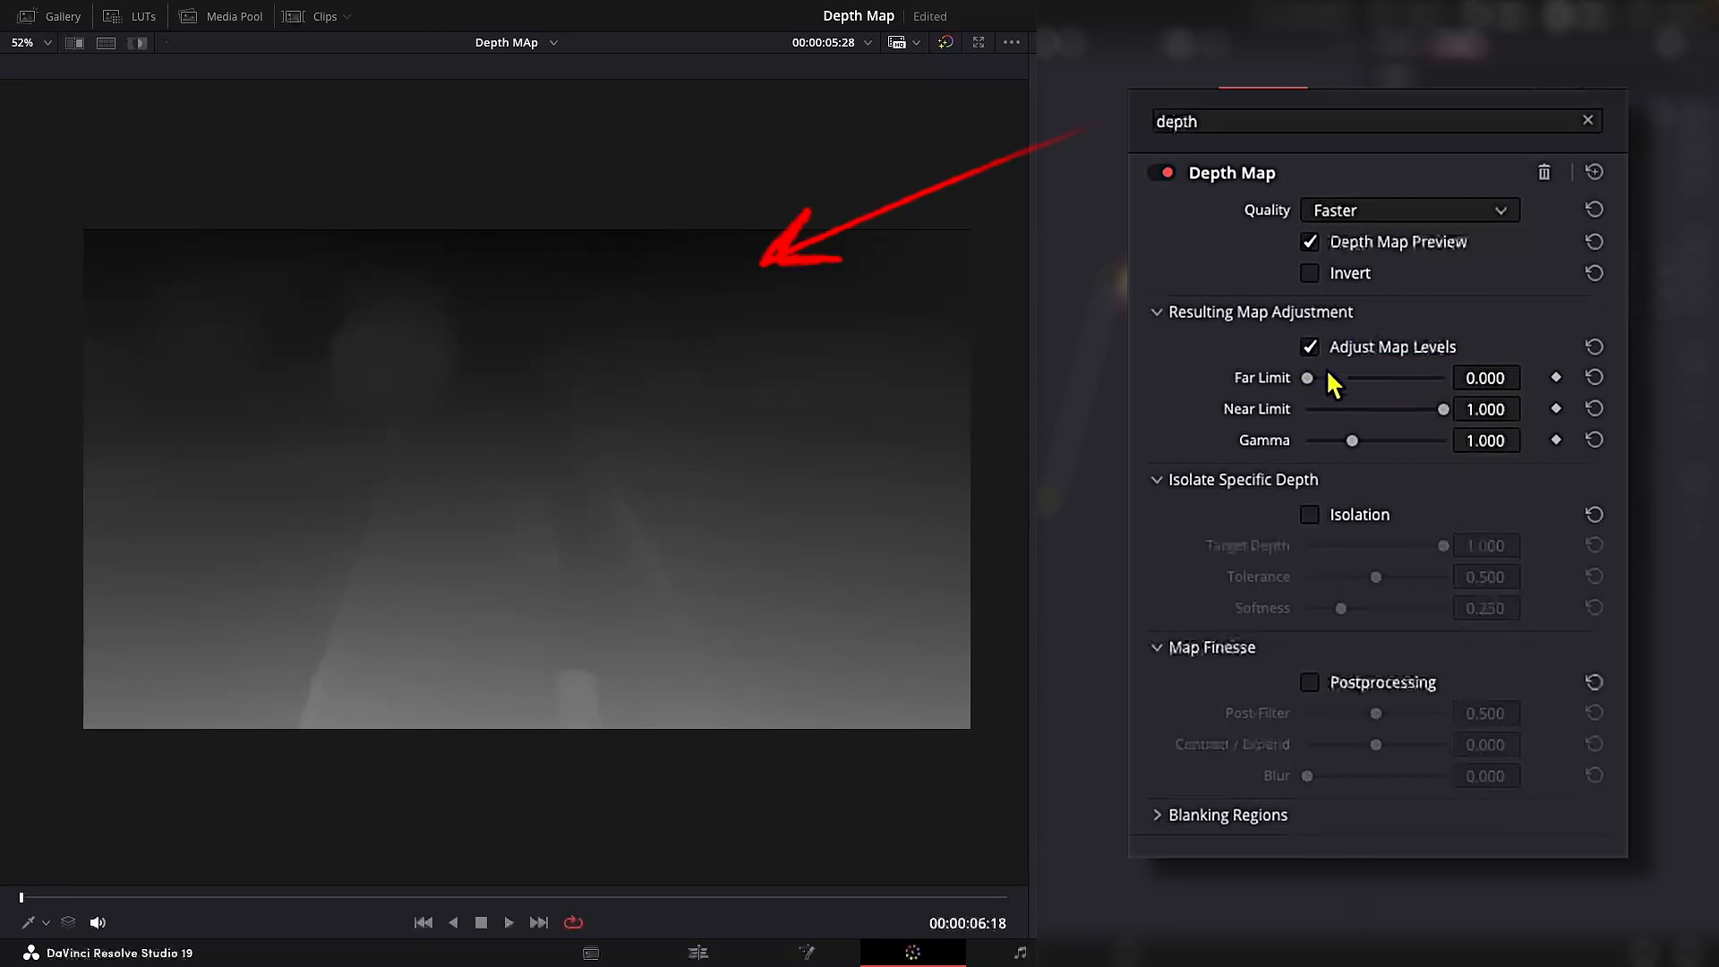
drag(1307, 378, 1320, 378)
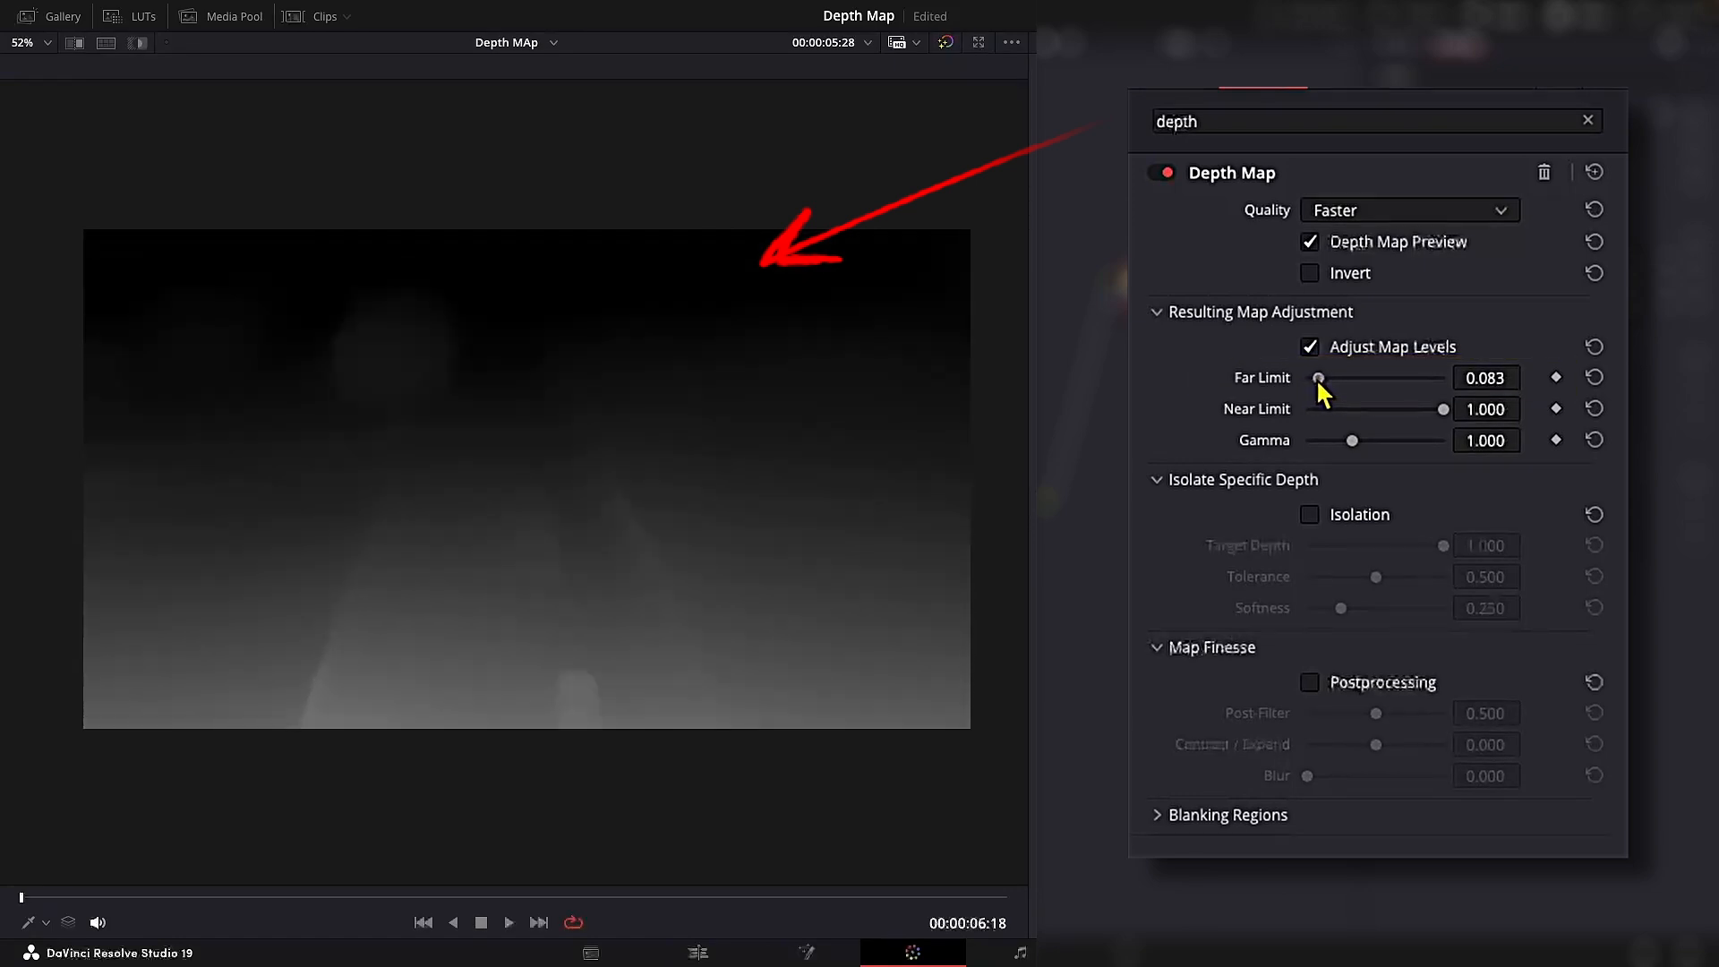
drag(1443, 409, 1354, 409)
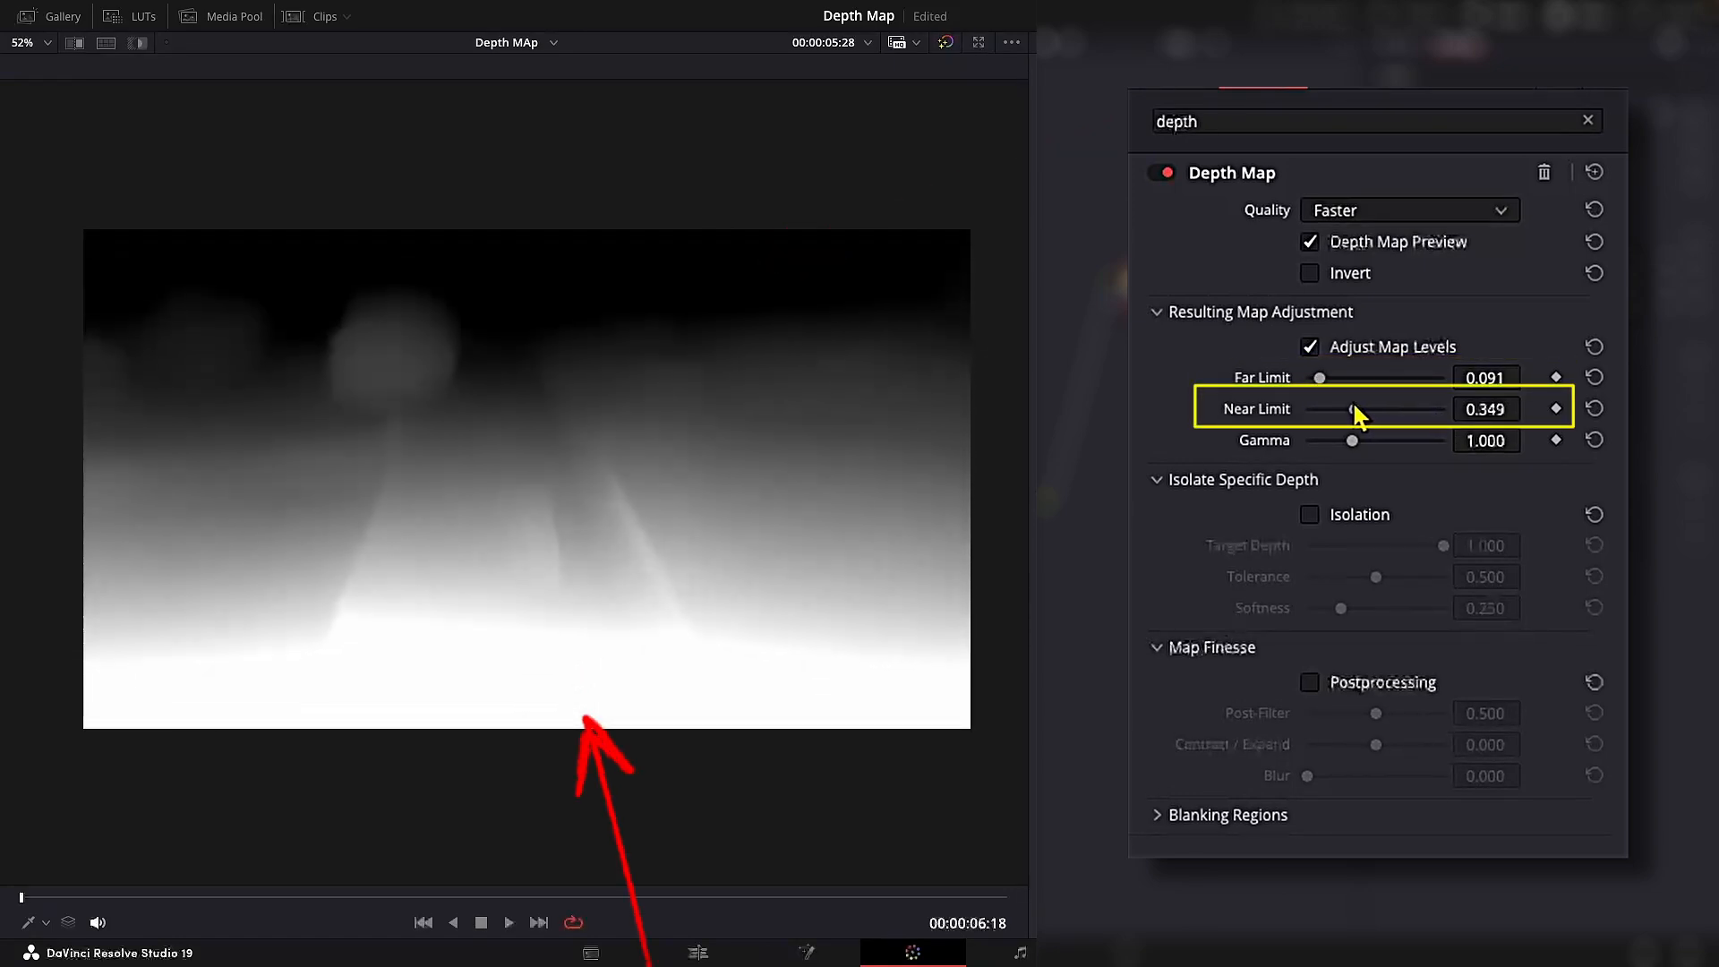
drag(1354, 408, 1343, 409)
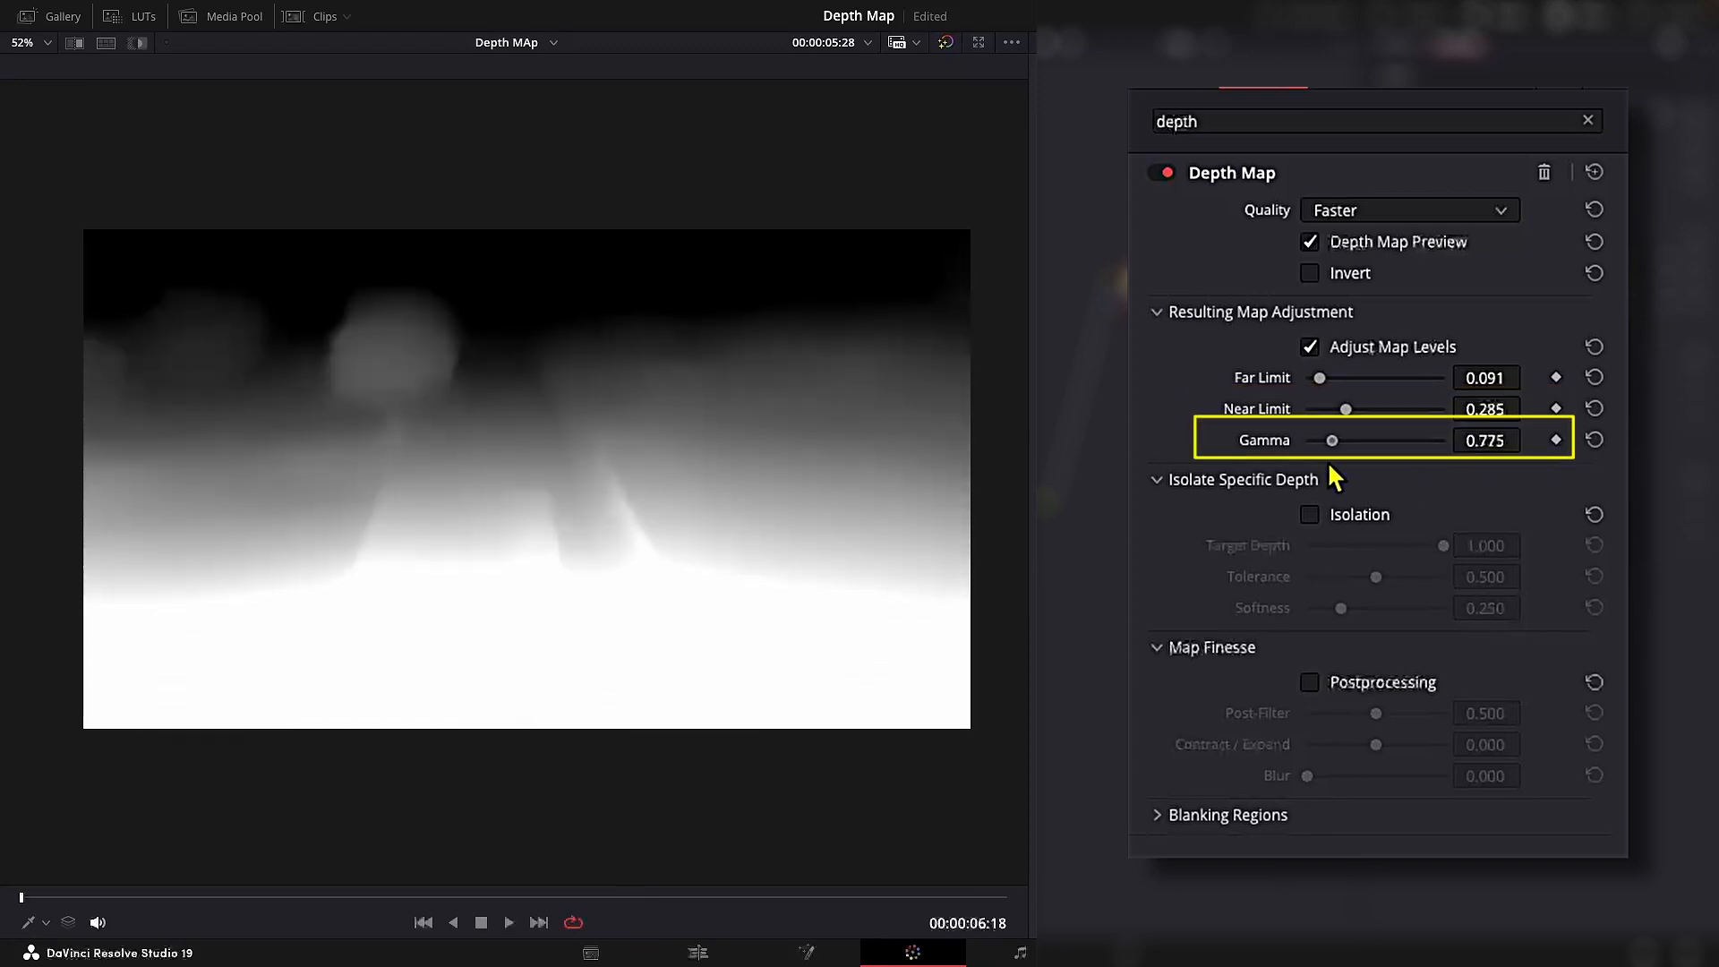
drag(1330, 441, 1393, 441)
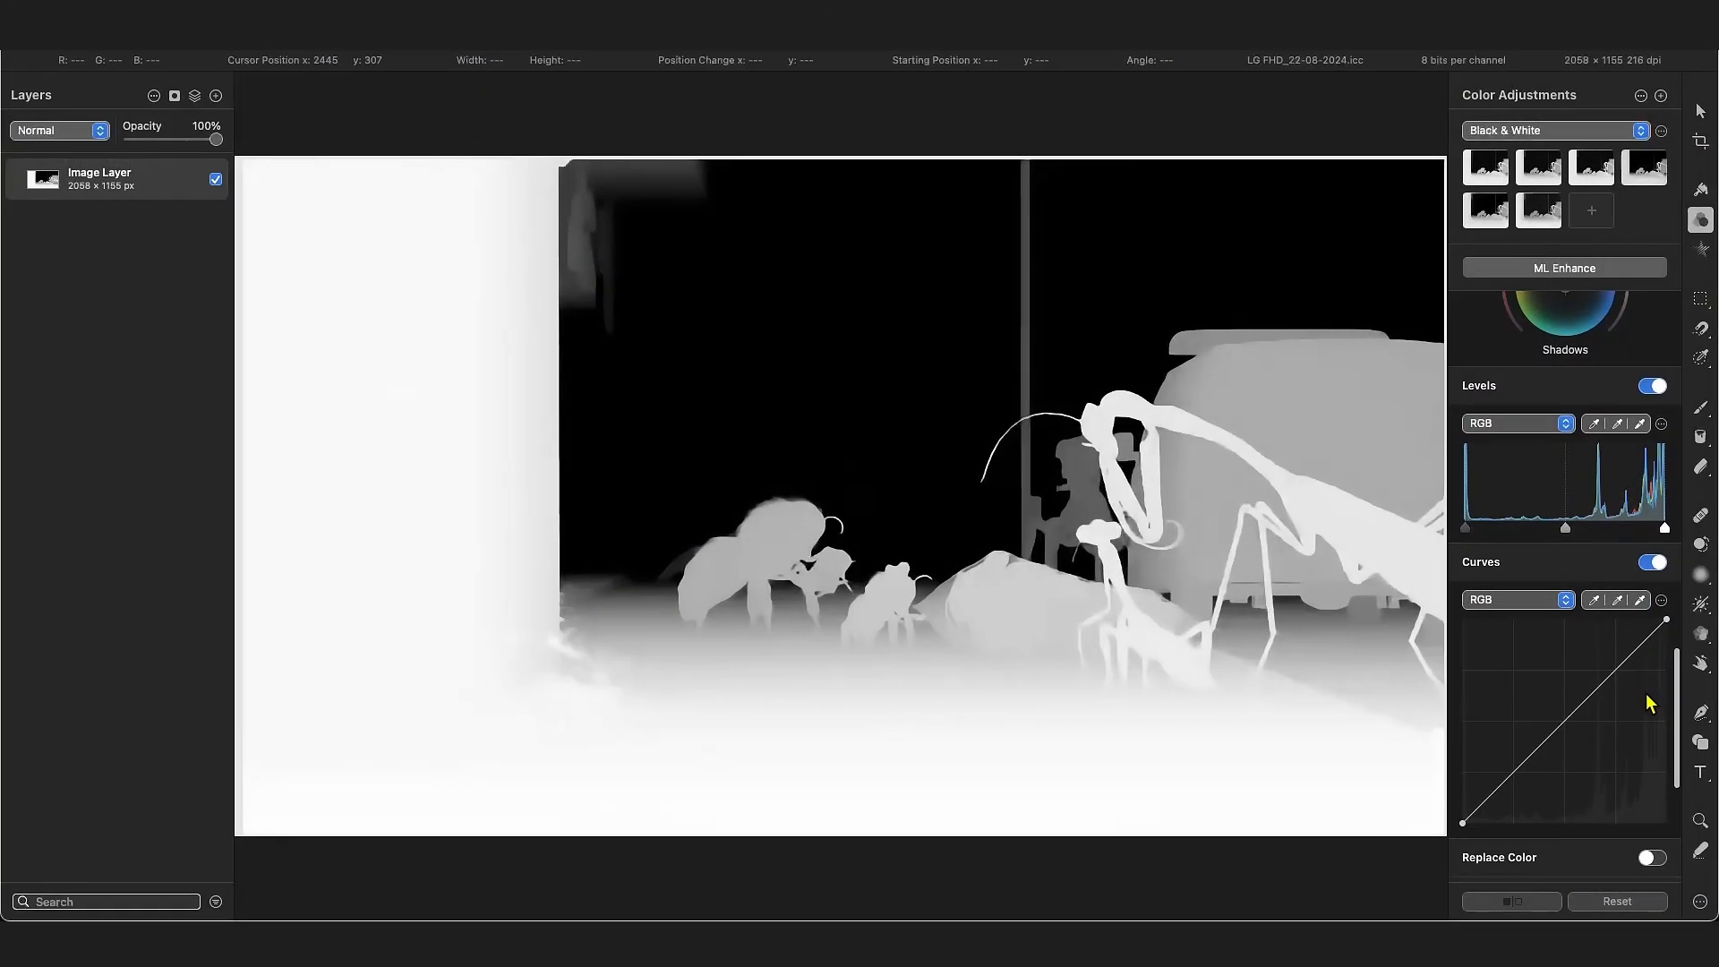
Step: In Curves, push the black point right to crush darks and bend the curve upward to lift mid-greys
scroll(down, 3)
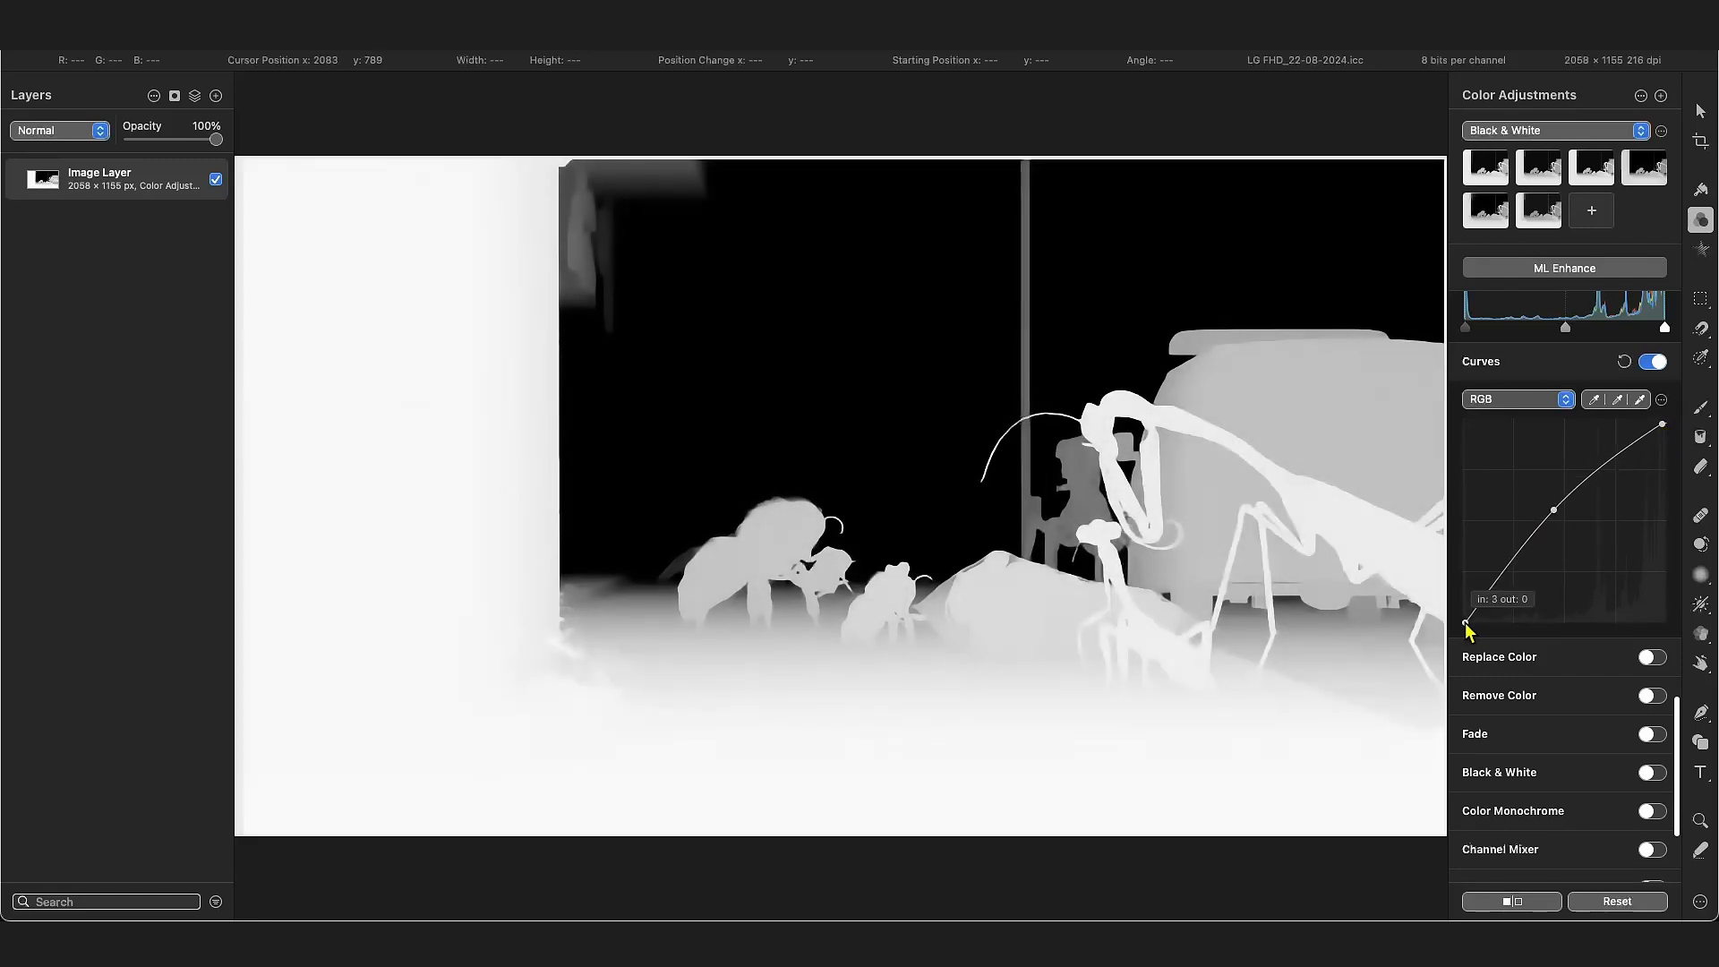
drag(1466, 625, 1506, 625)
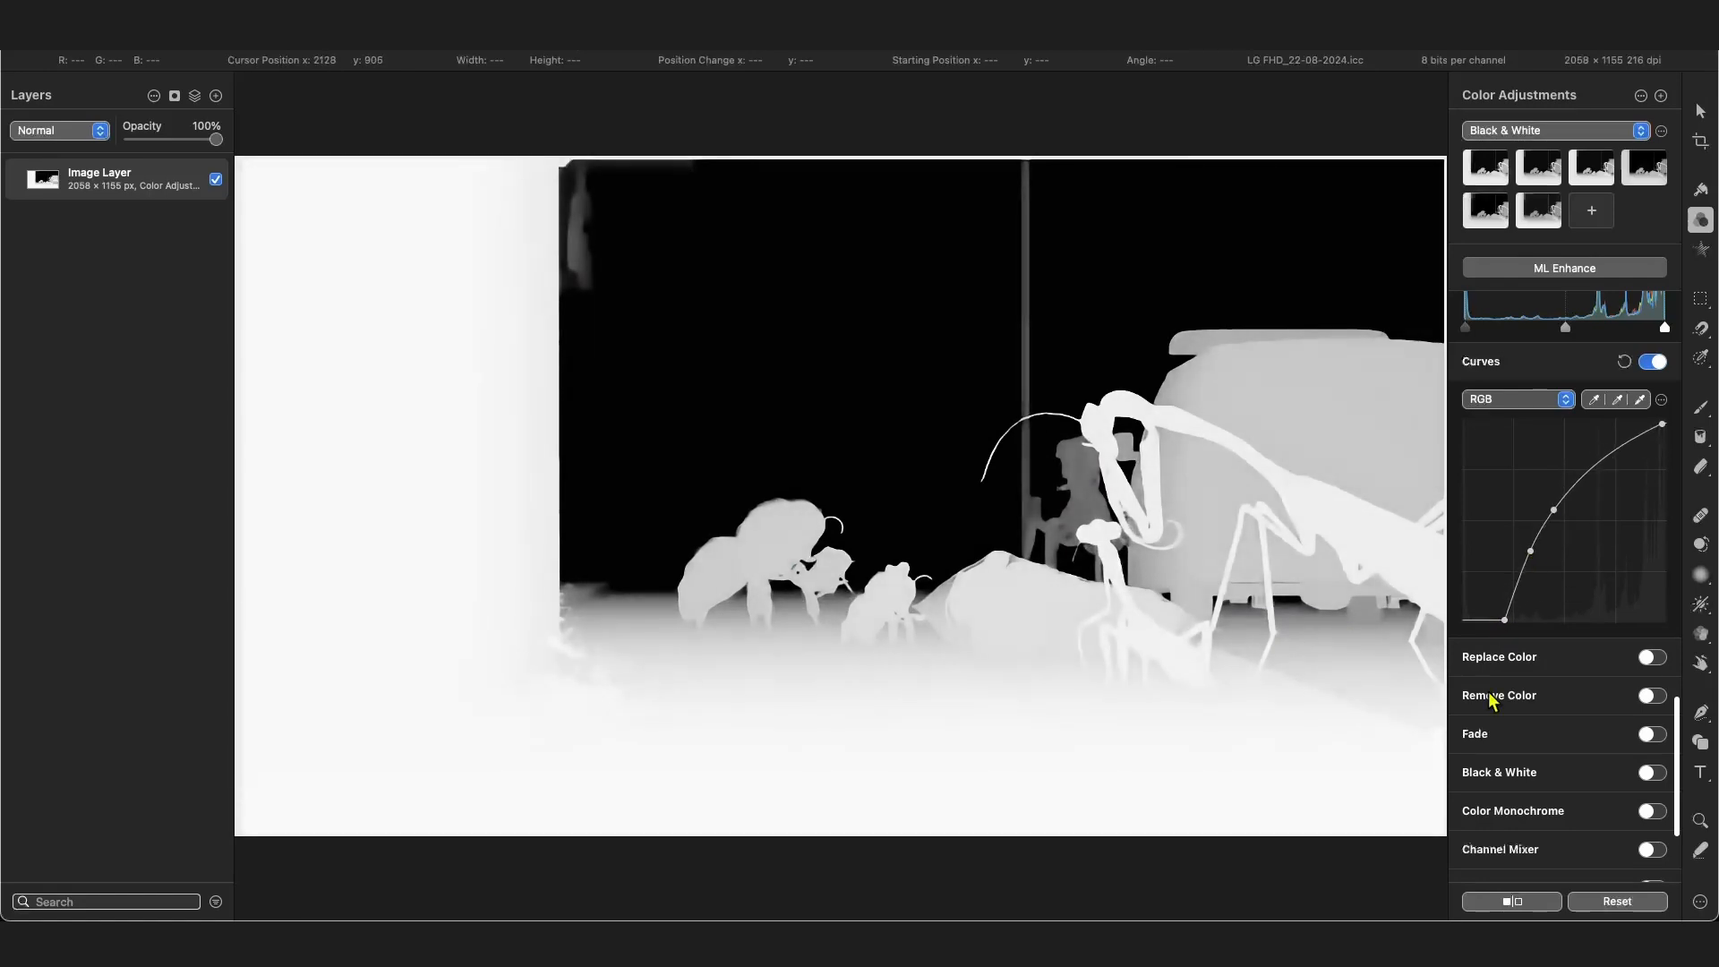
drag(1557, 544, 1549, 521)
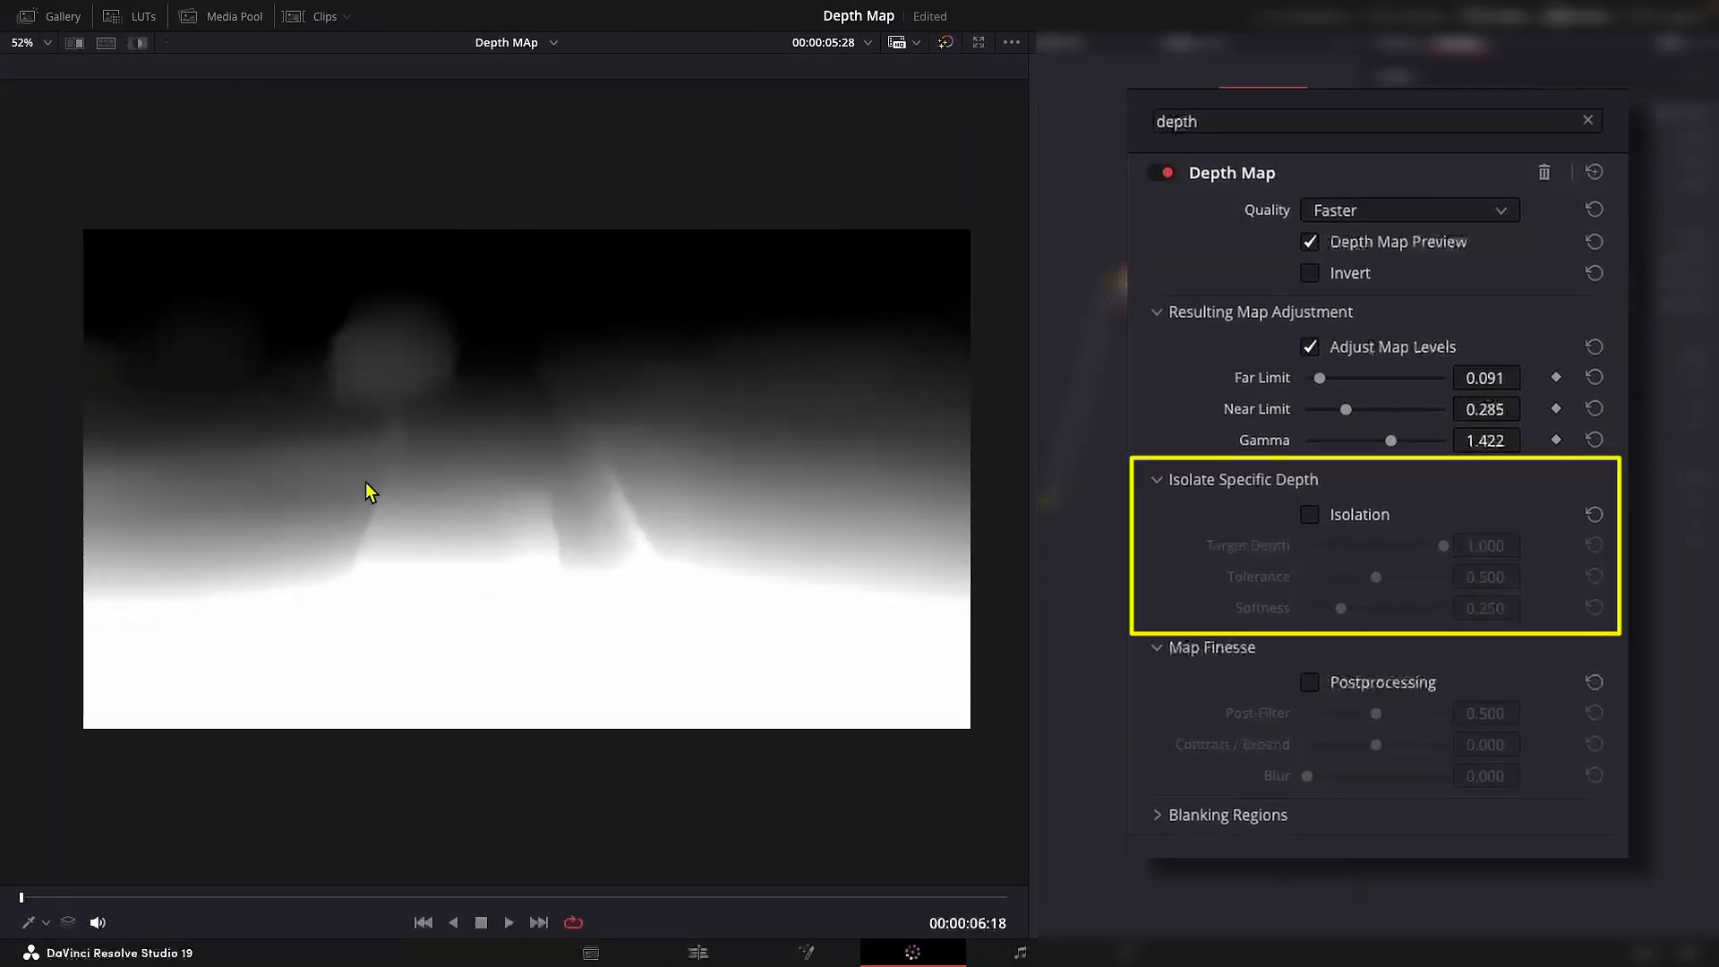
Step: Turn on Isolation and settle Target Depth at 0.605
click(1309, 514)
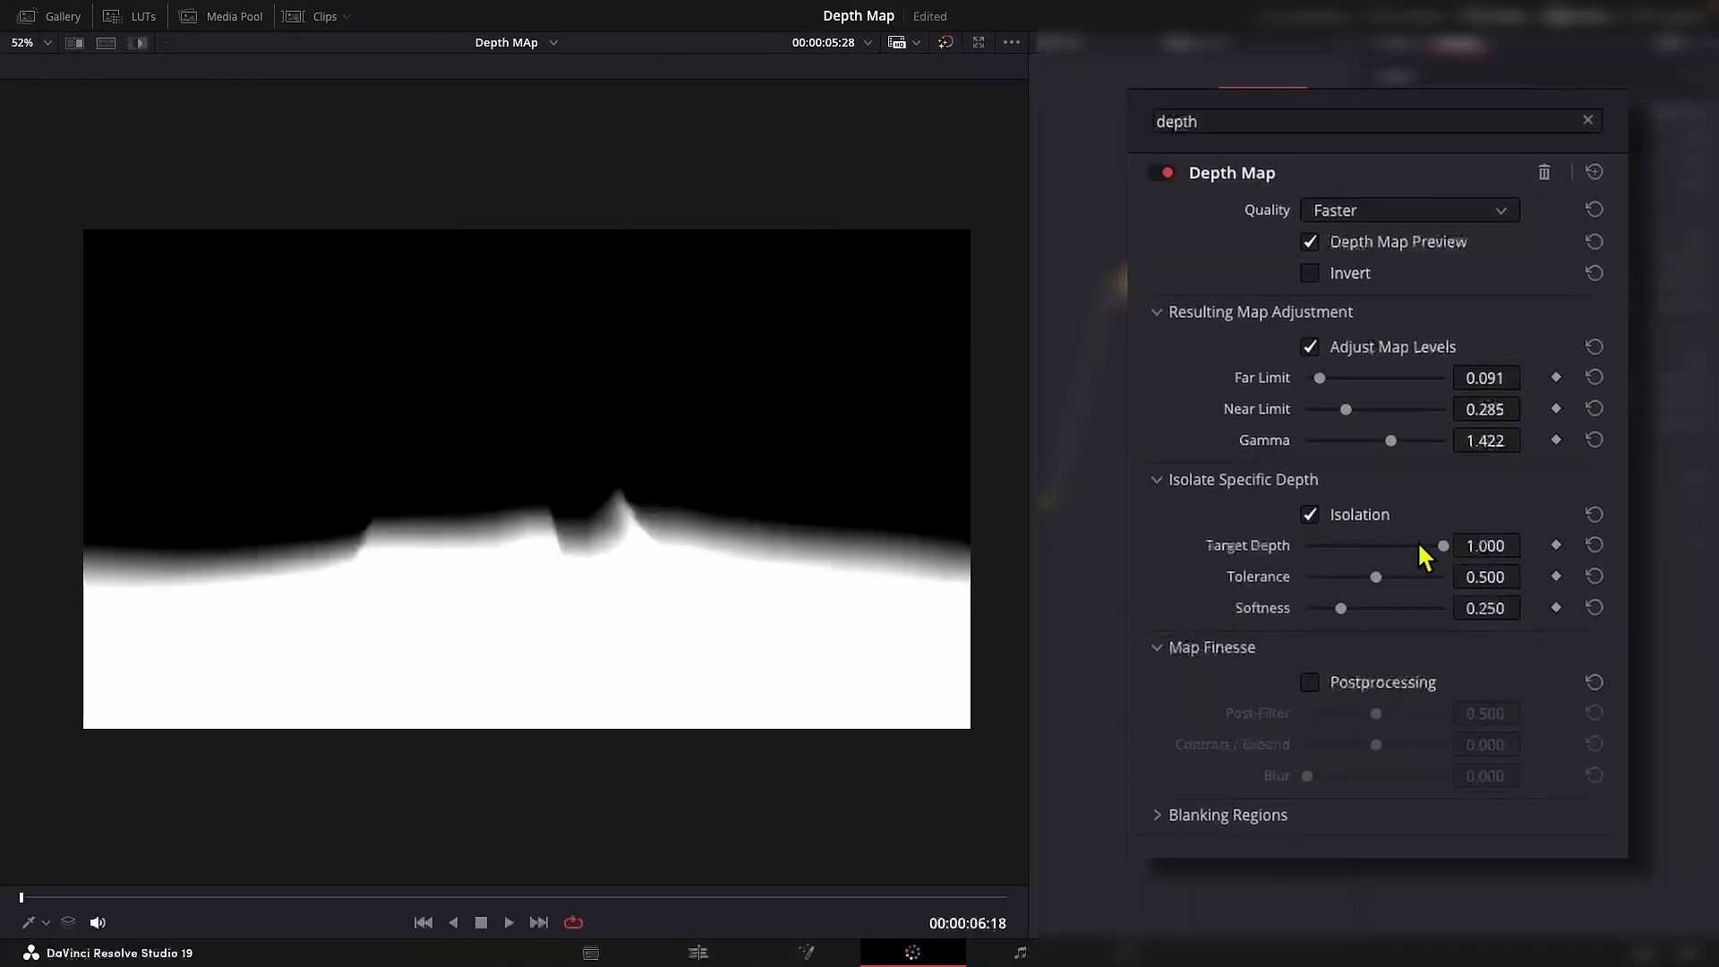
drag(1442, 545, 1345, 544)
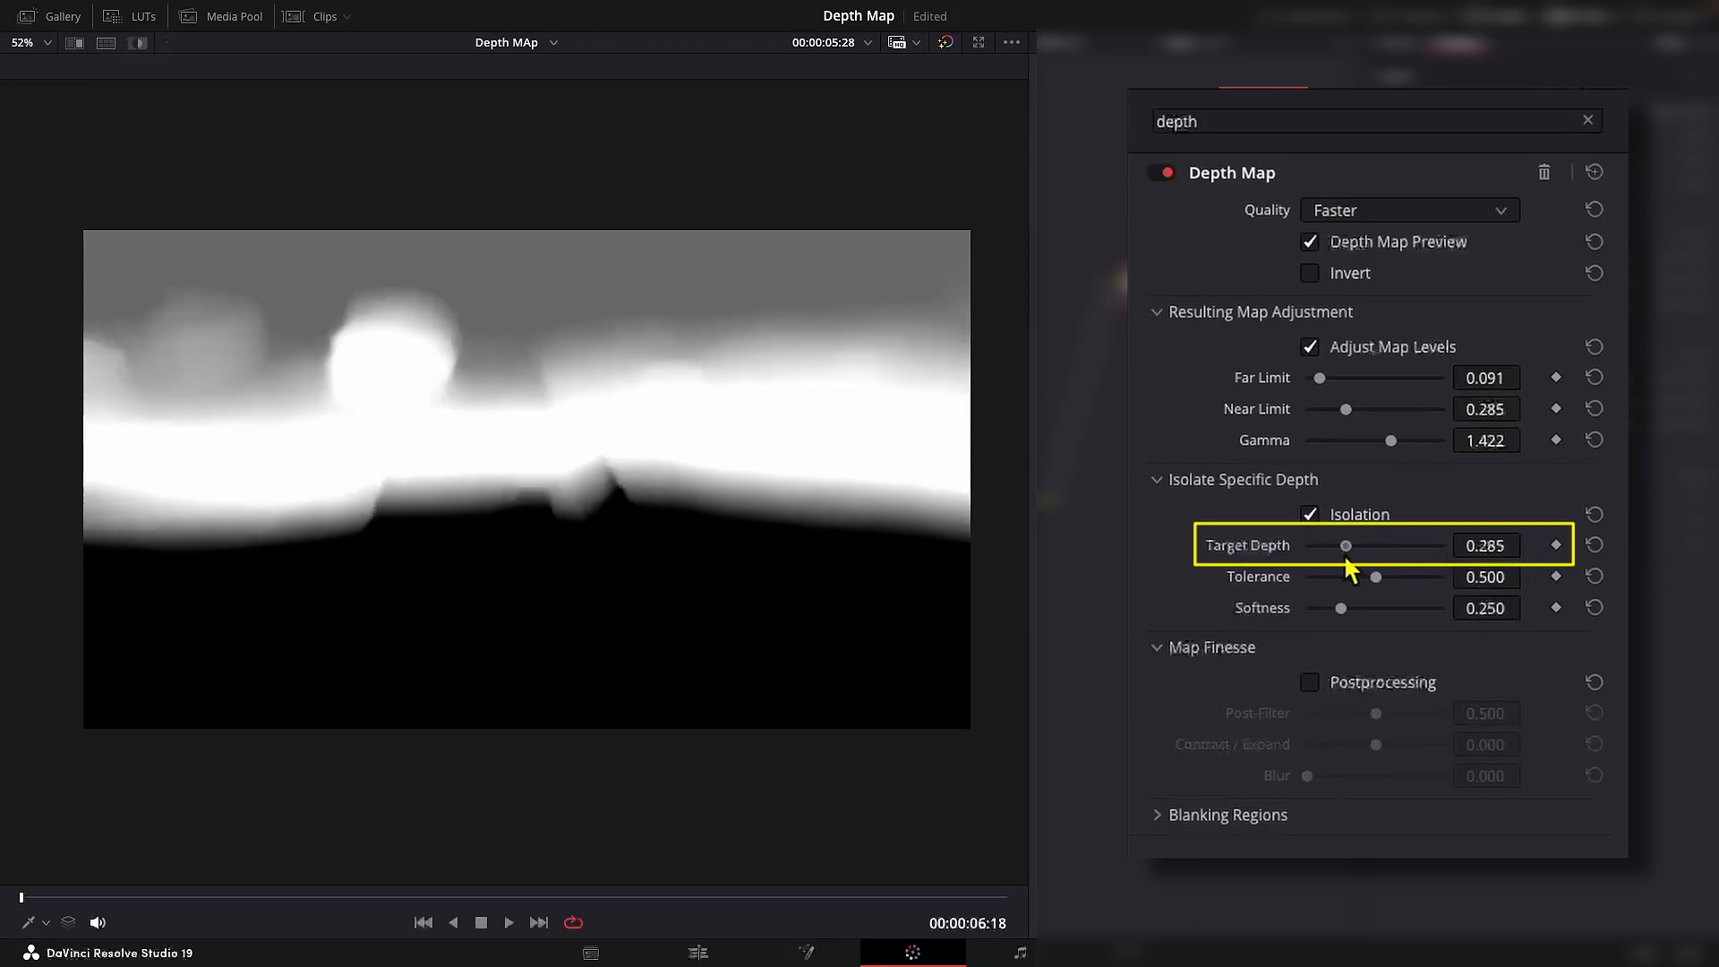
drag(1345, 545, 1379, 545)
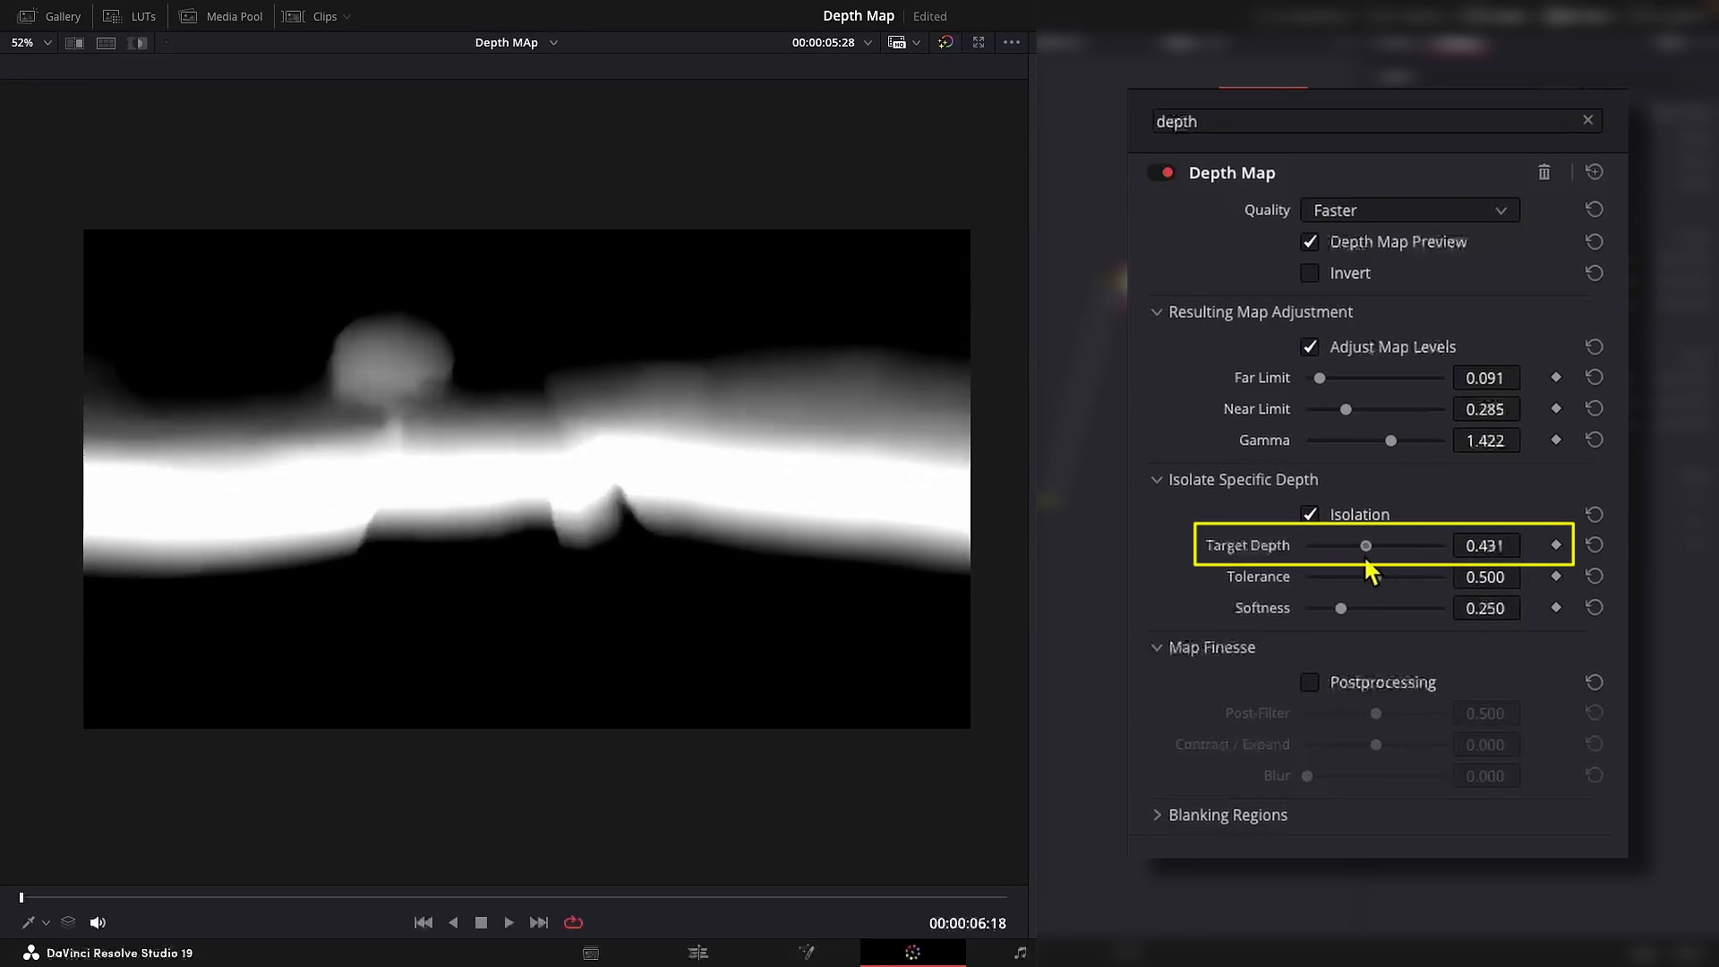
drag(1368, 545, 1390, 544)
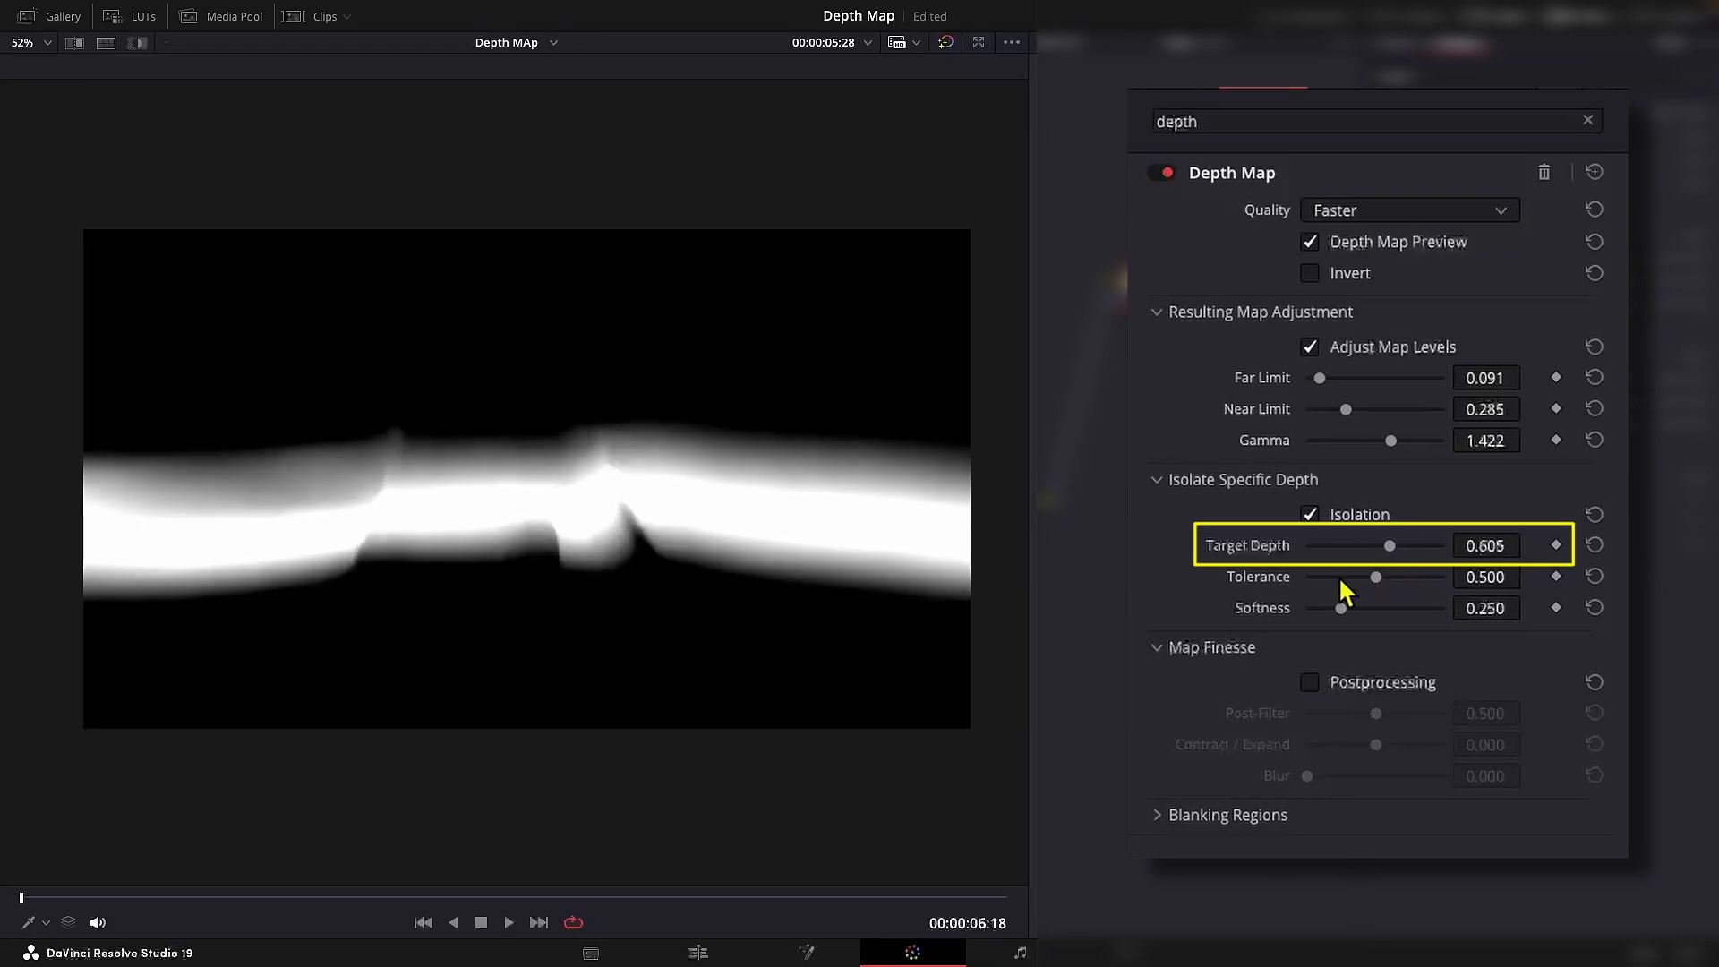
Step: Narrow Tolerance to 0.238 and raise Softness to 0.431 for a soft-edged band
drag(1376, 576, 1425, 577)
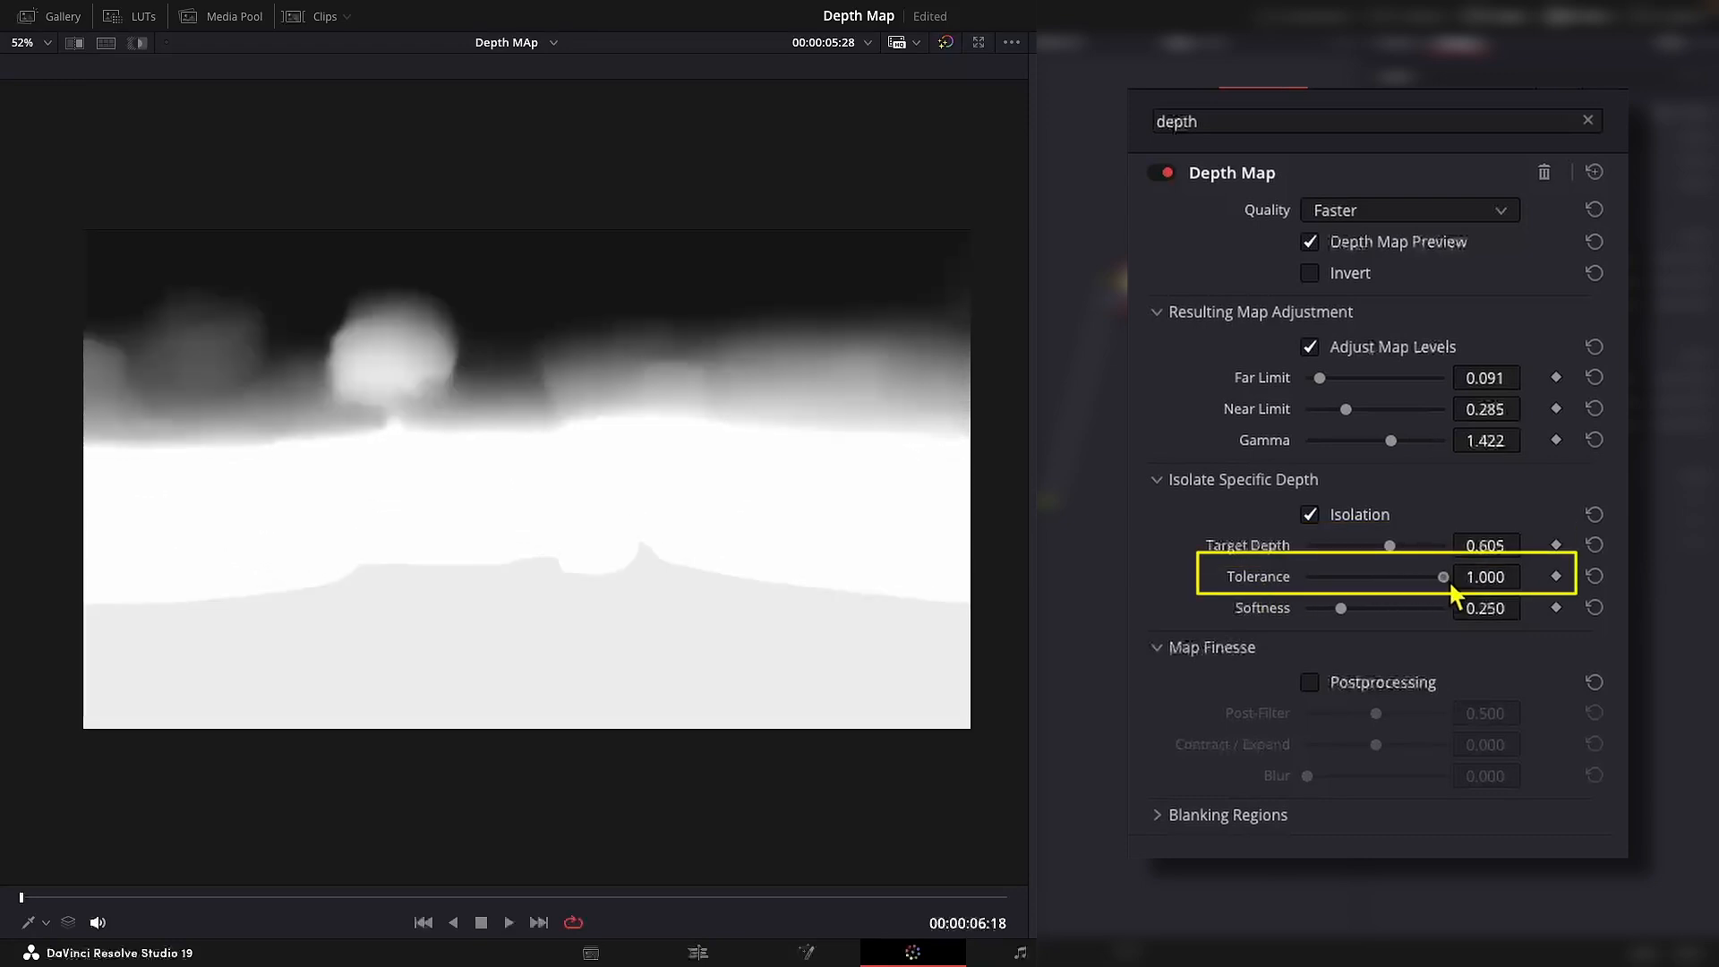
drag(1446, 575, 1338, 575)
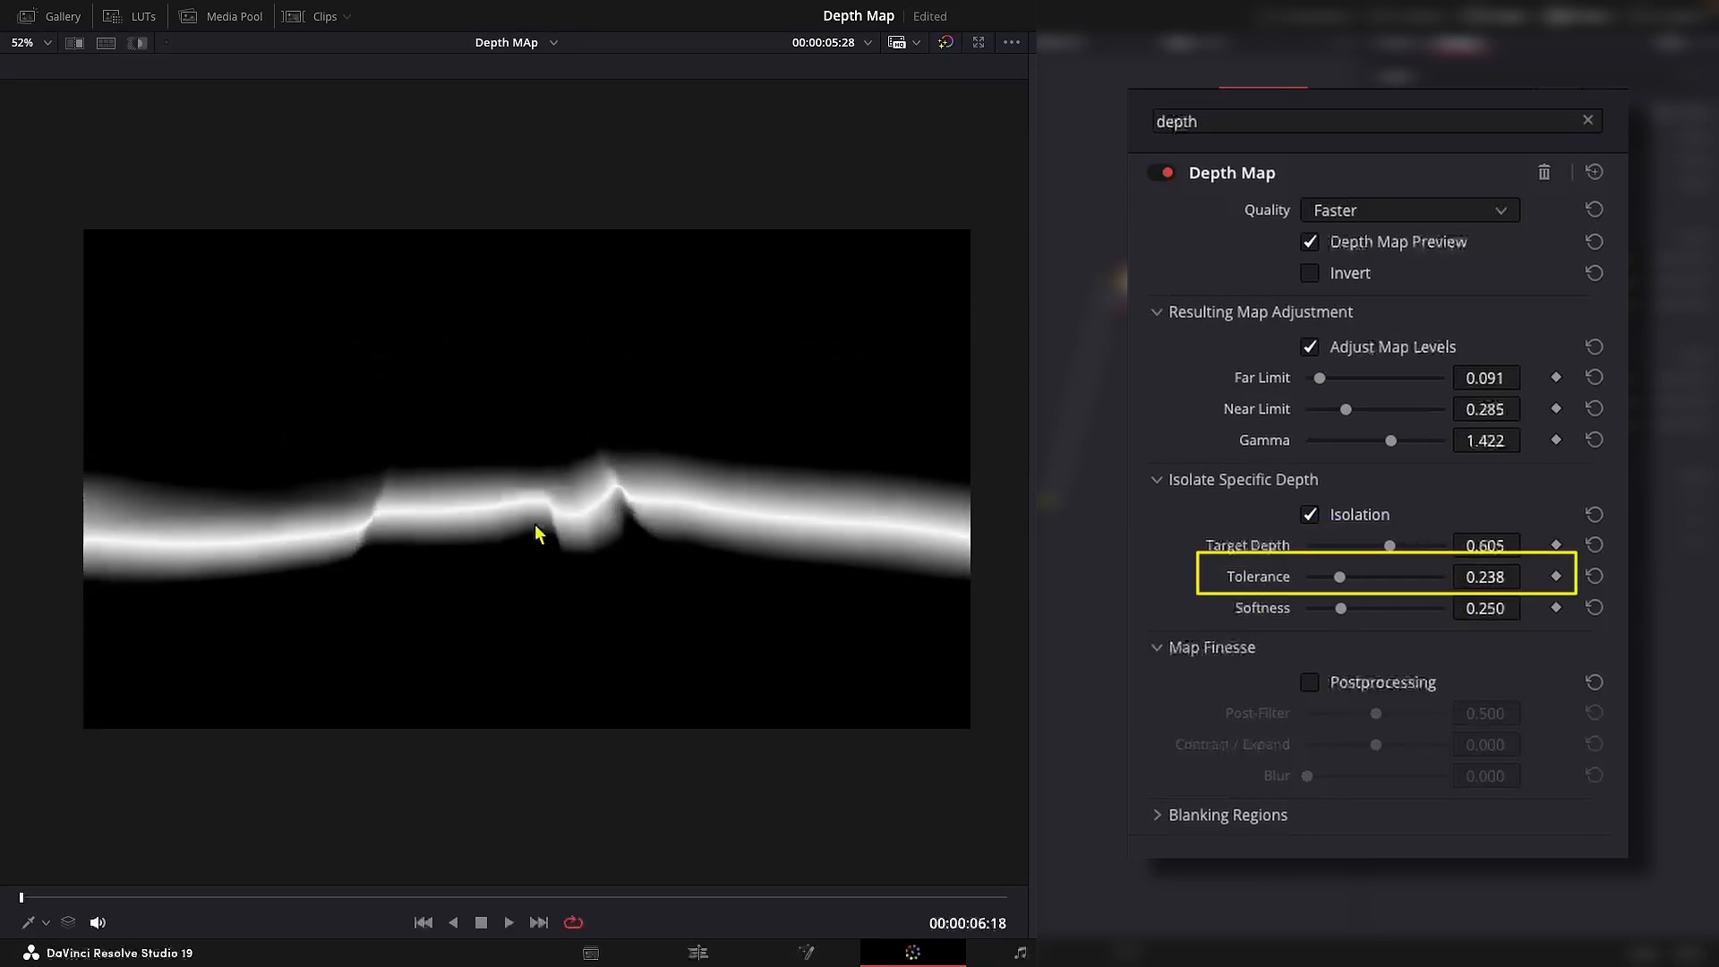
drag(1340, 607, 1346, 607)
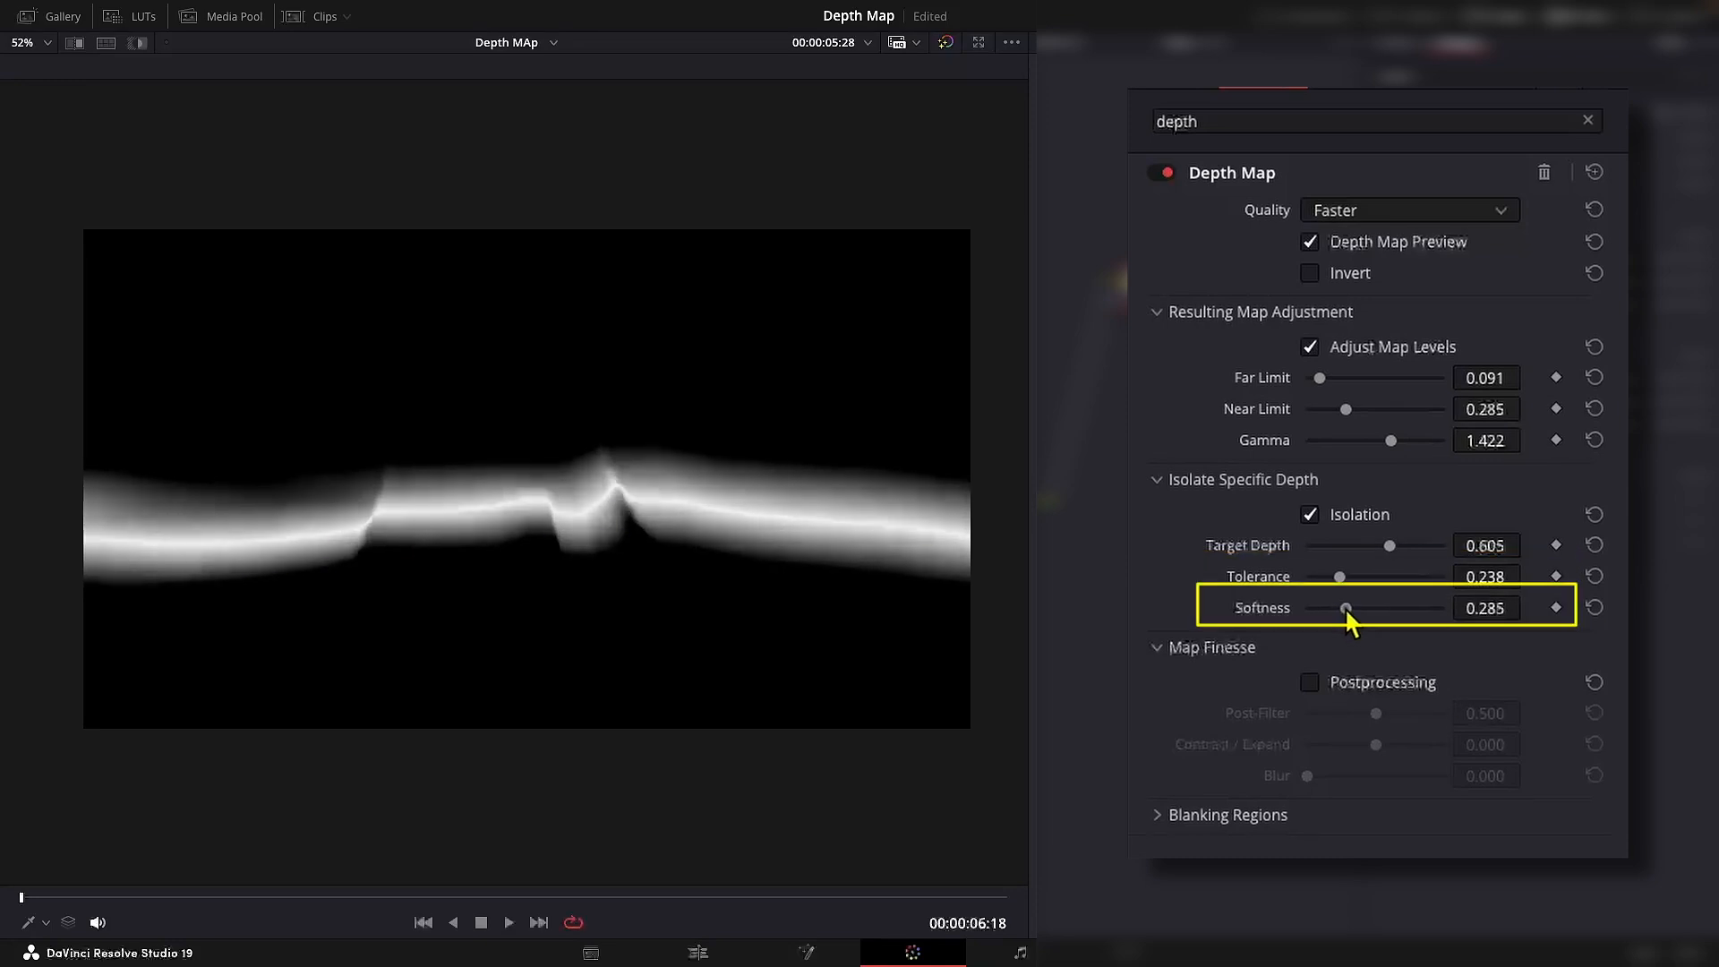
drag(1345, 607, 1358, 607)
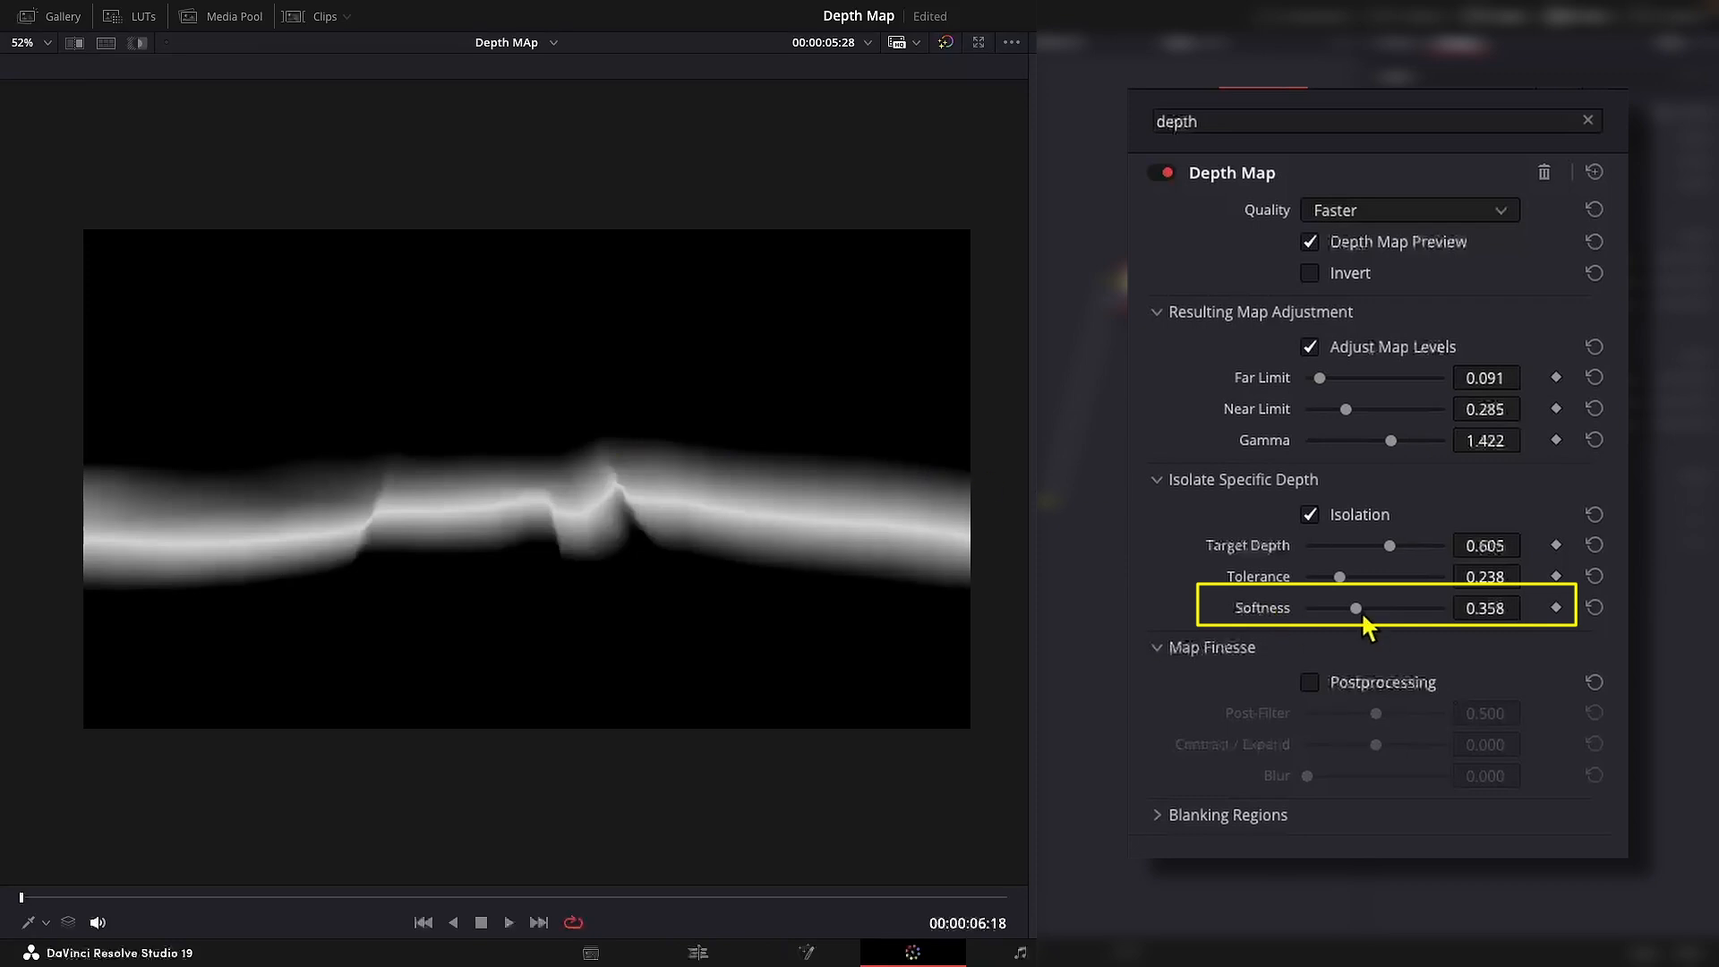
drag(1323, 607, 1370, 607)
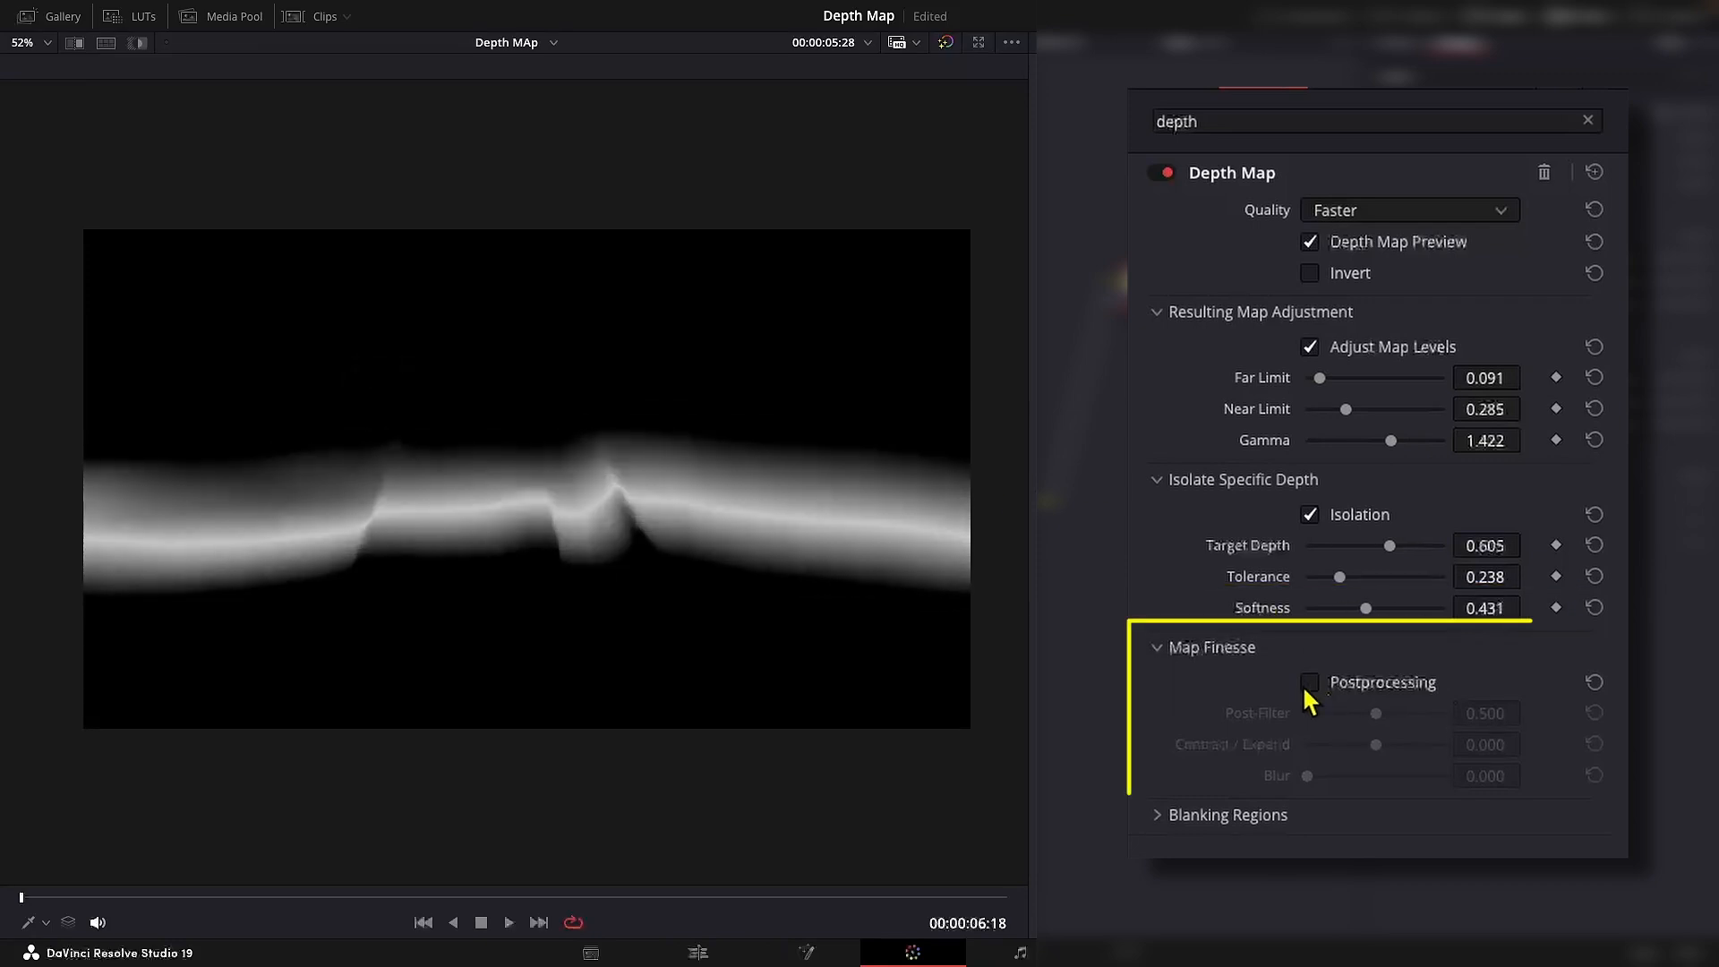
Step: Enable Postprocessing with Post-Filter 0, Contract/Expand 1.000 and Blur 0.211, revealing Blanking Regions
click(1310, 682)
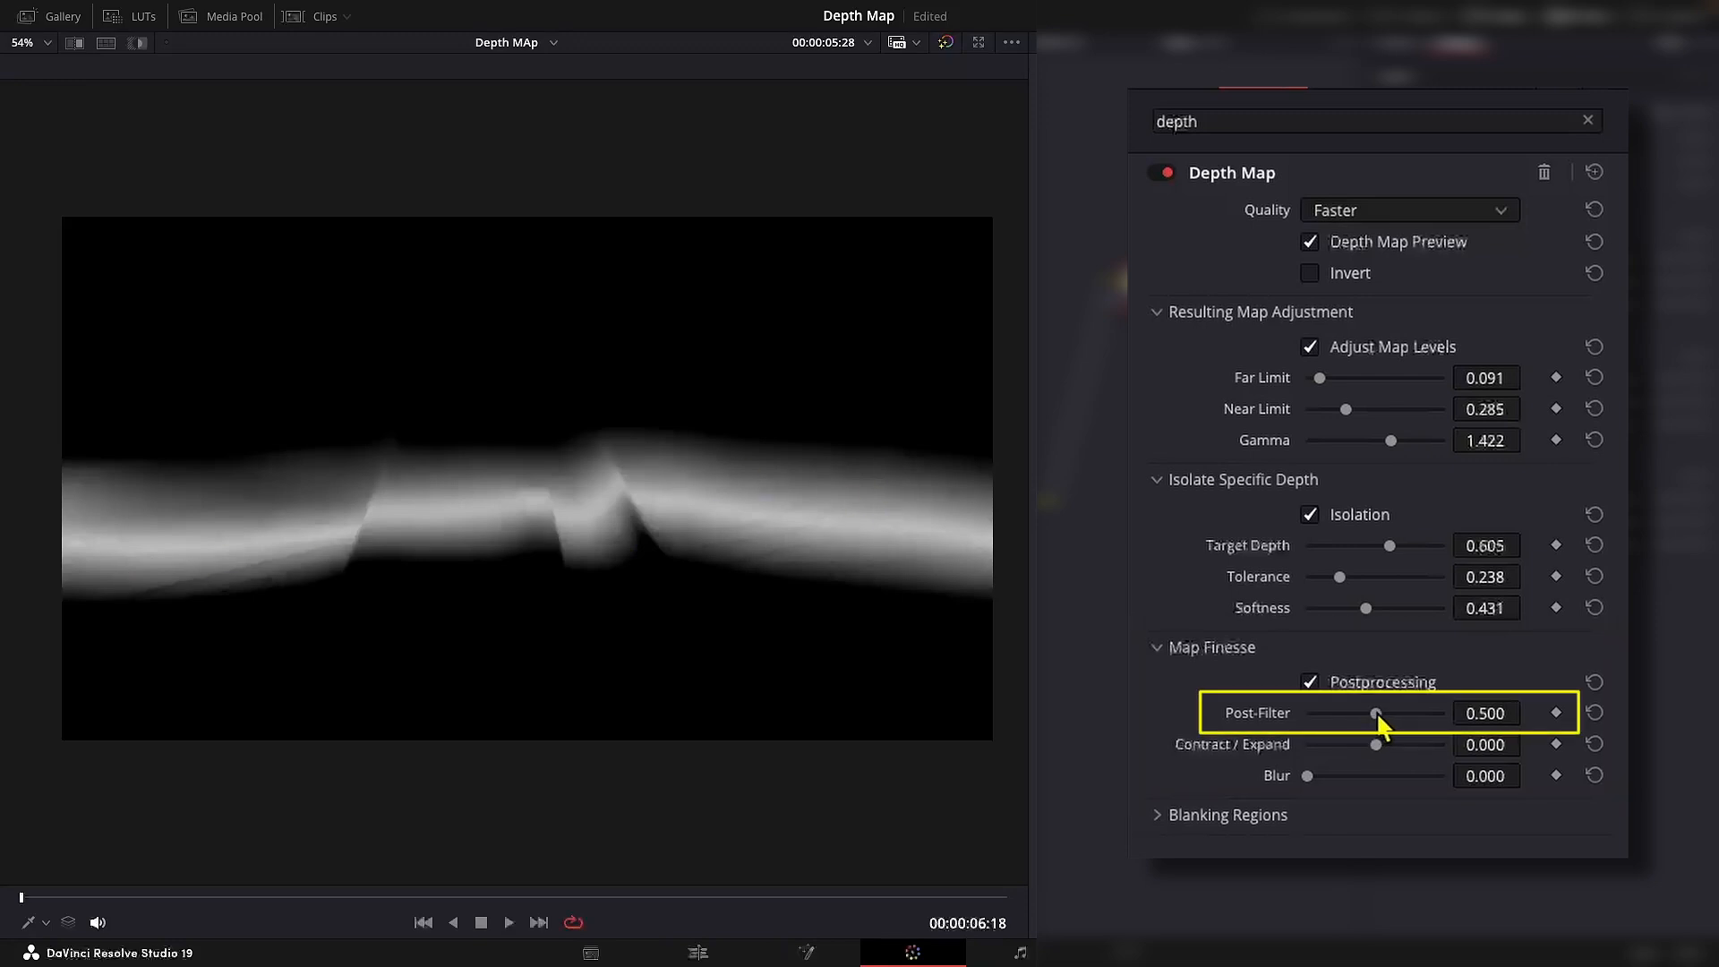
drag(1378, 712, 1390, 713)
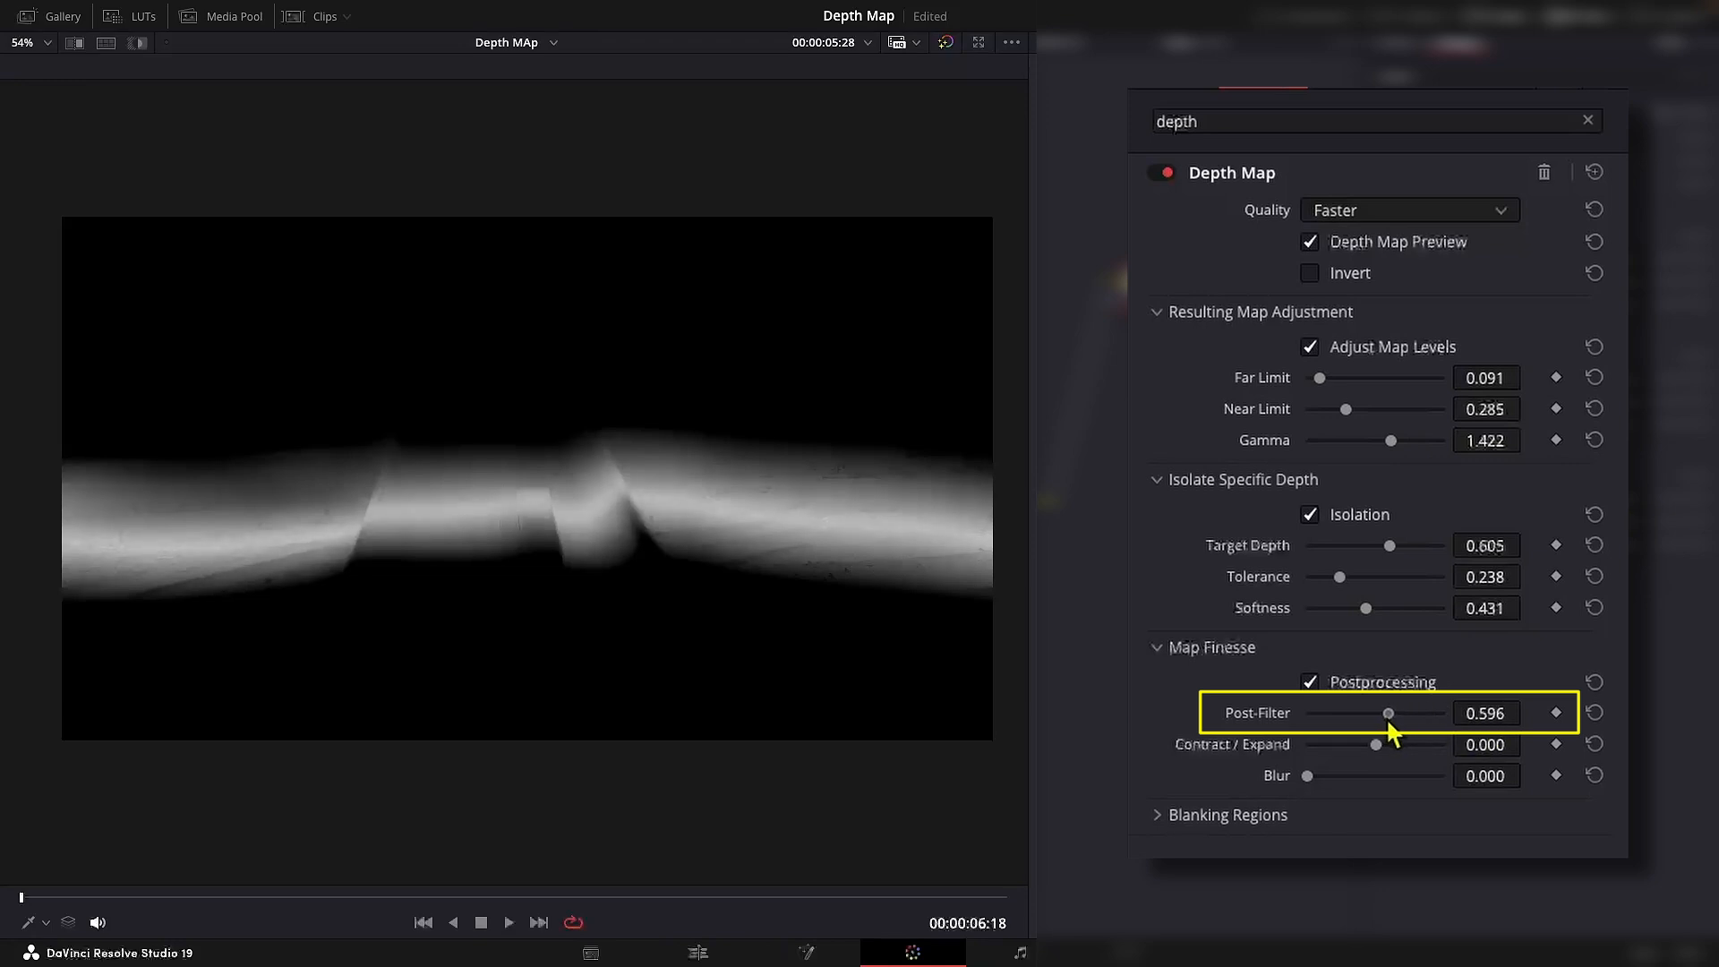
drag(1393, 713, 1444, 713)
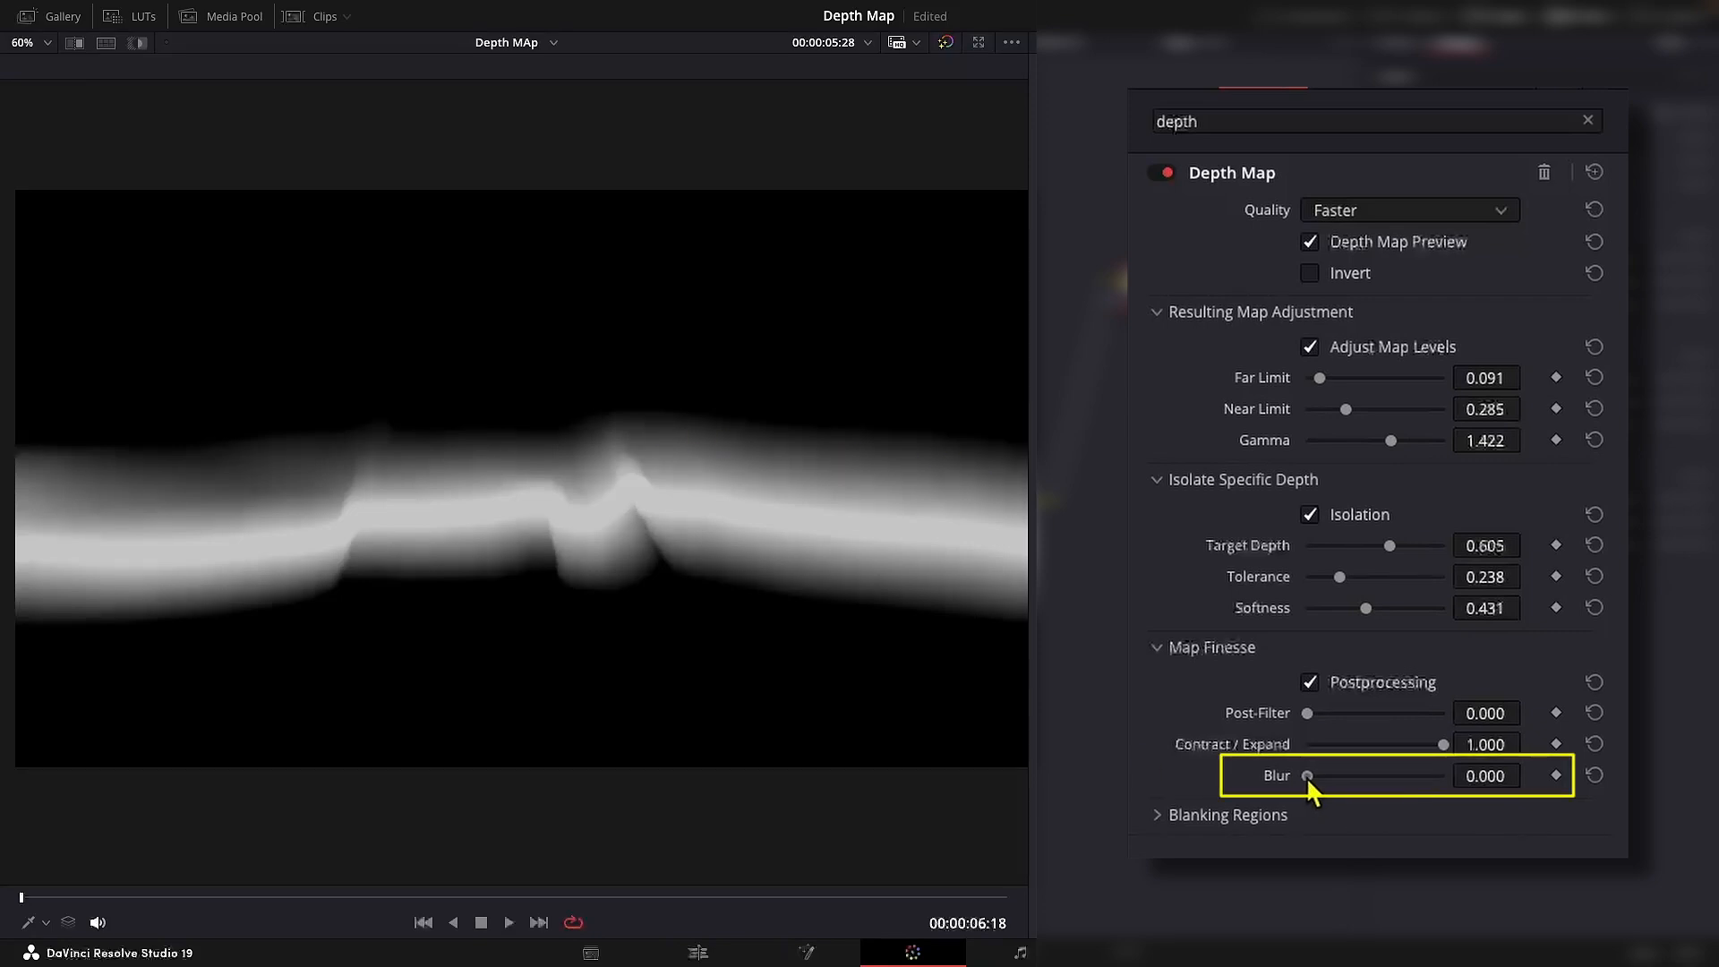
drag(1292, 776, 1336, 775)
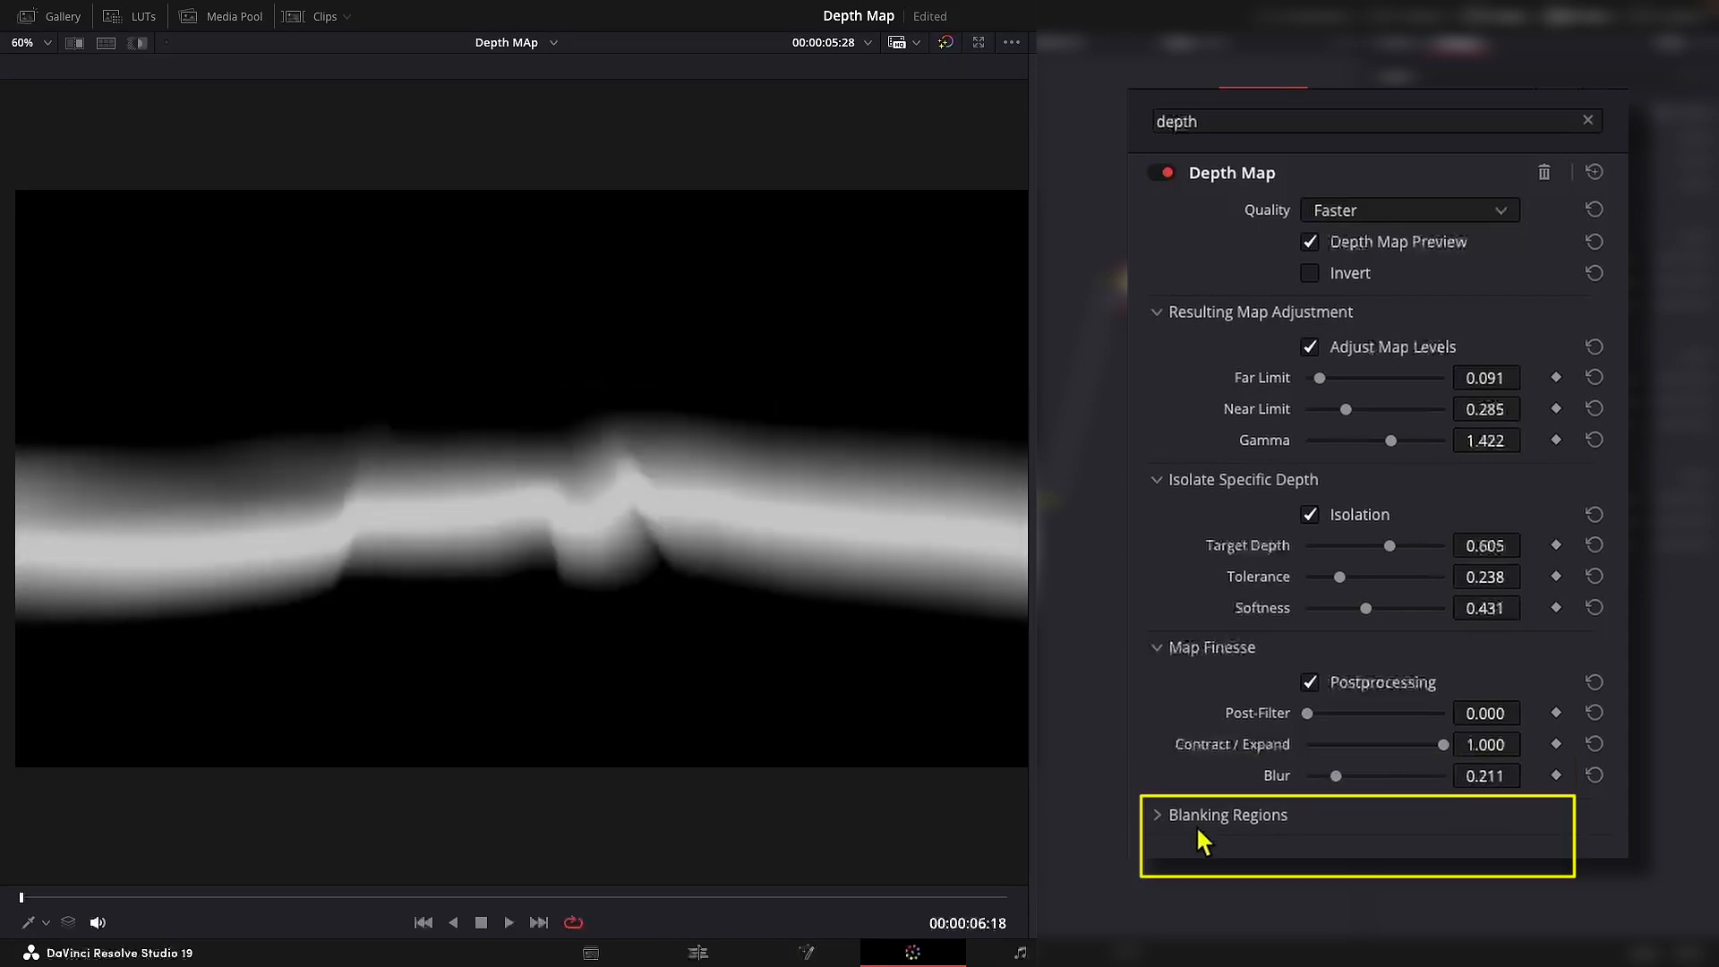
click(1159, 814)
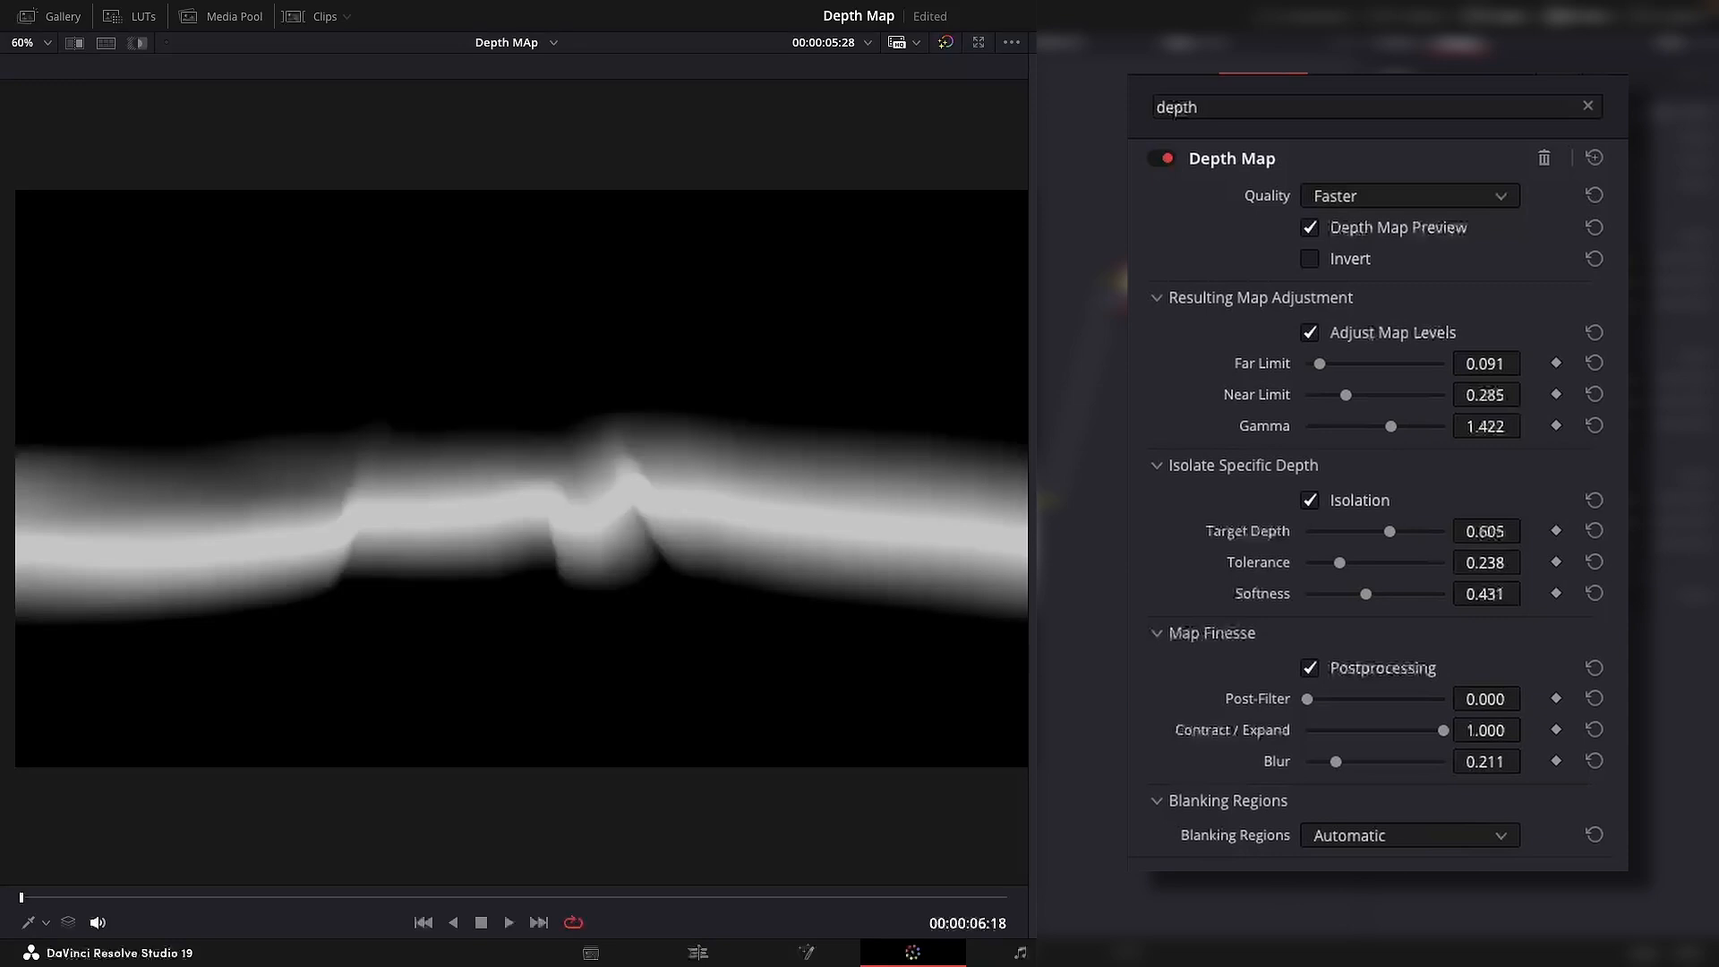
scroll(down, 3)
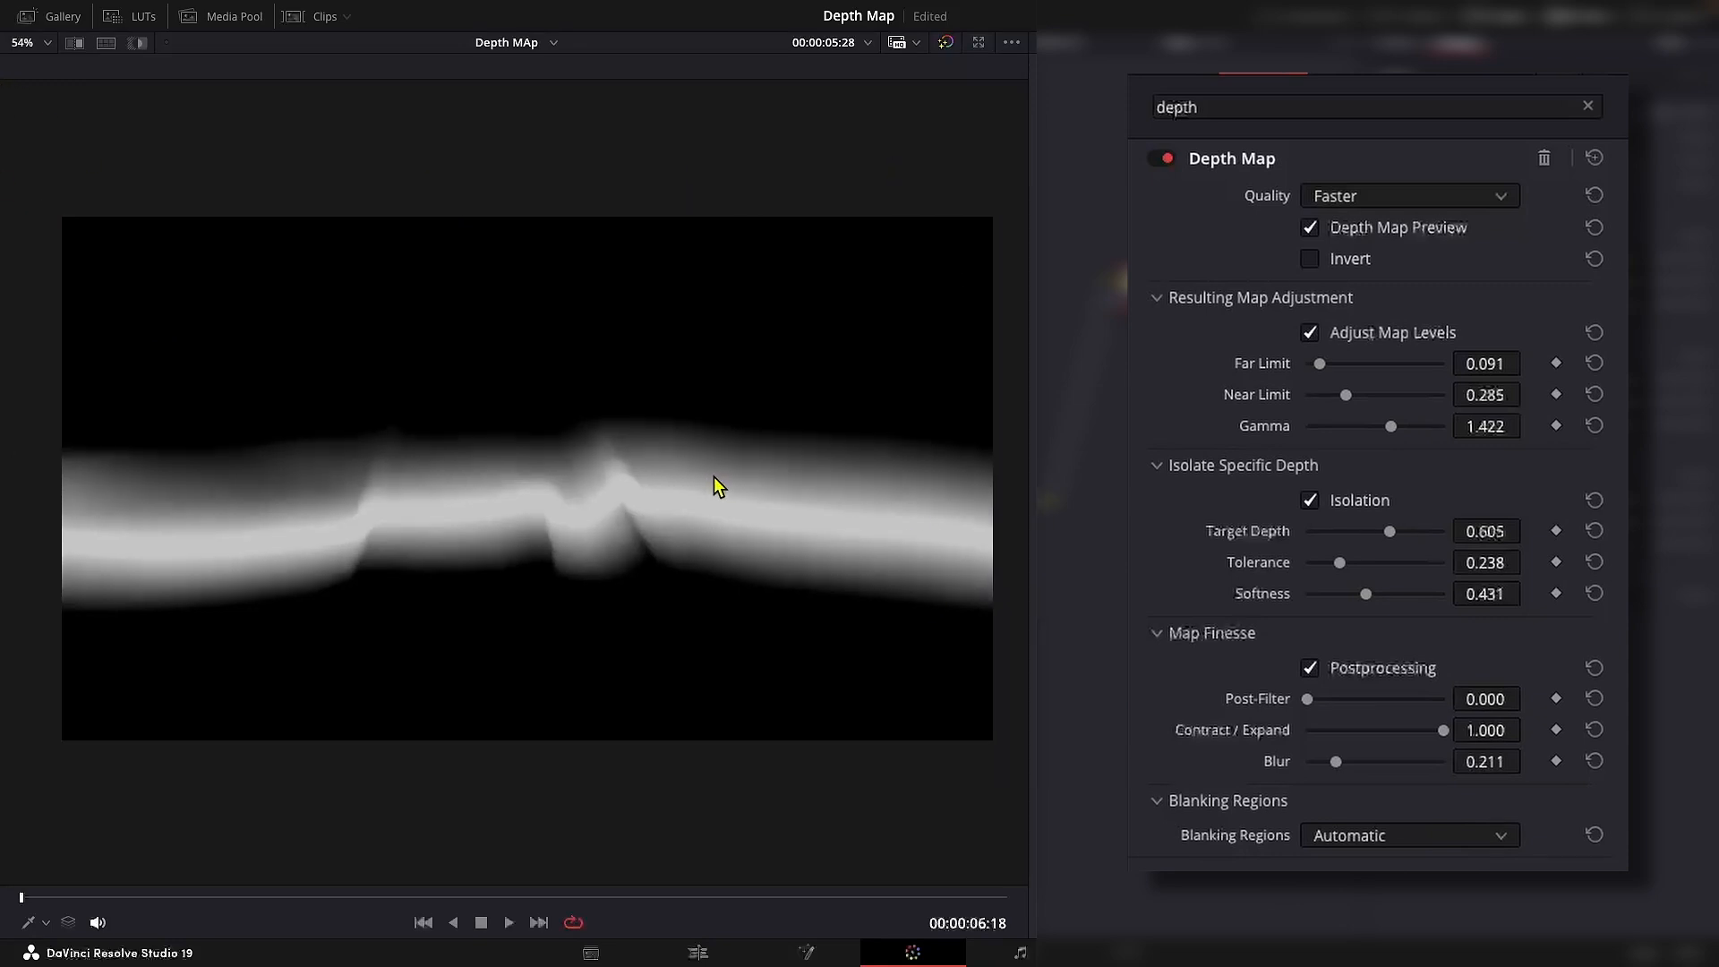
mouse_move(614, 392)
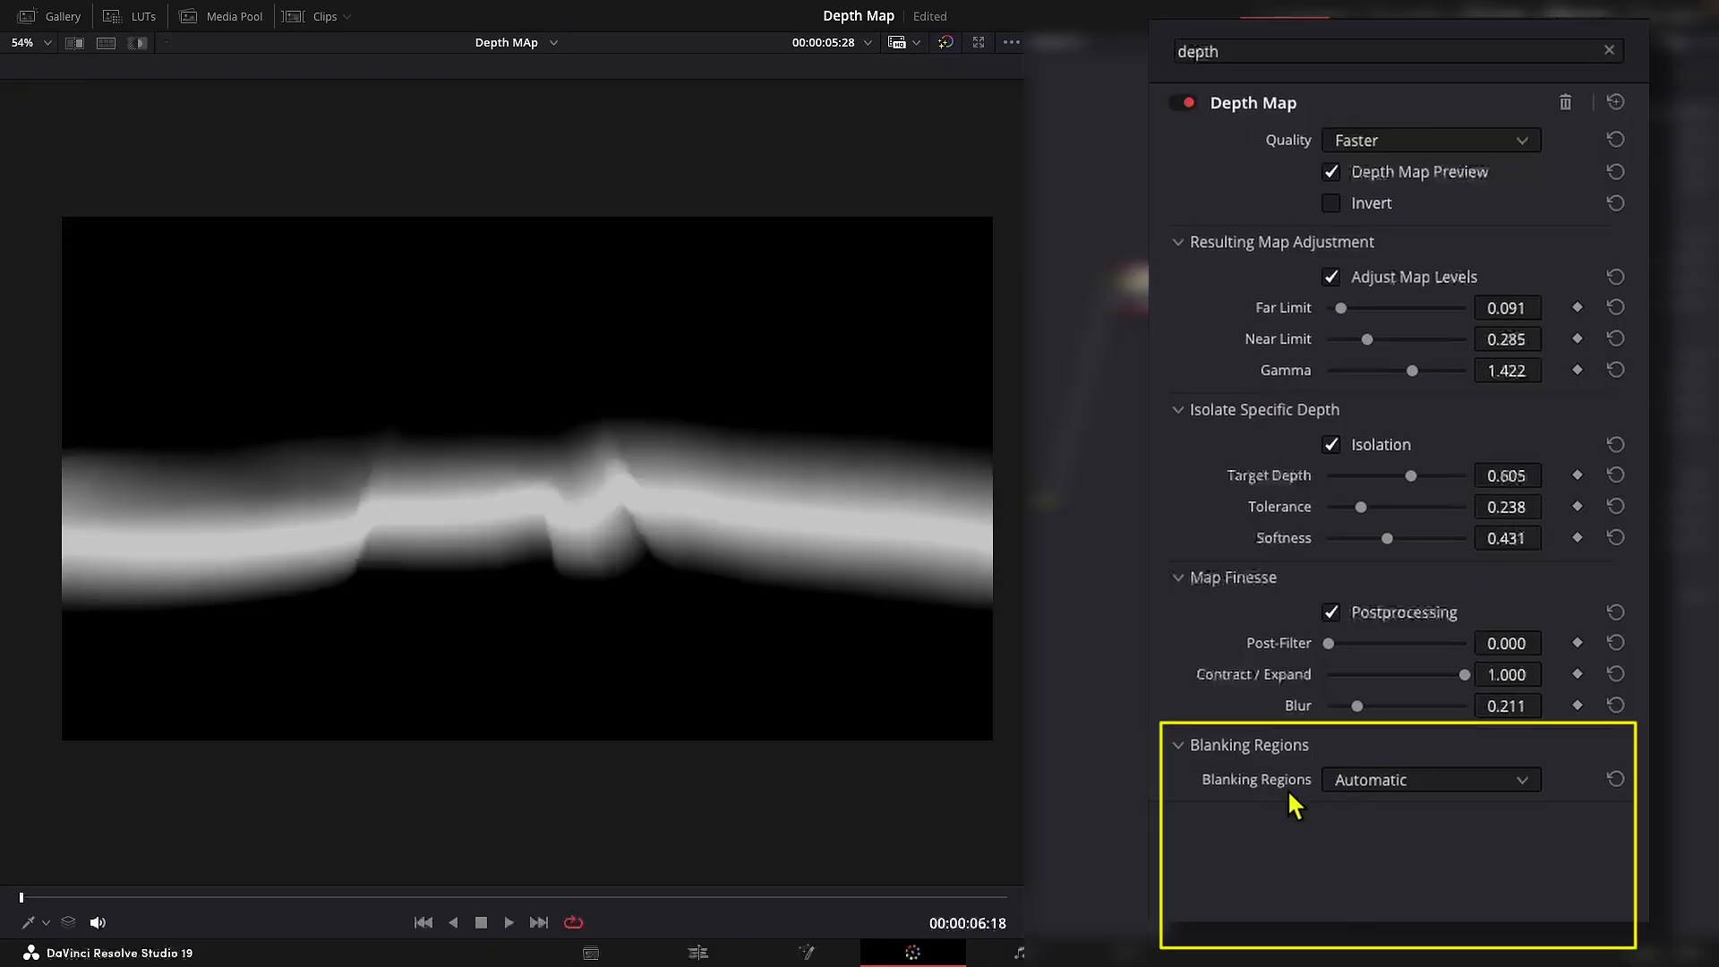
Step: Apply Depth Map to the clip and set Blanking Regions to Process Entire Frame including side bars
click(1429, 779)
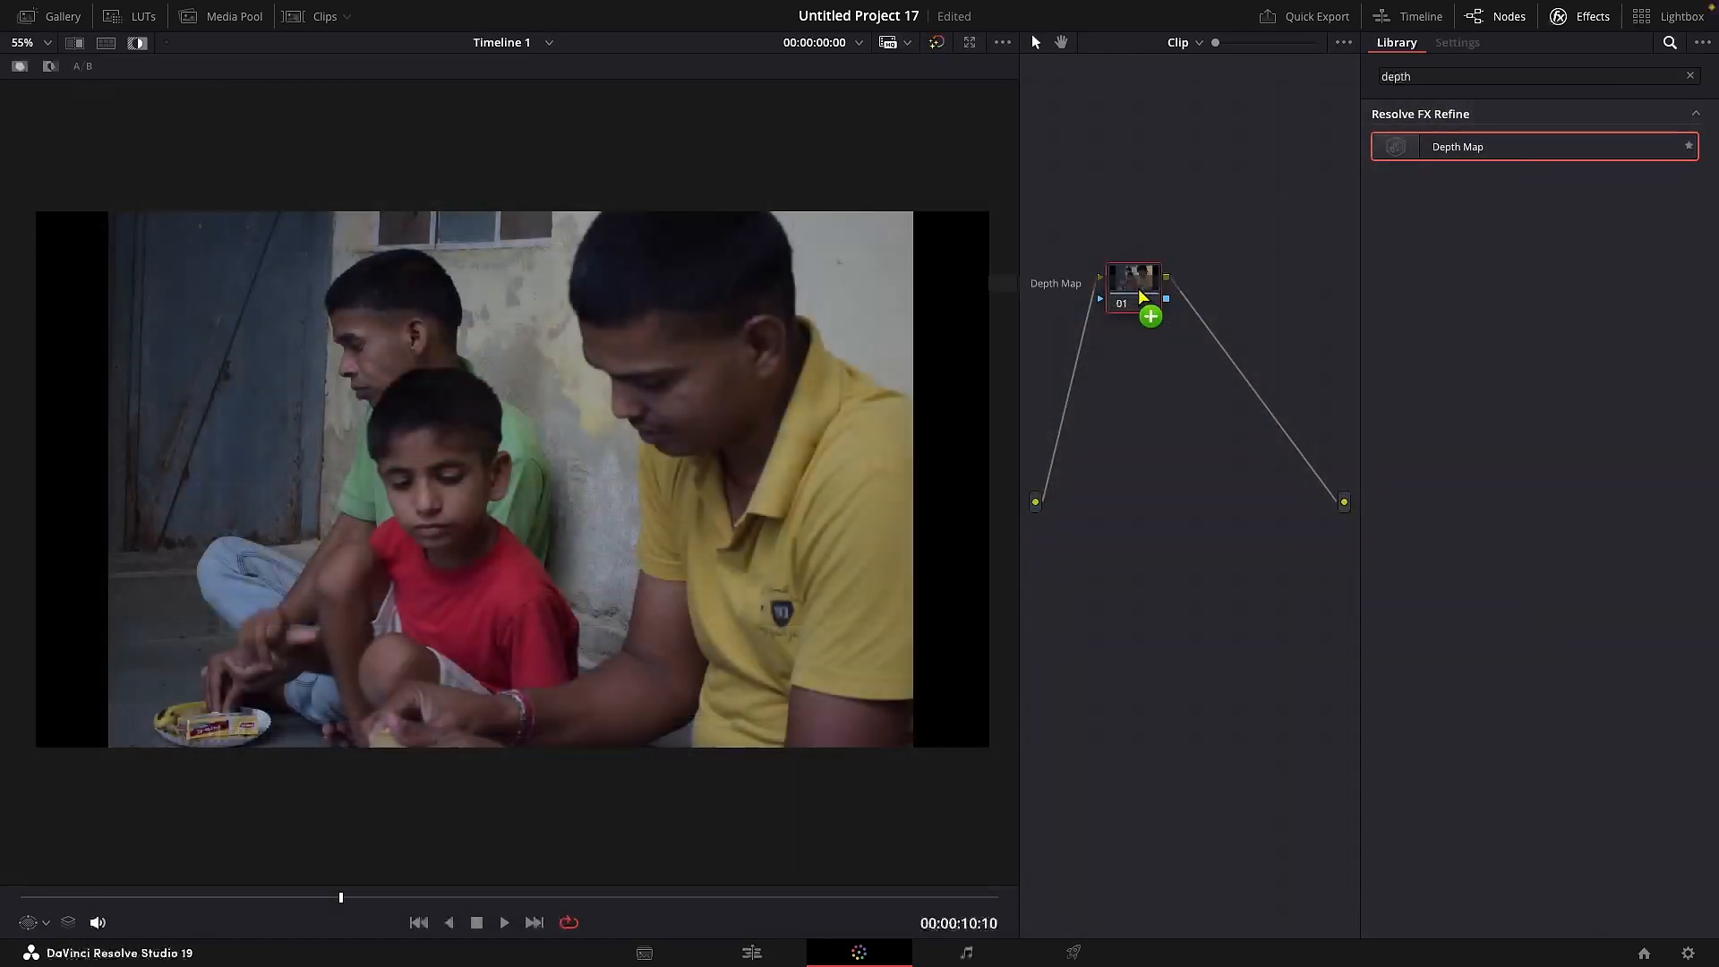
click(1456, 41)
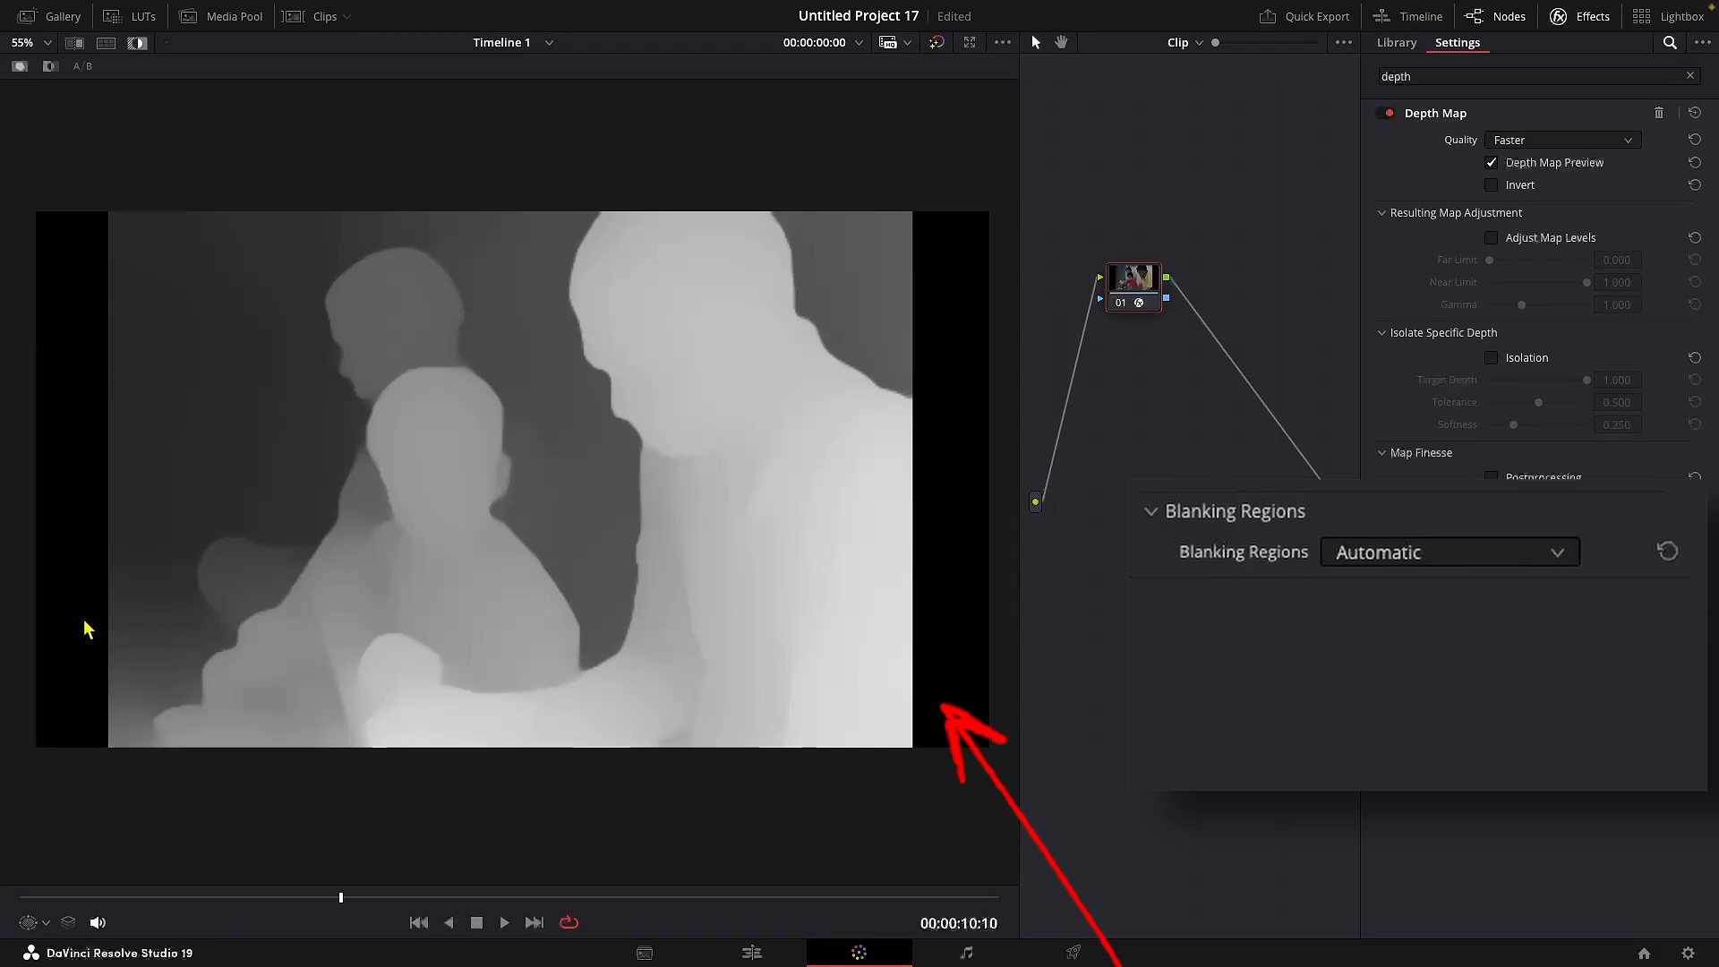
click(1447, 551)
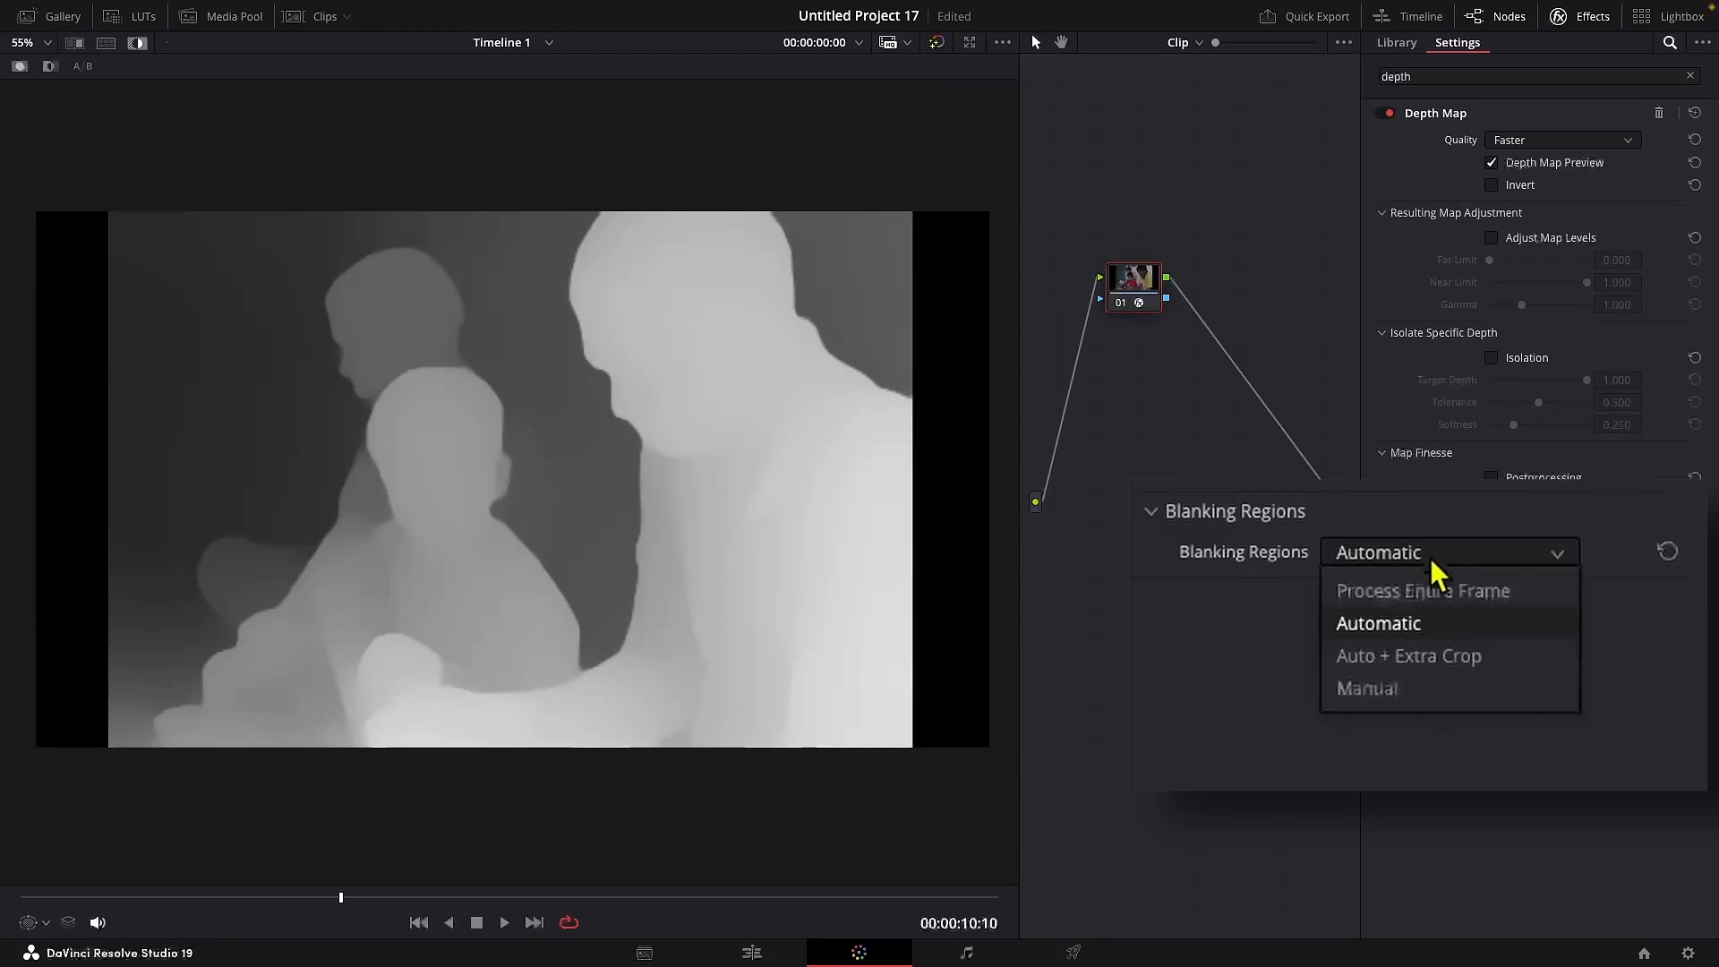
click(1422, 589)
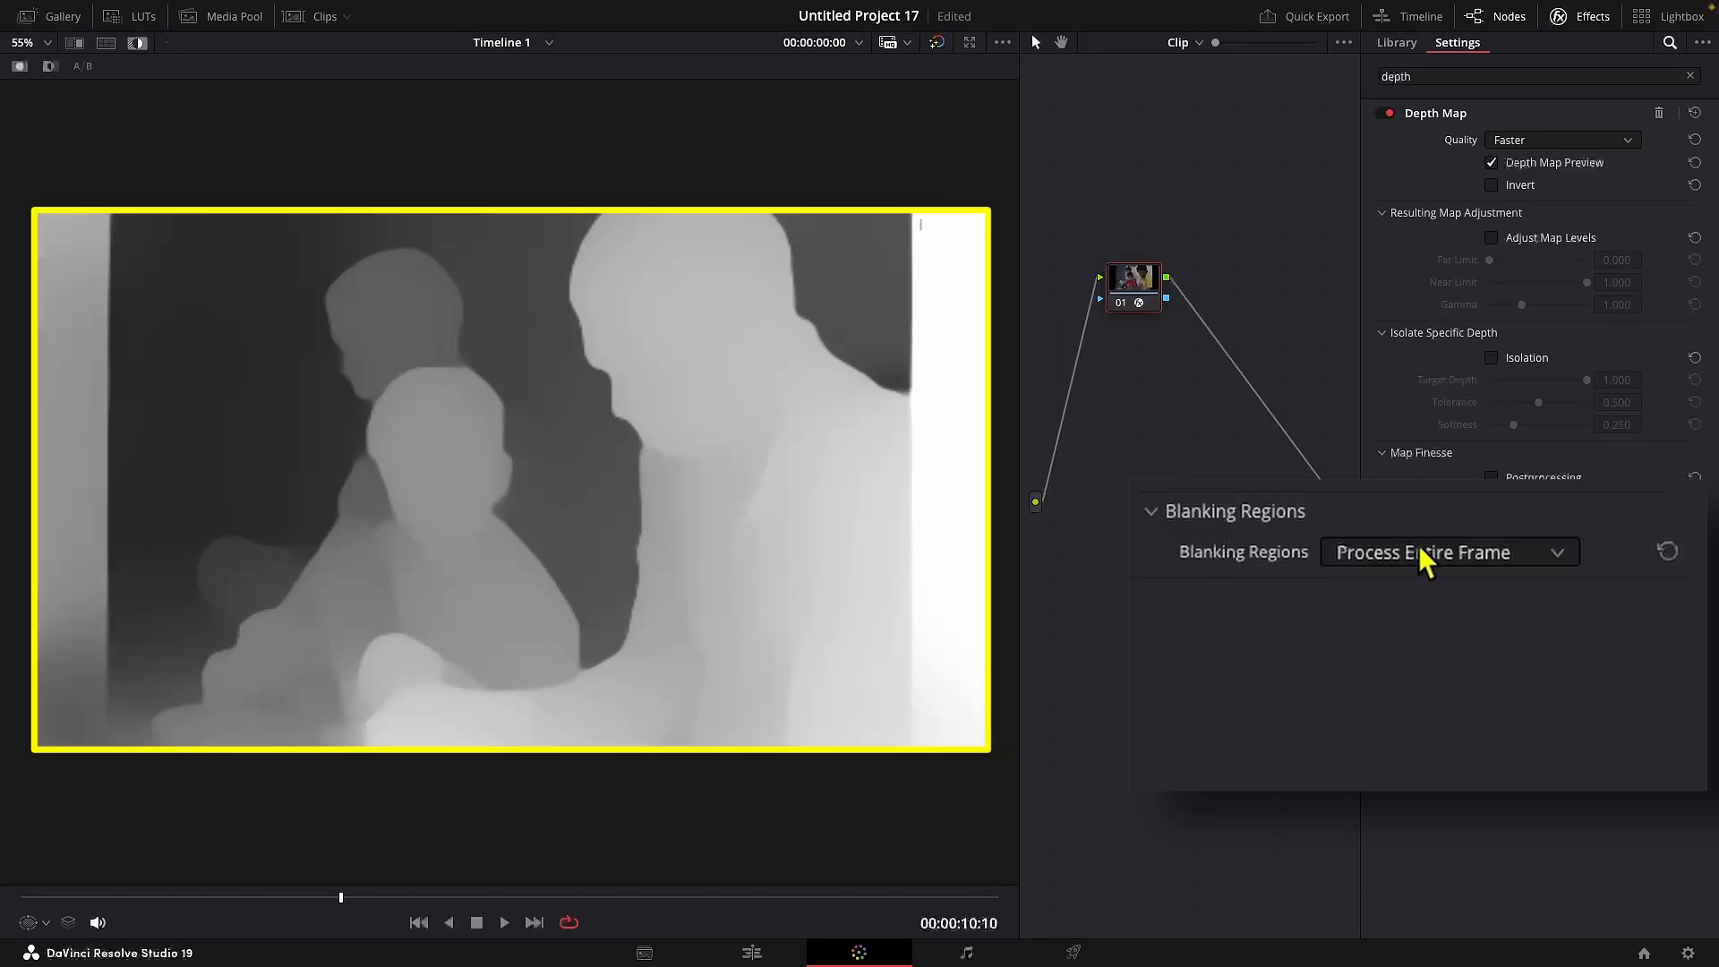
Step: Compare Auto + Extra Crop and another Blanking Regions mode on the side bars
click(1445, 551)
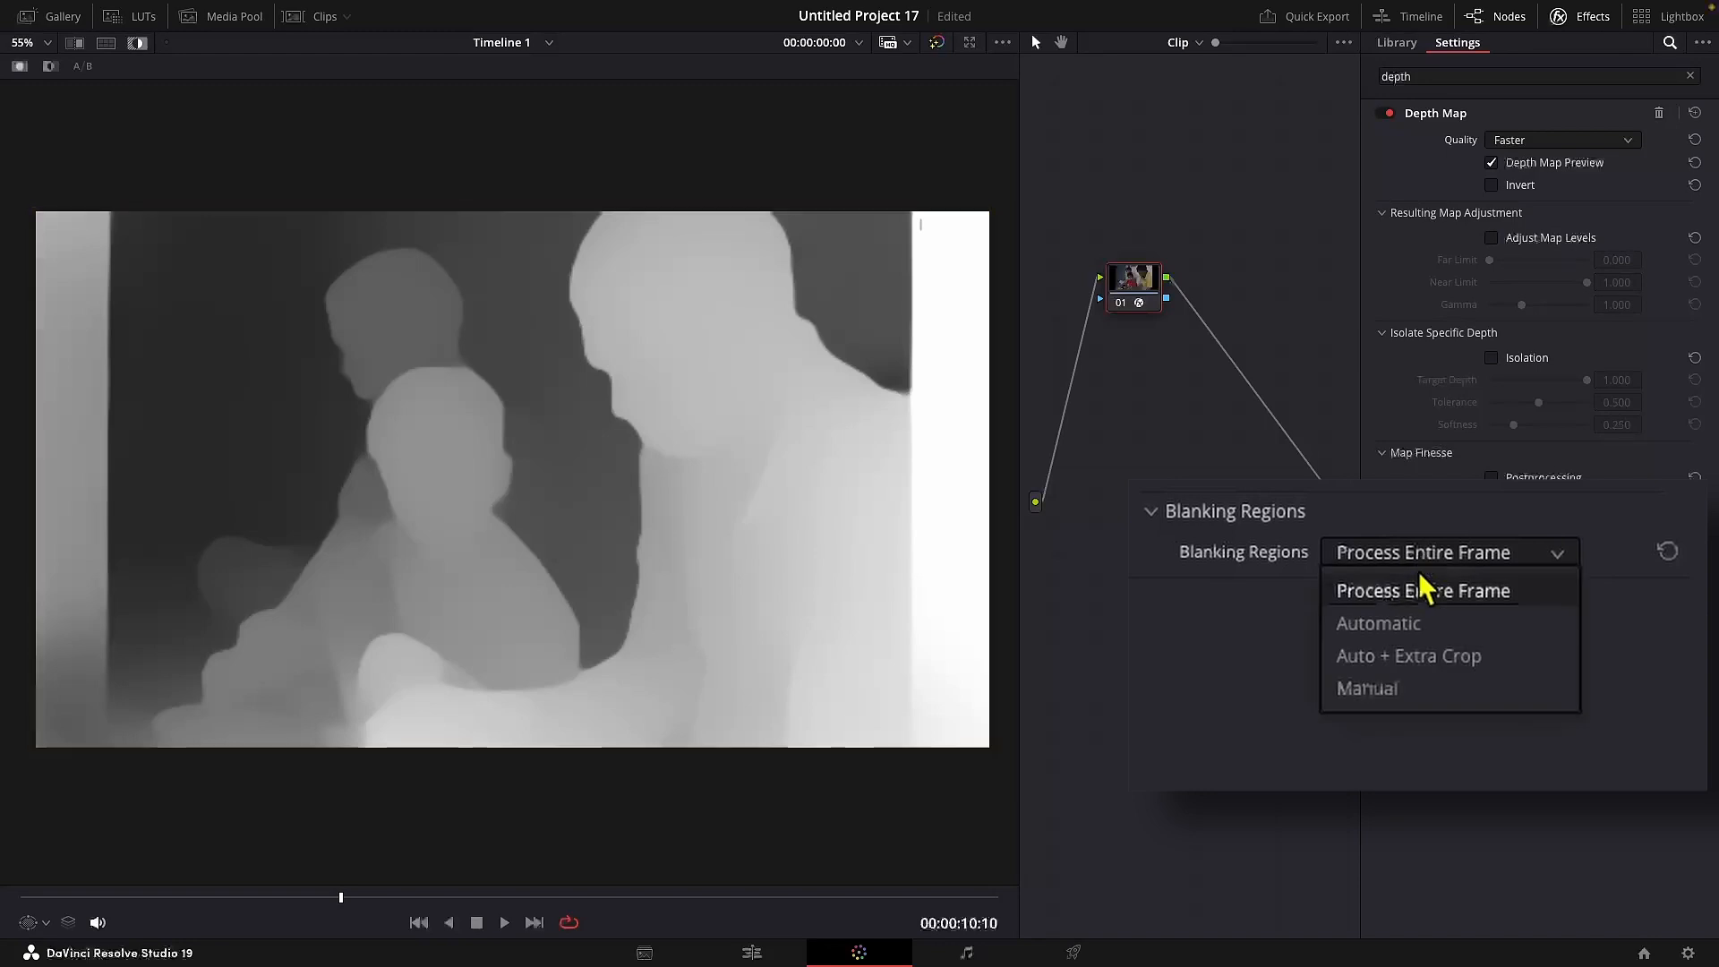
click(1407, 656)
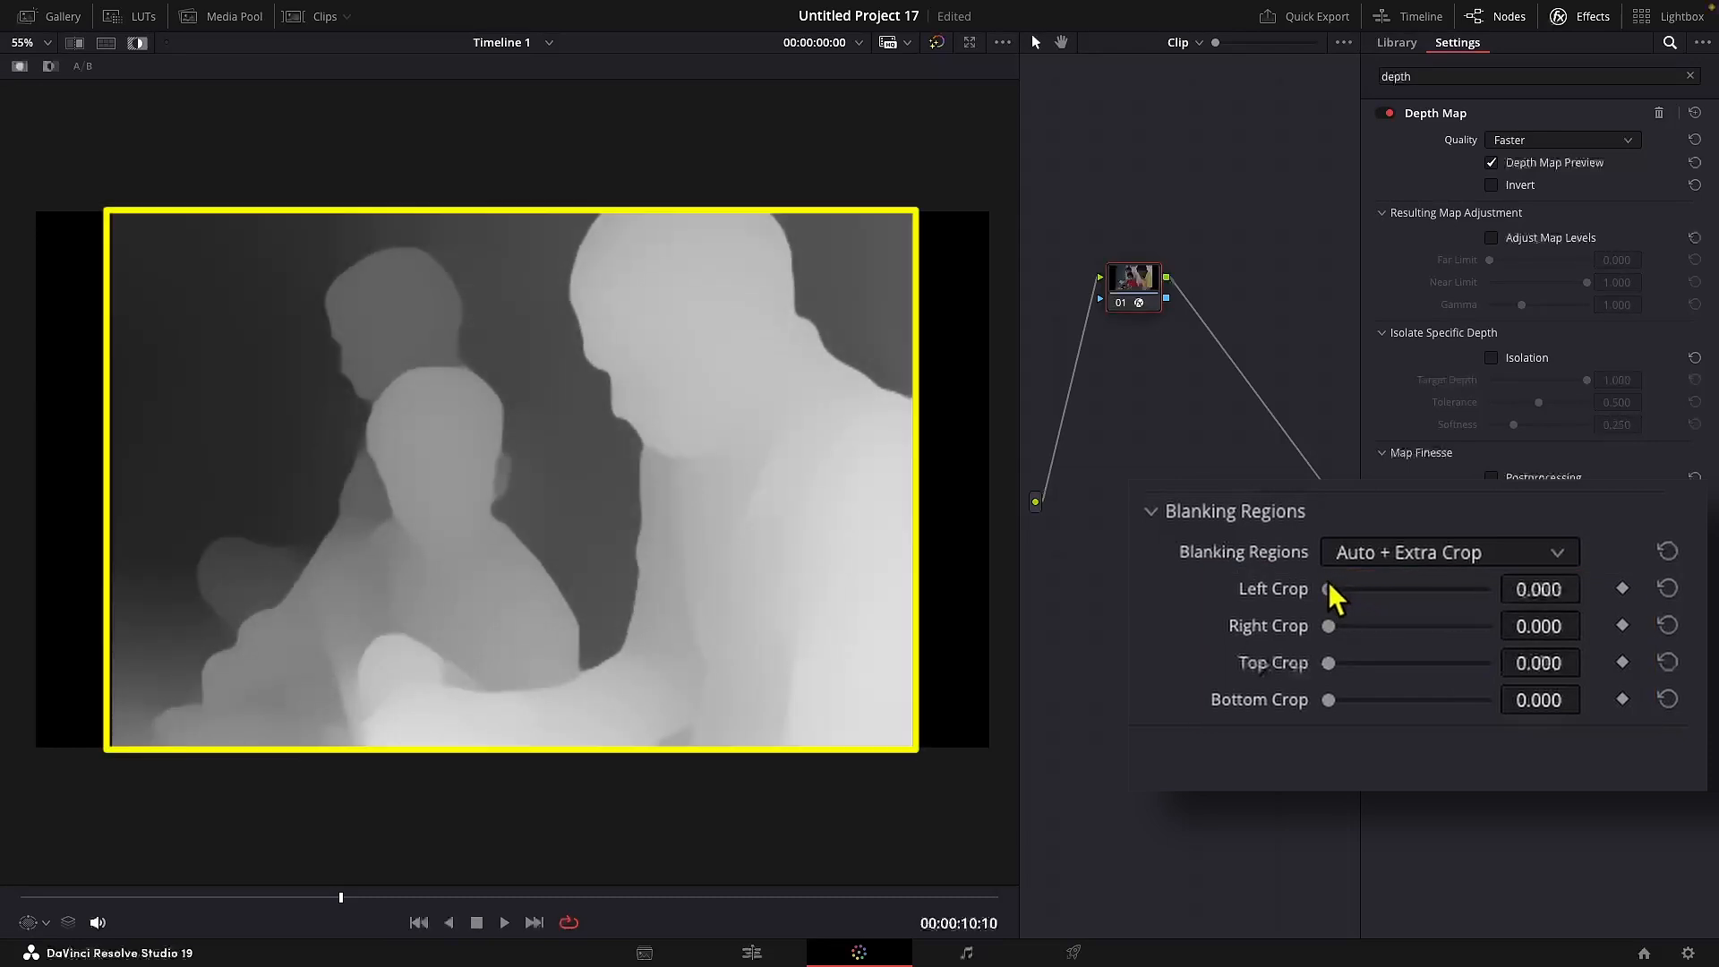
click(1447, 551)
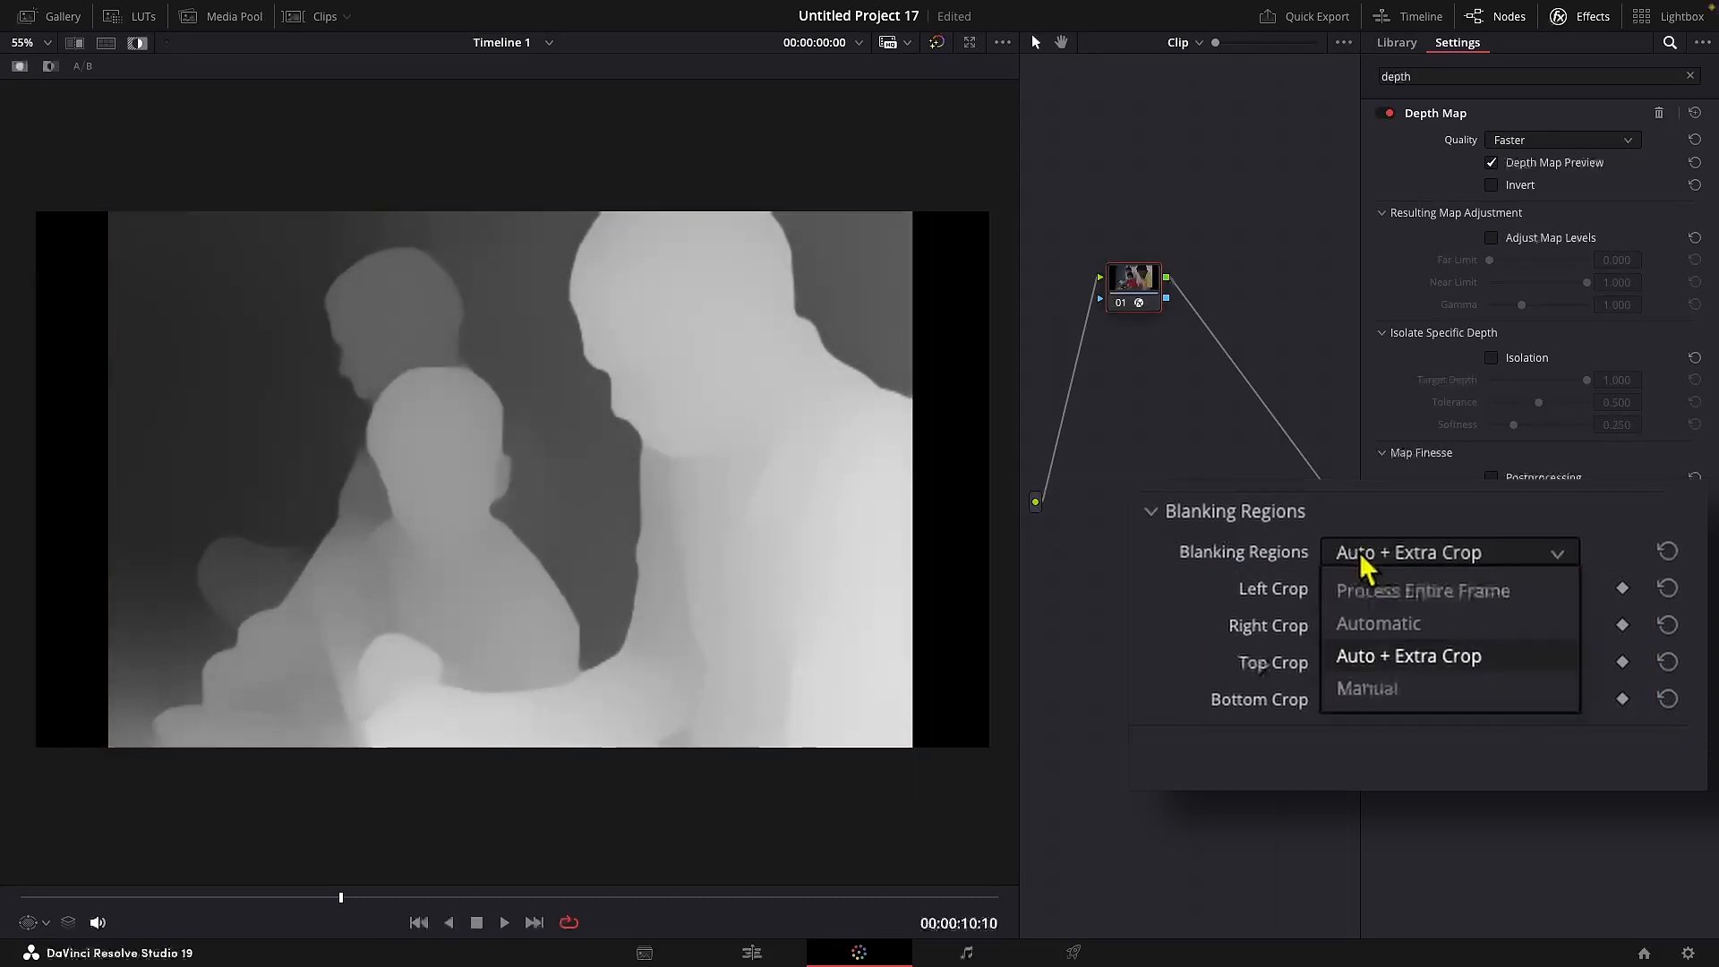
click(1367, 688)
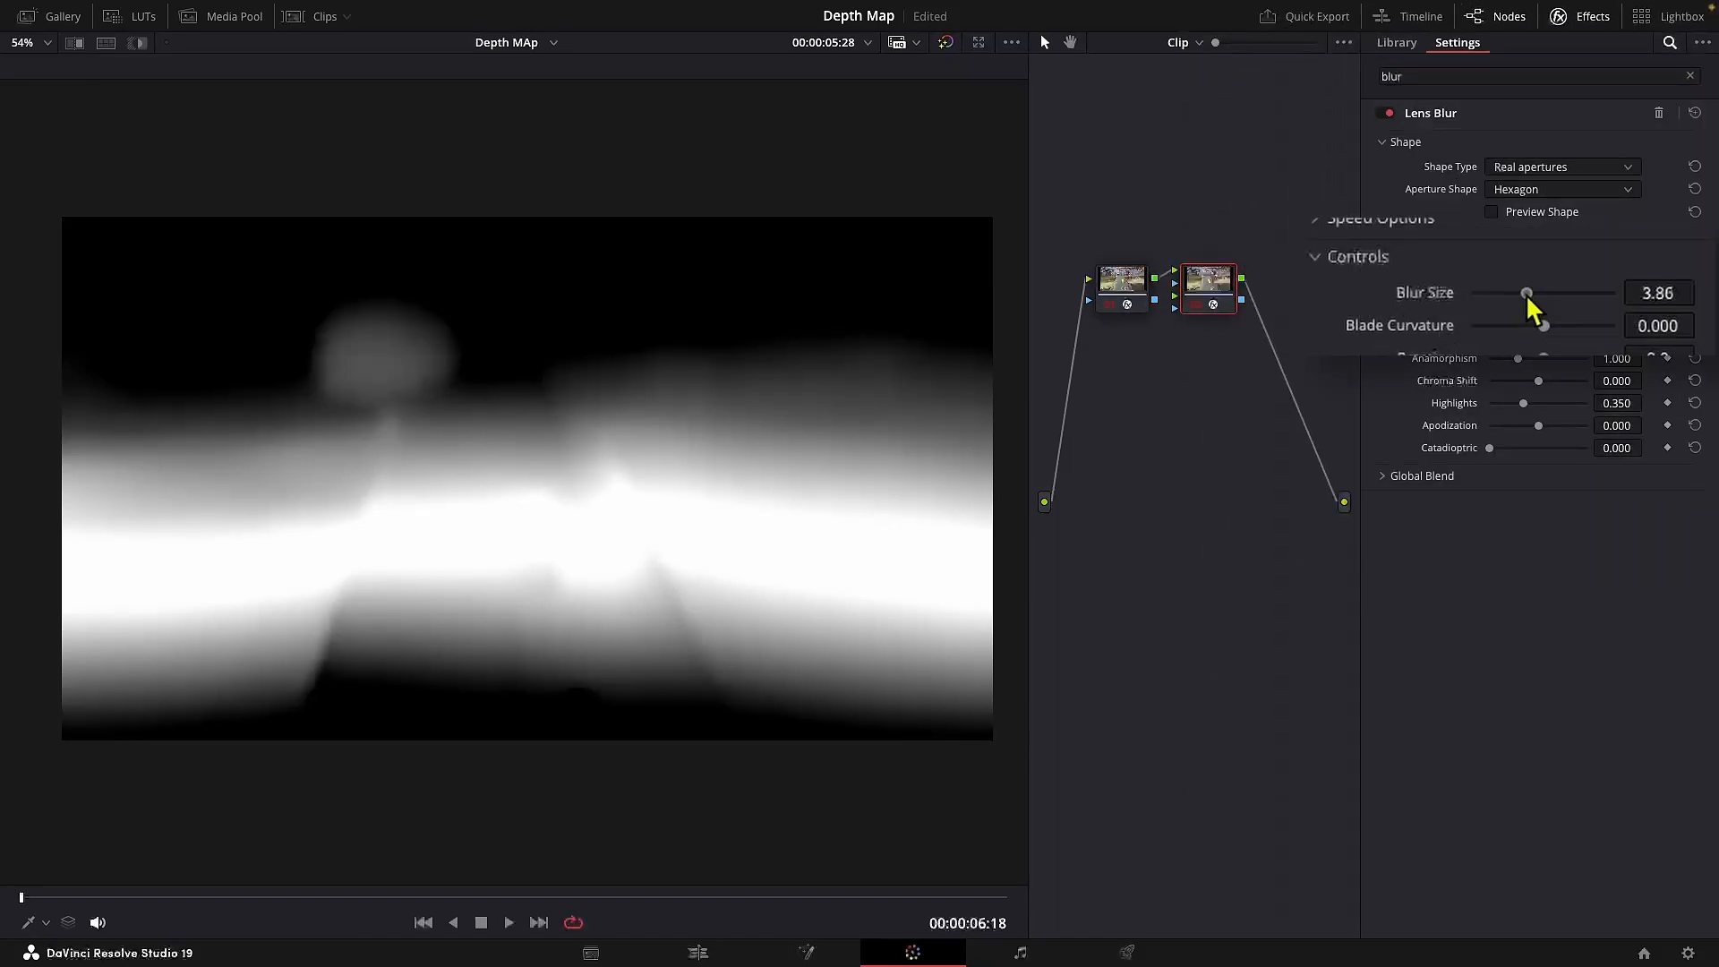
Step: Lower Lens Blur size to 3.31 and select the Depth Map node to view its settings
drag(1527, 292, 1522, 290)
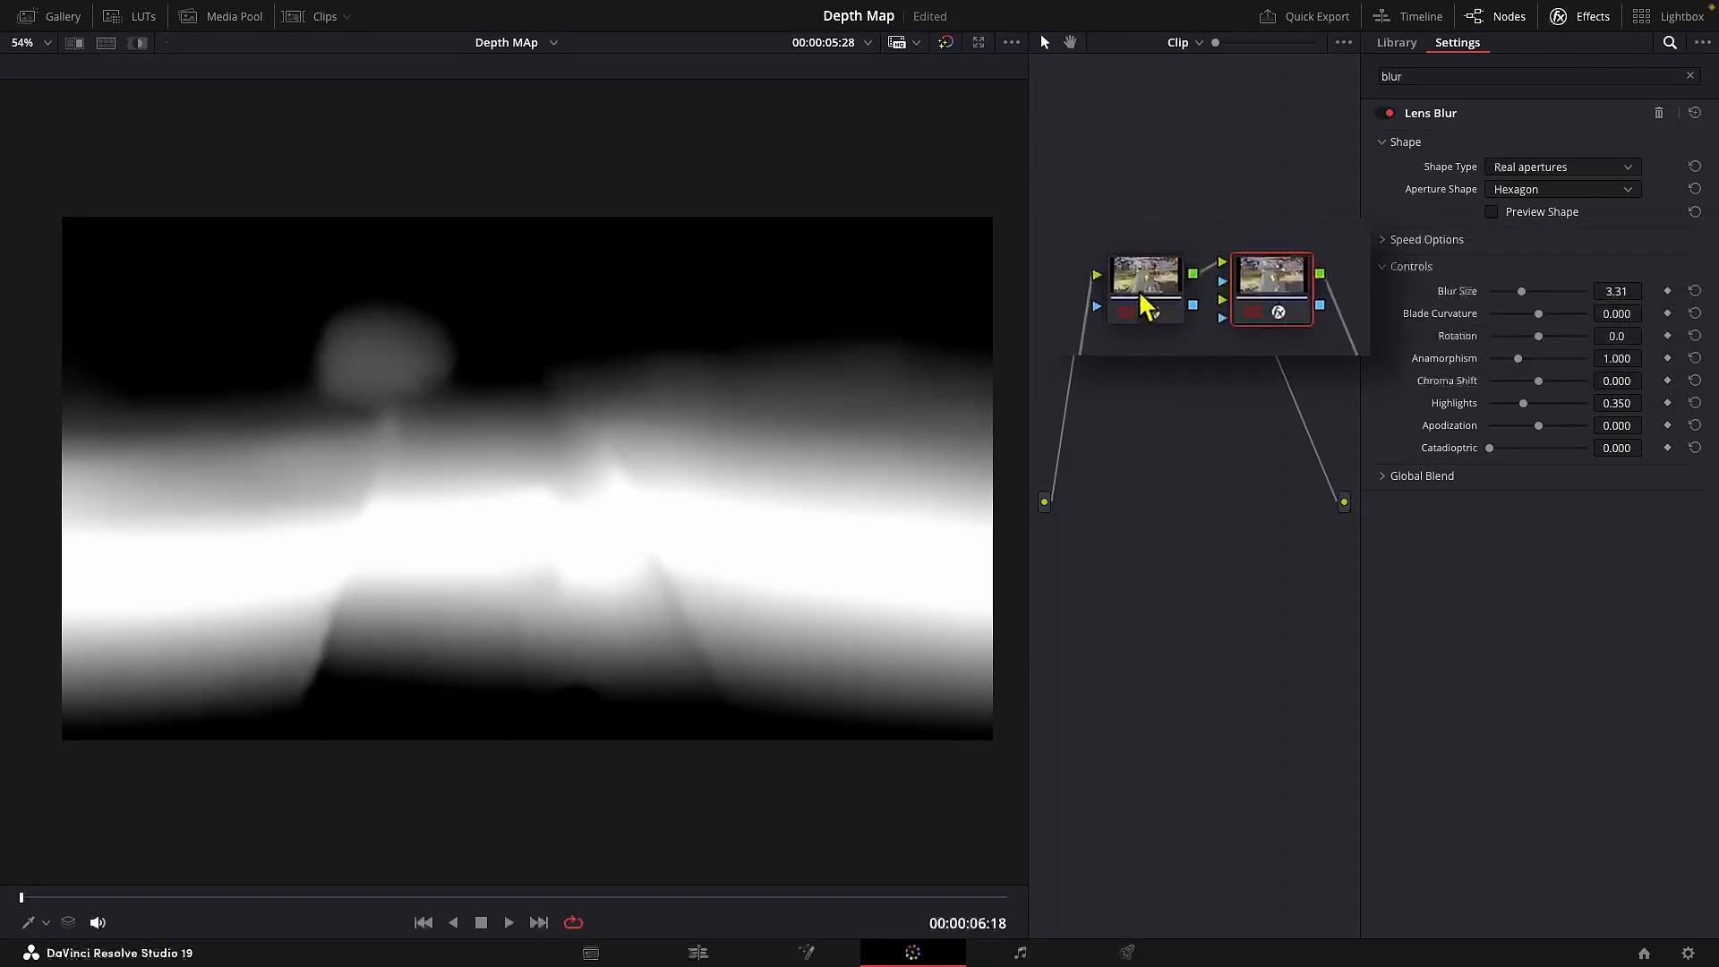
click(1144, 290)
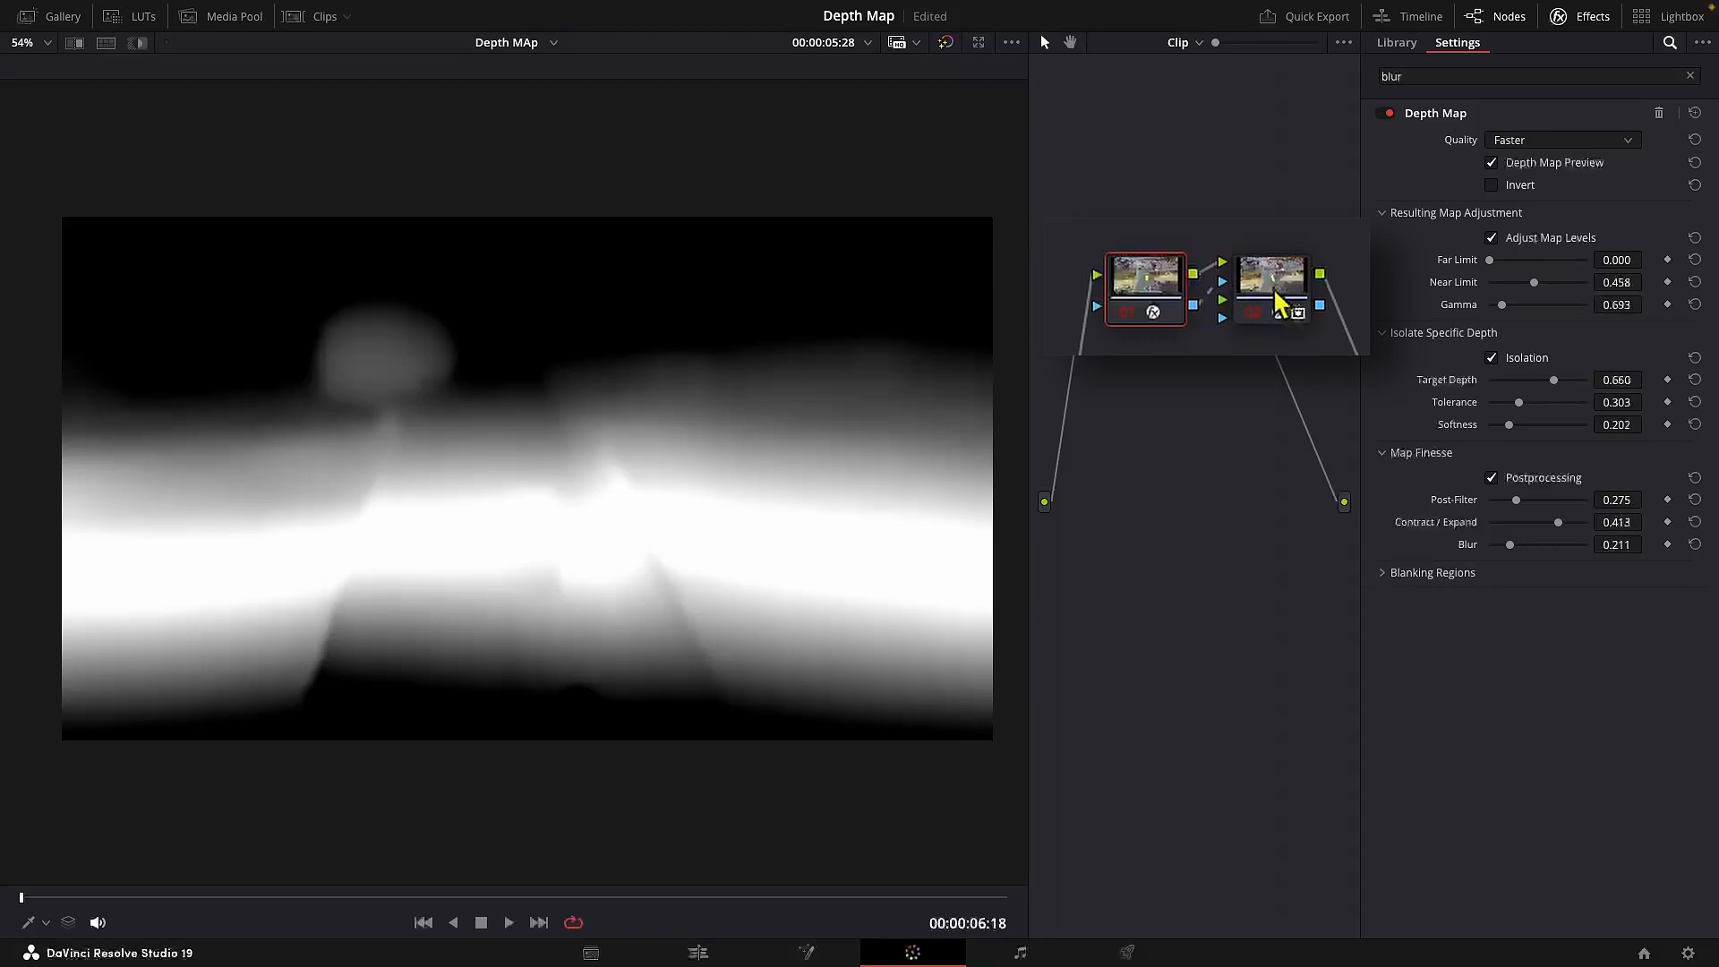
Step: Invert the depth mask for a tilt-shift blur, set Quality to Better and re-enable the preview
click(1291, 287)
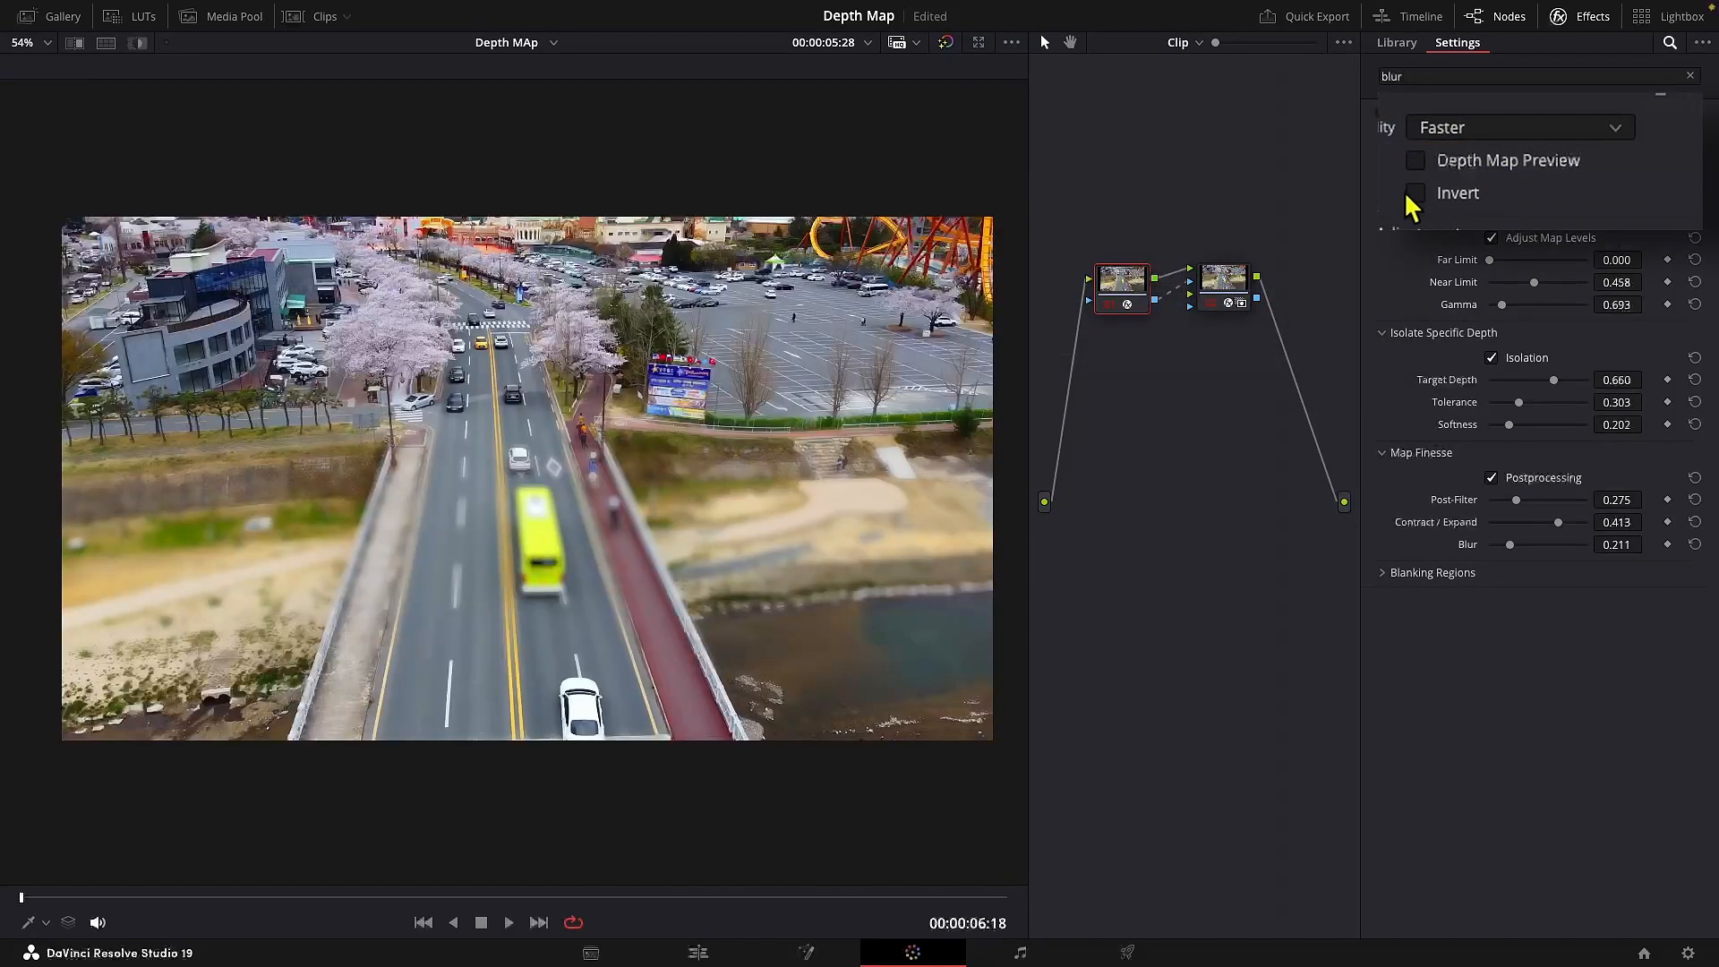
click(1417, 194)
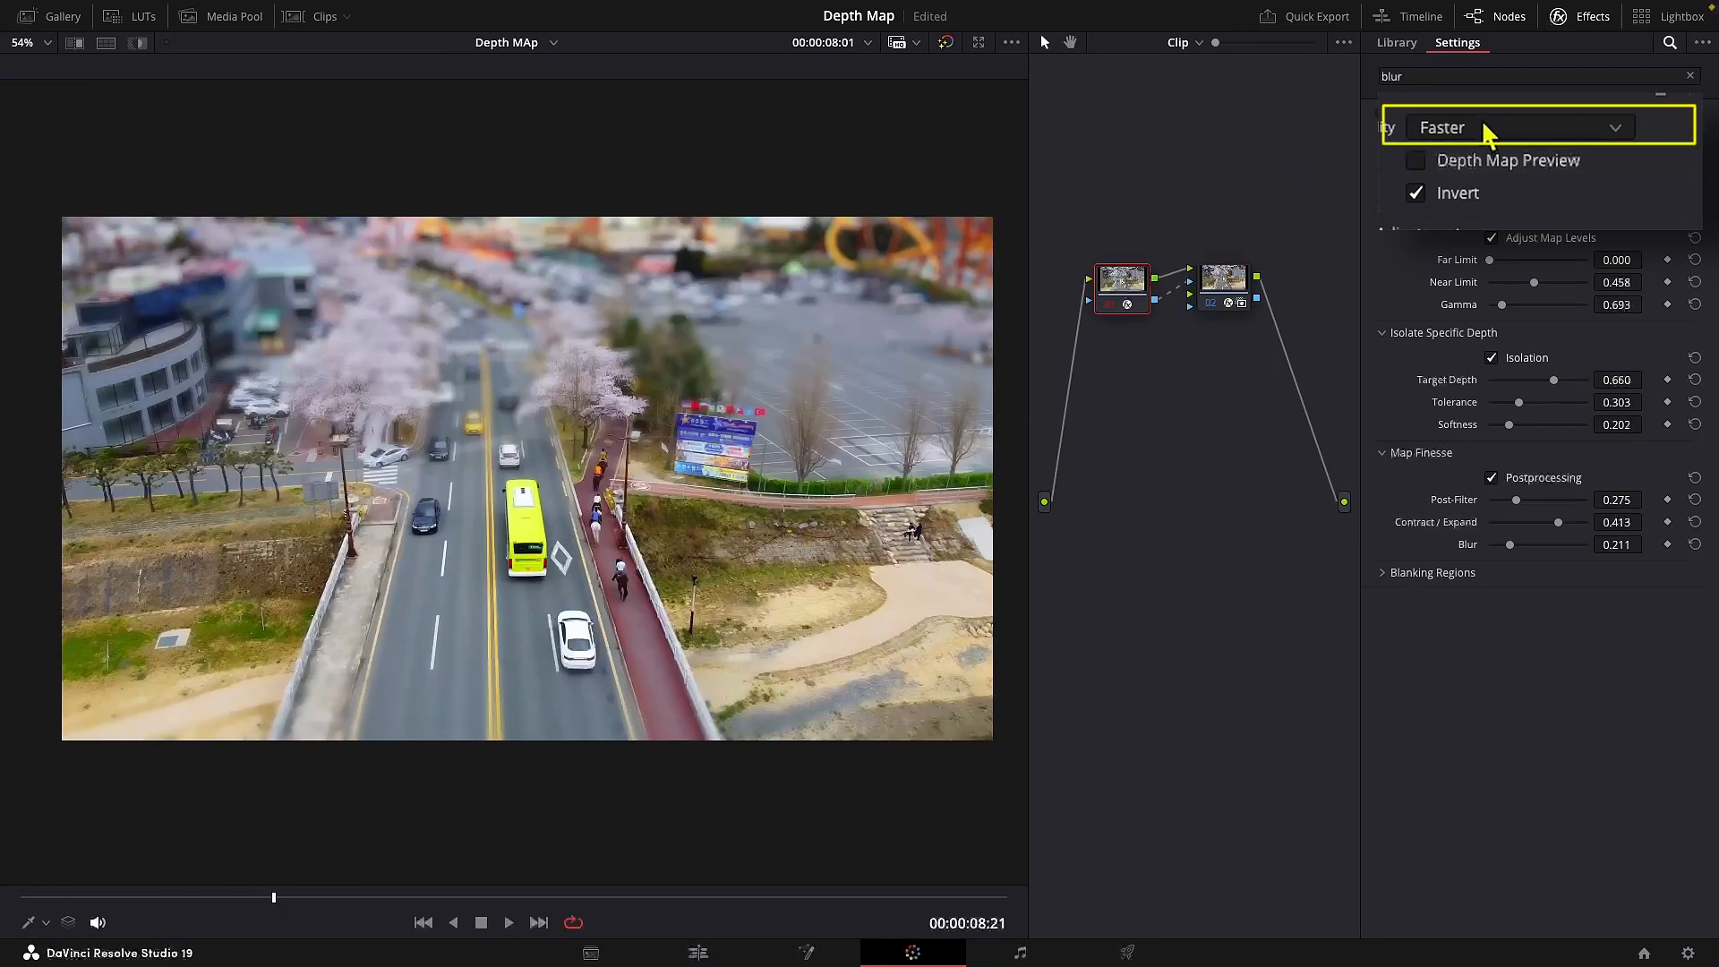
click(1517, 127)
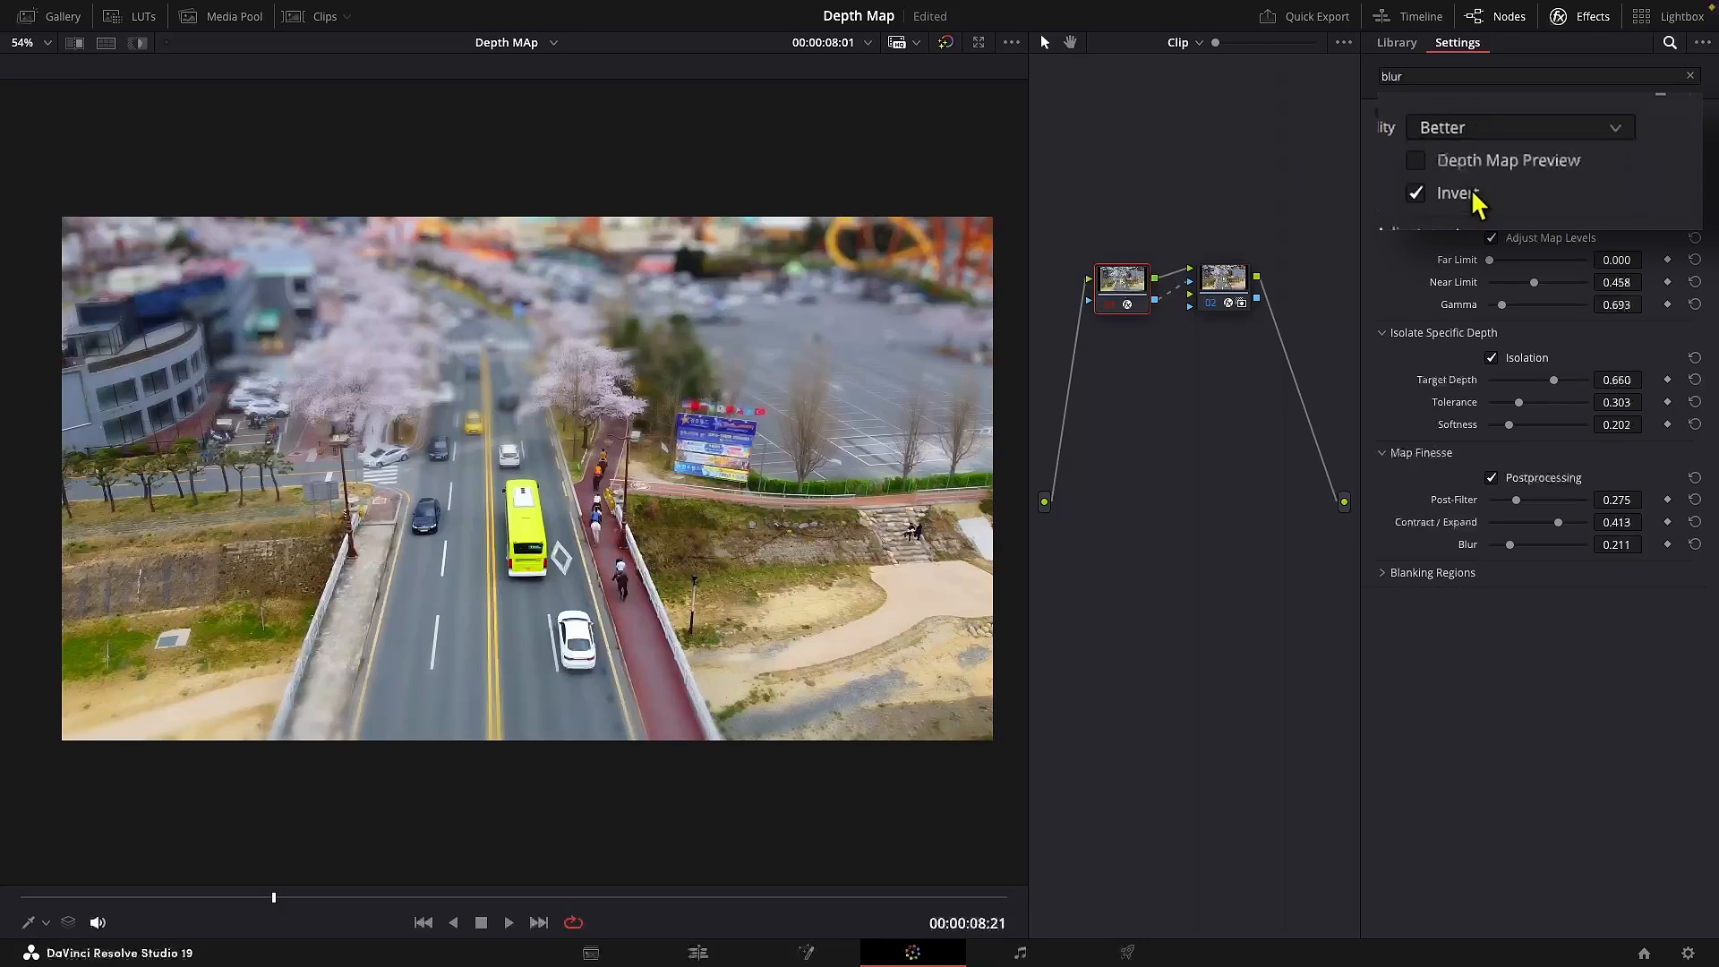
click(1415, 159)
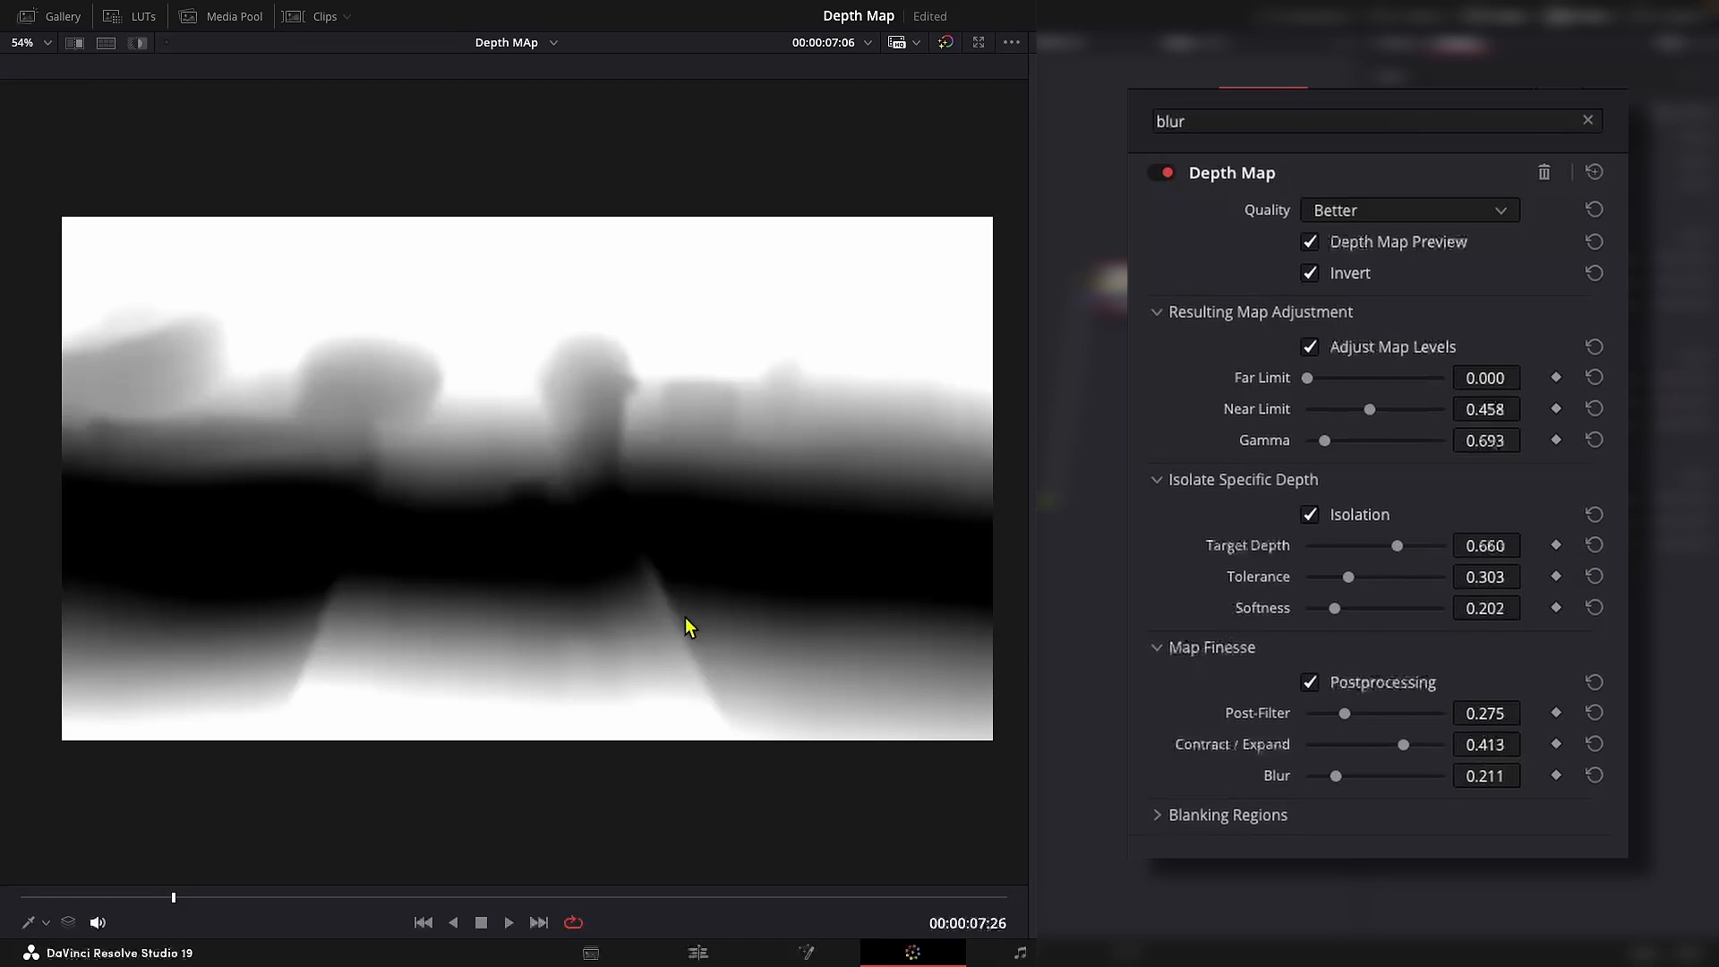
click(1309, 242)
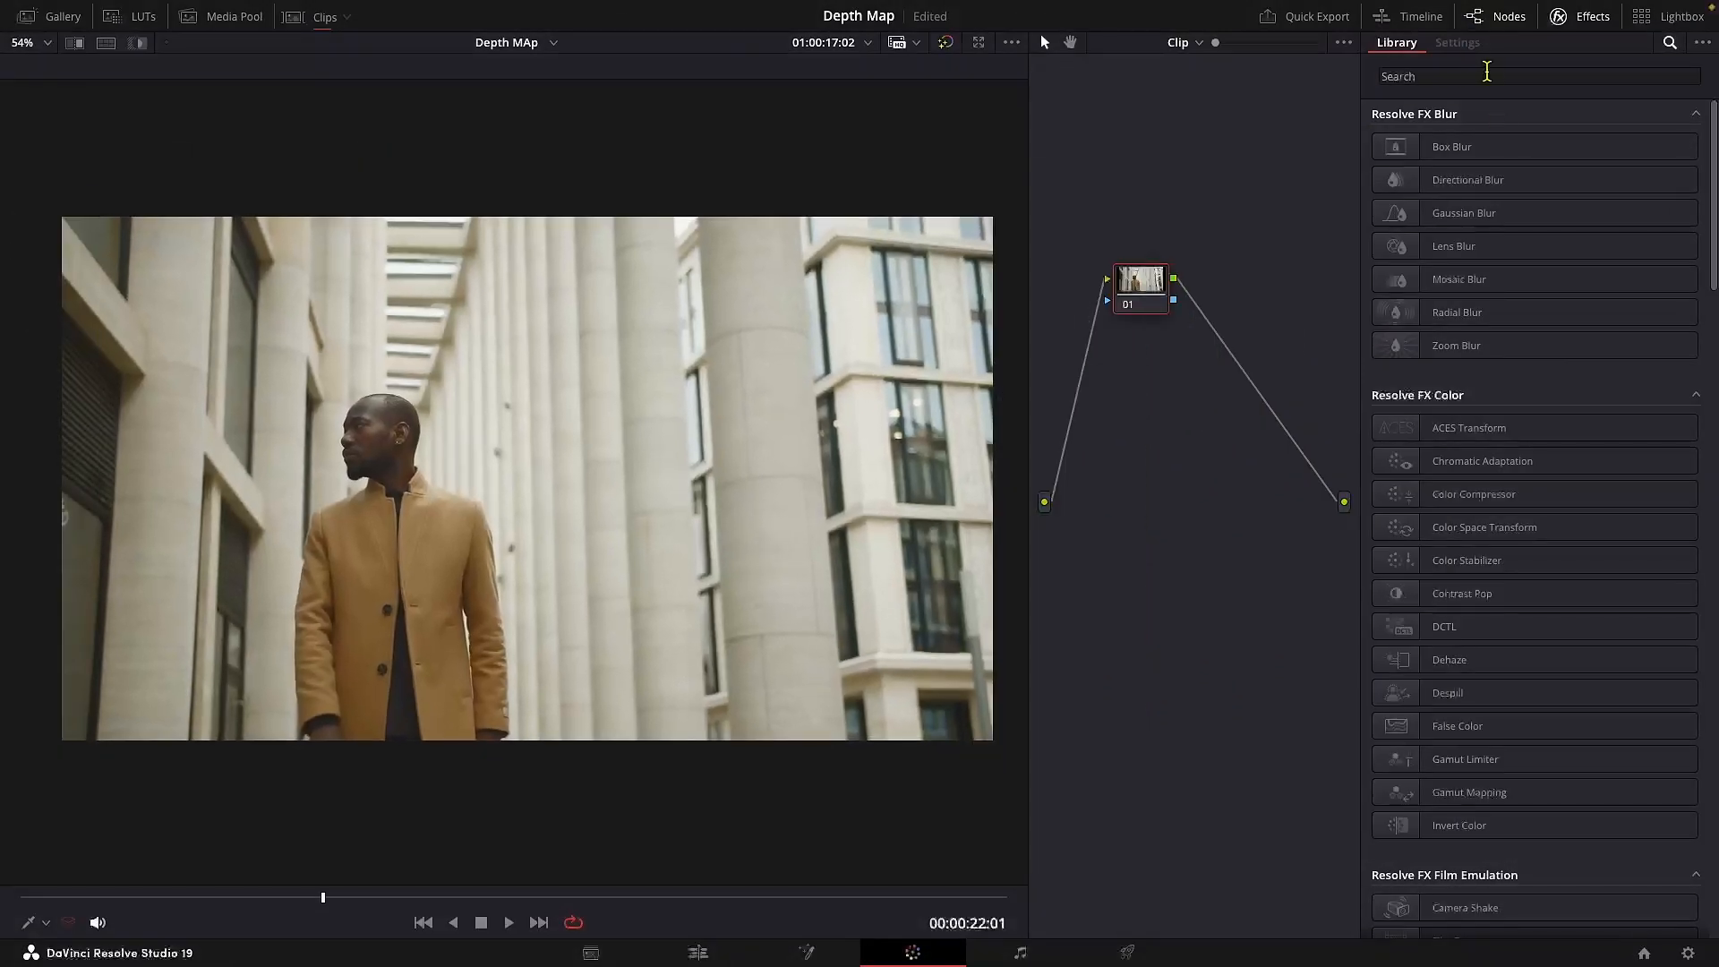
Step: Apply Depth Map to the man clip and tune its sliders so he reads bright against the background
click(1141, 290)
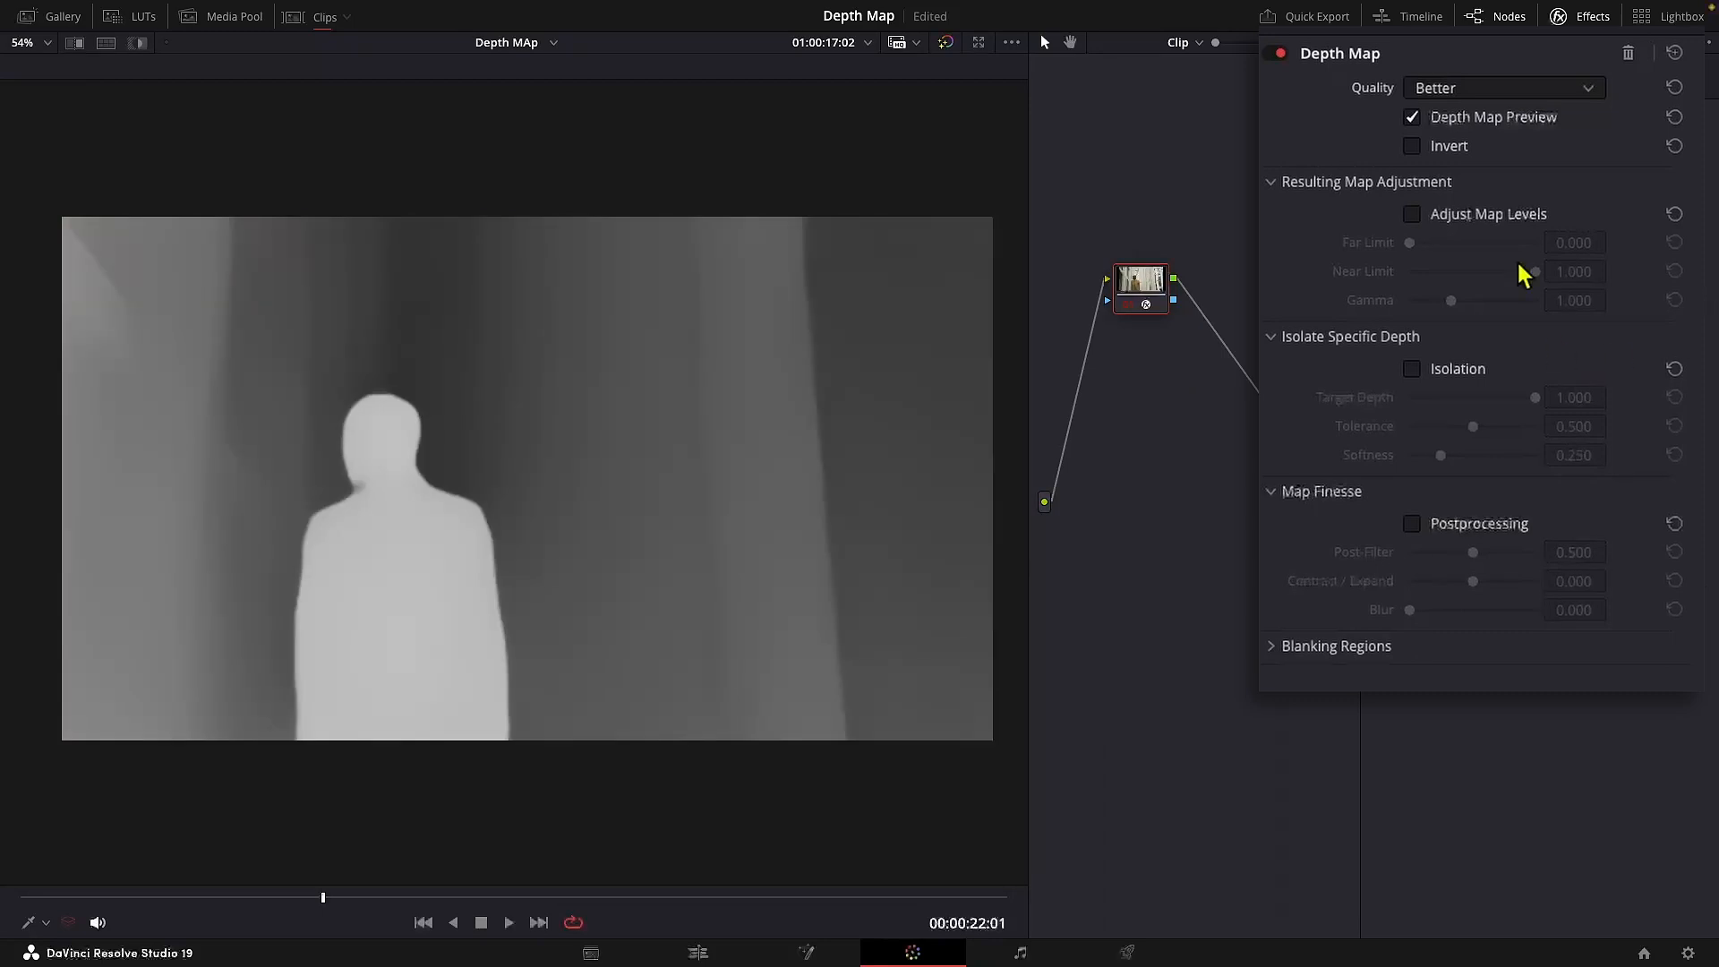
drag(1450, 299, 1415, 299)
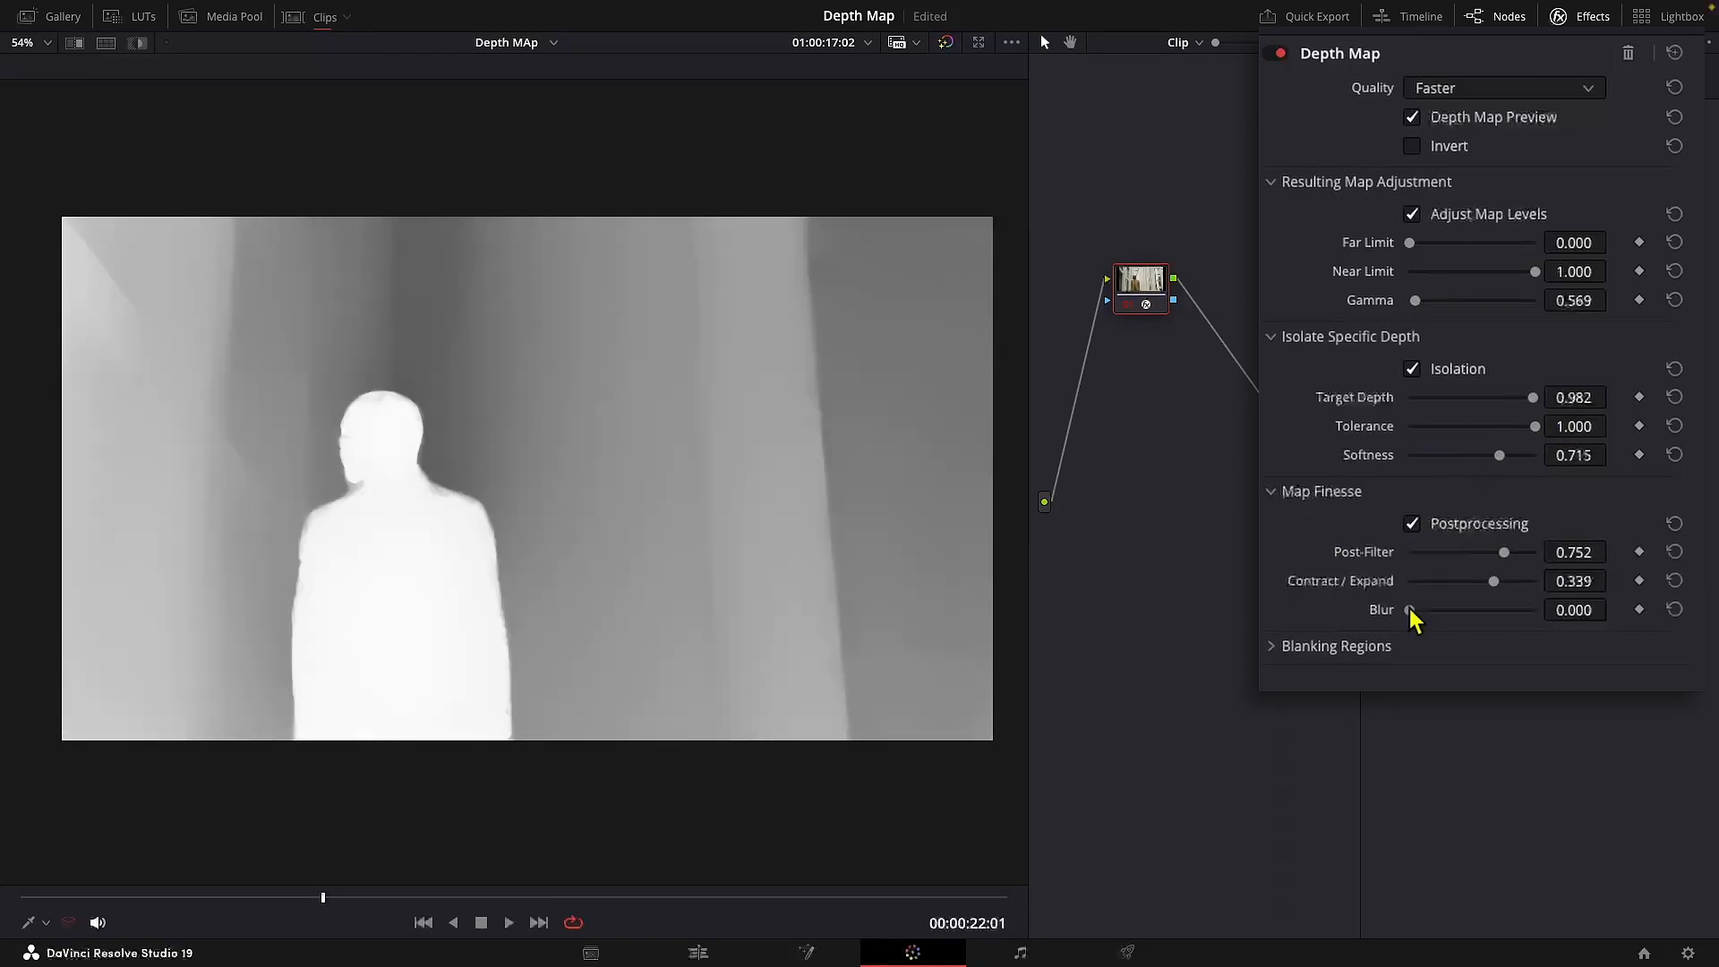
right_click(1141, 295)
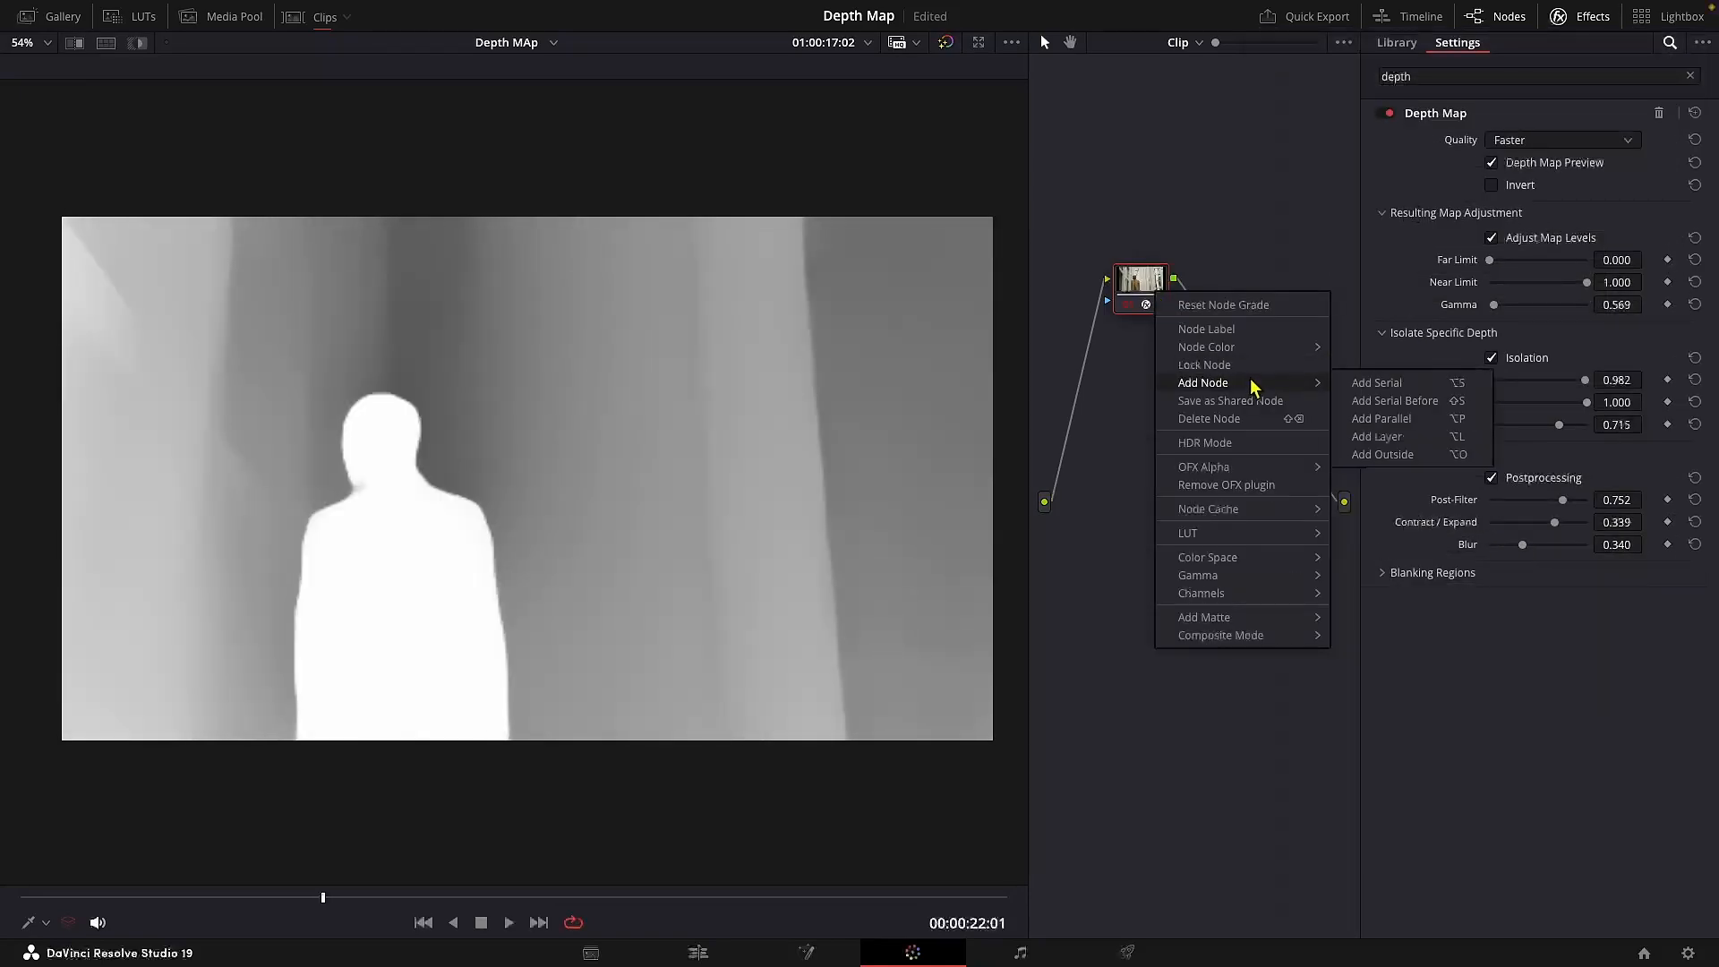
Step: Add a serial node with Lens Blur and feed the Depth Map node's alpha into it
click(1377, 381)
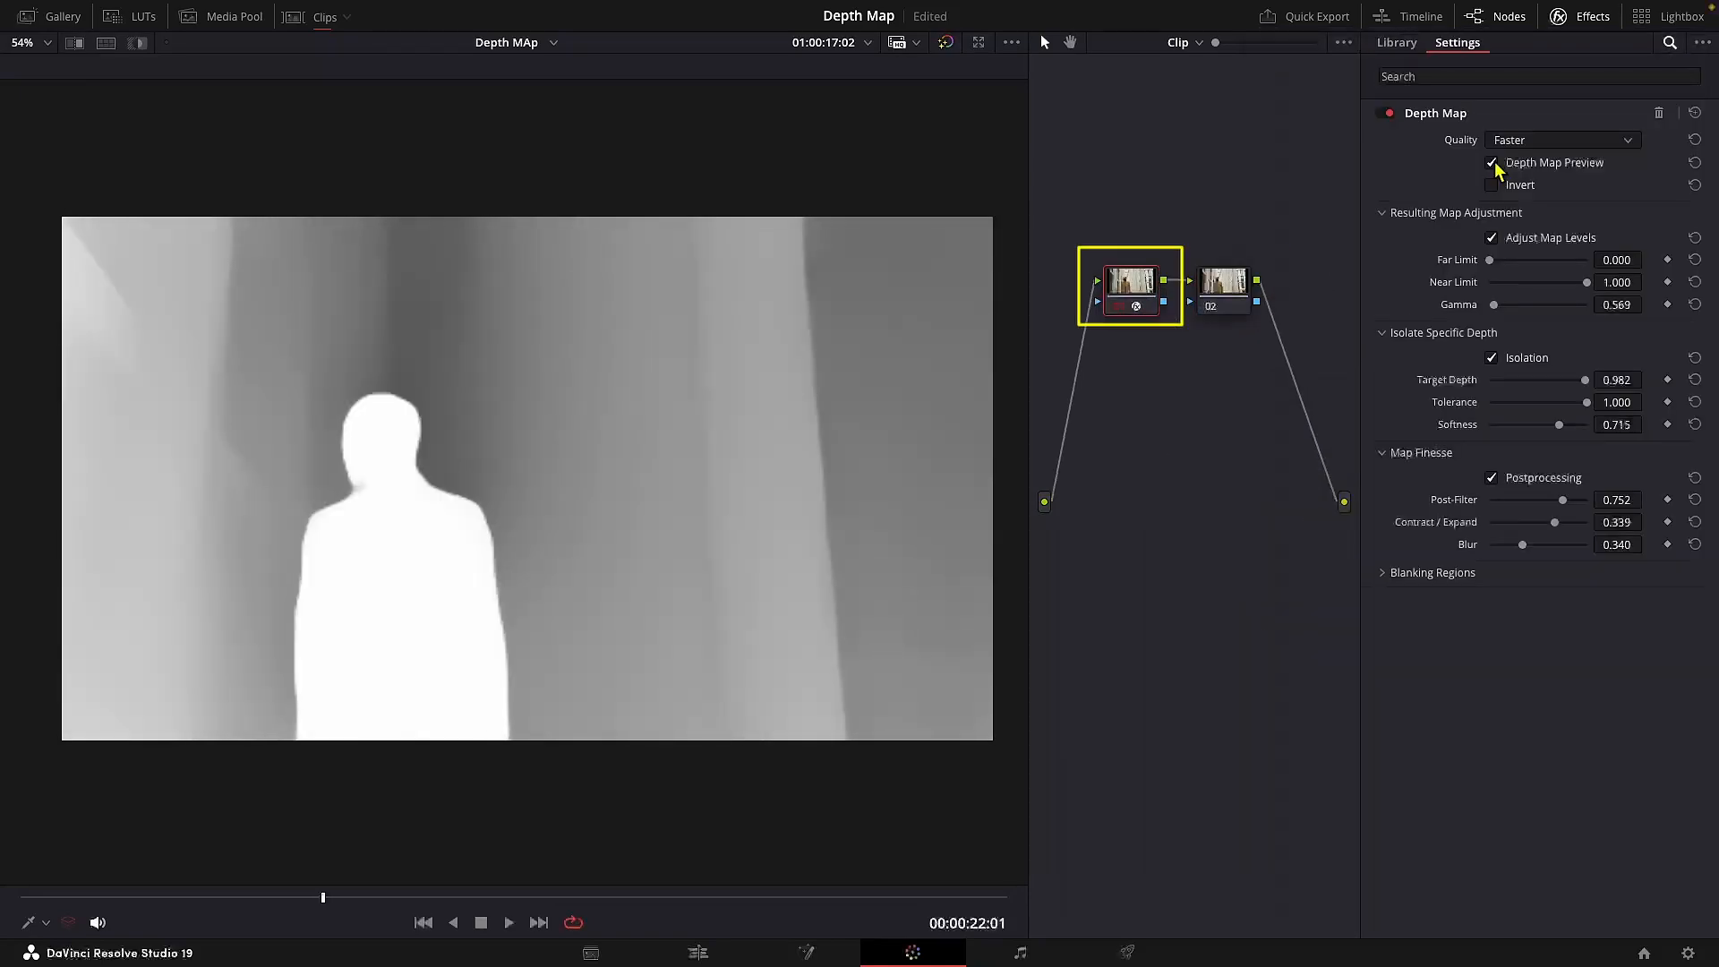
click(1492, 163)
text(le)
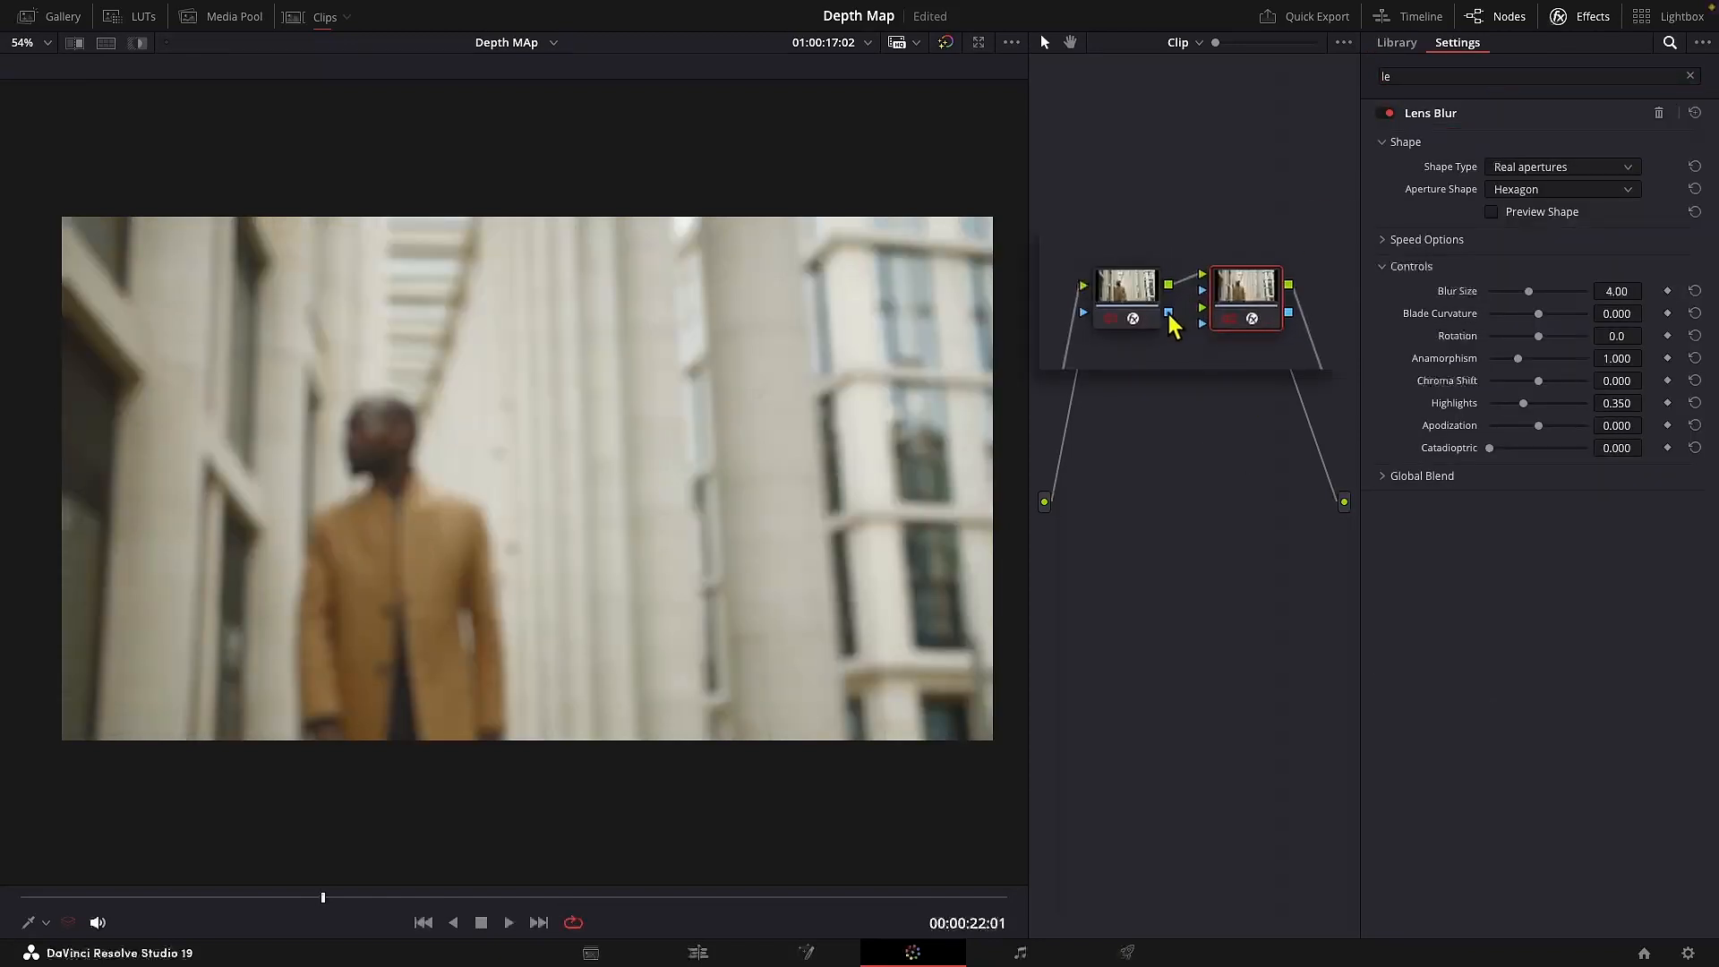
click(1126, 286)
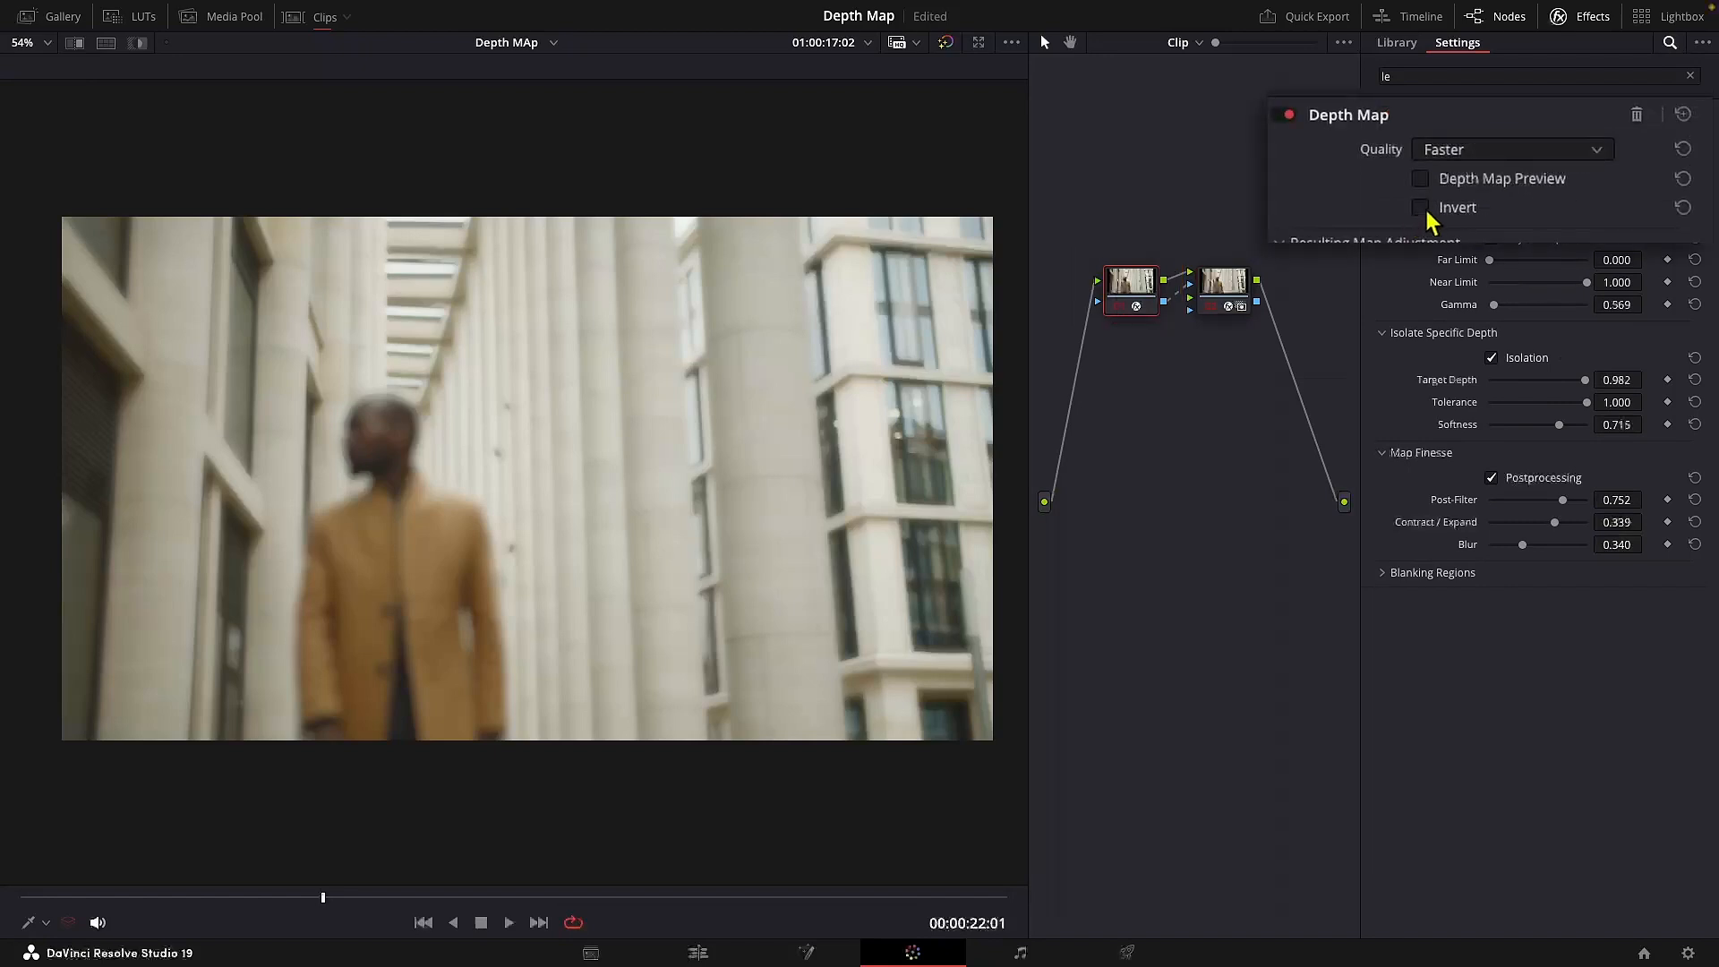
Step: Invert the depth mask so the man stays sharp and raise Blur Size to 6.33
click(1420, 208)
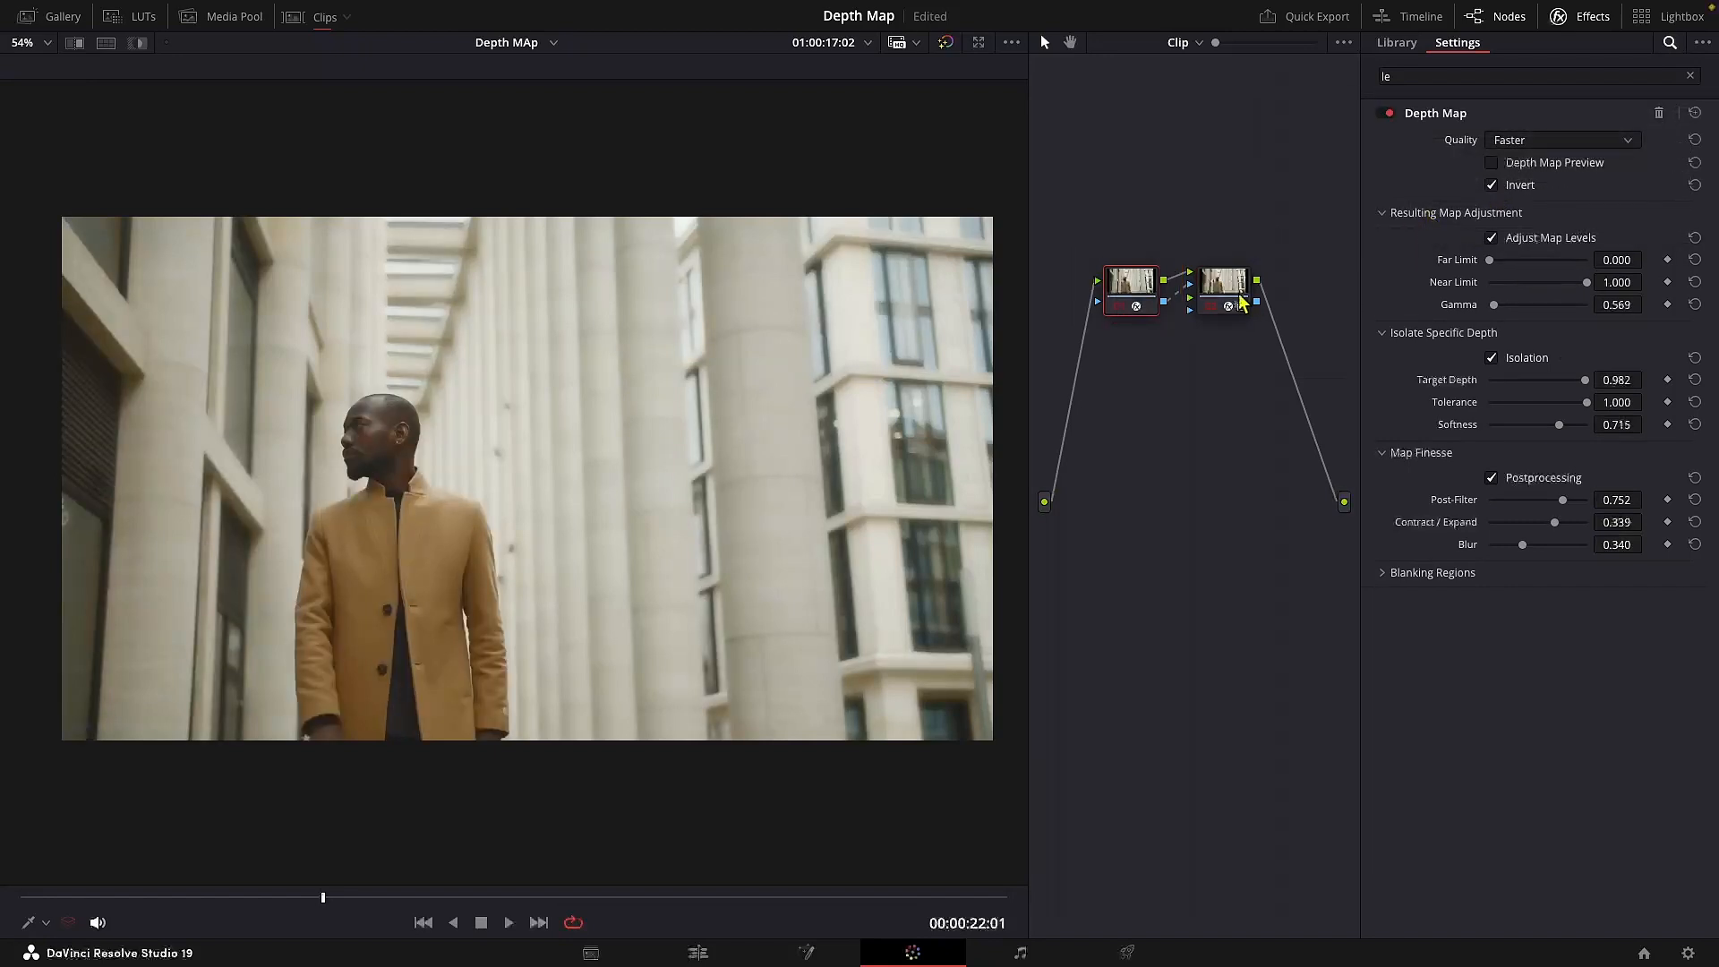
click(1223, 285)
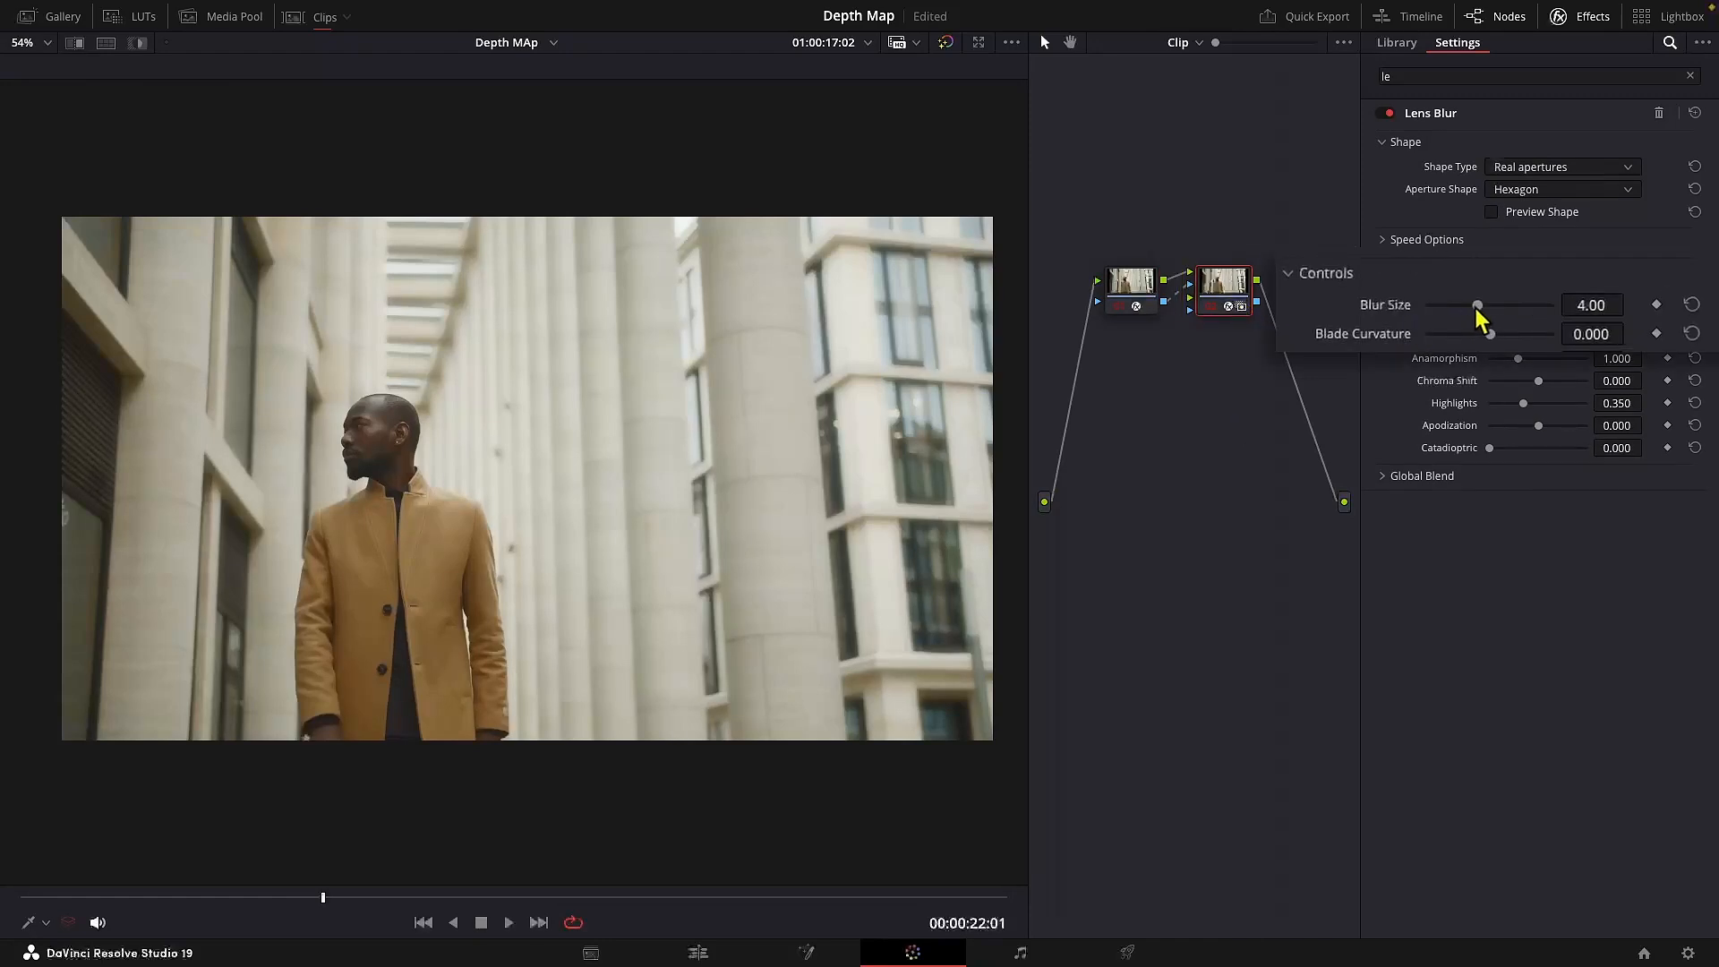
drag(1477, 304, 1551, 290)
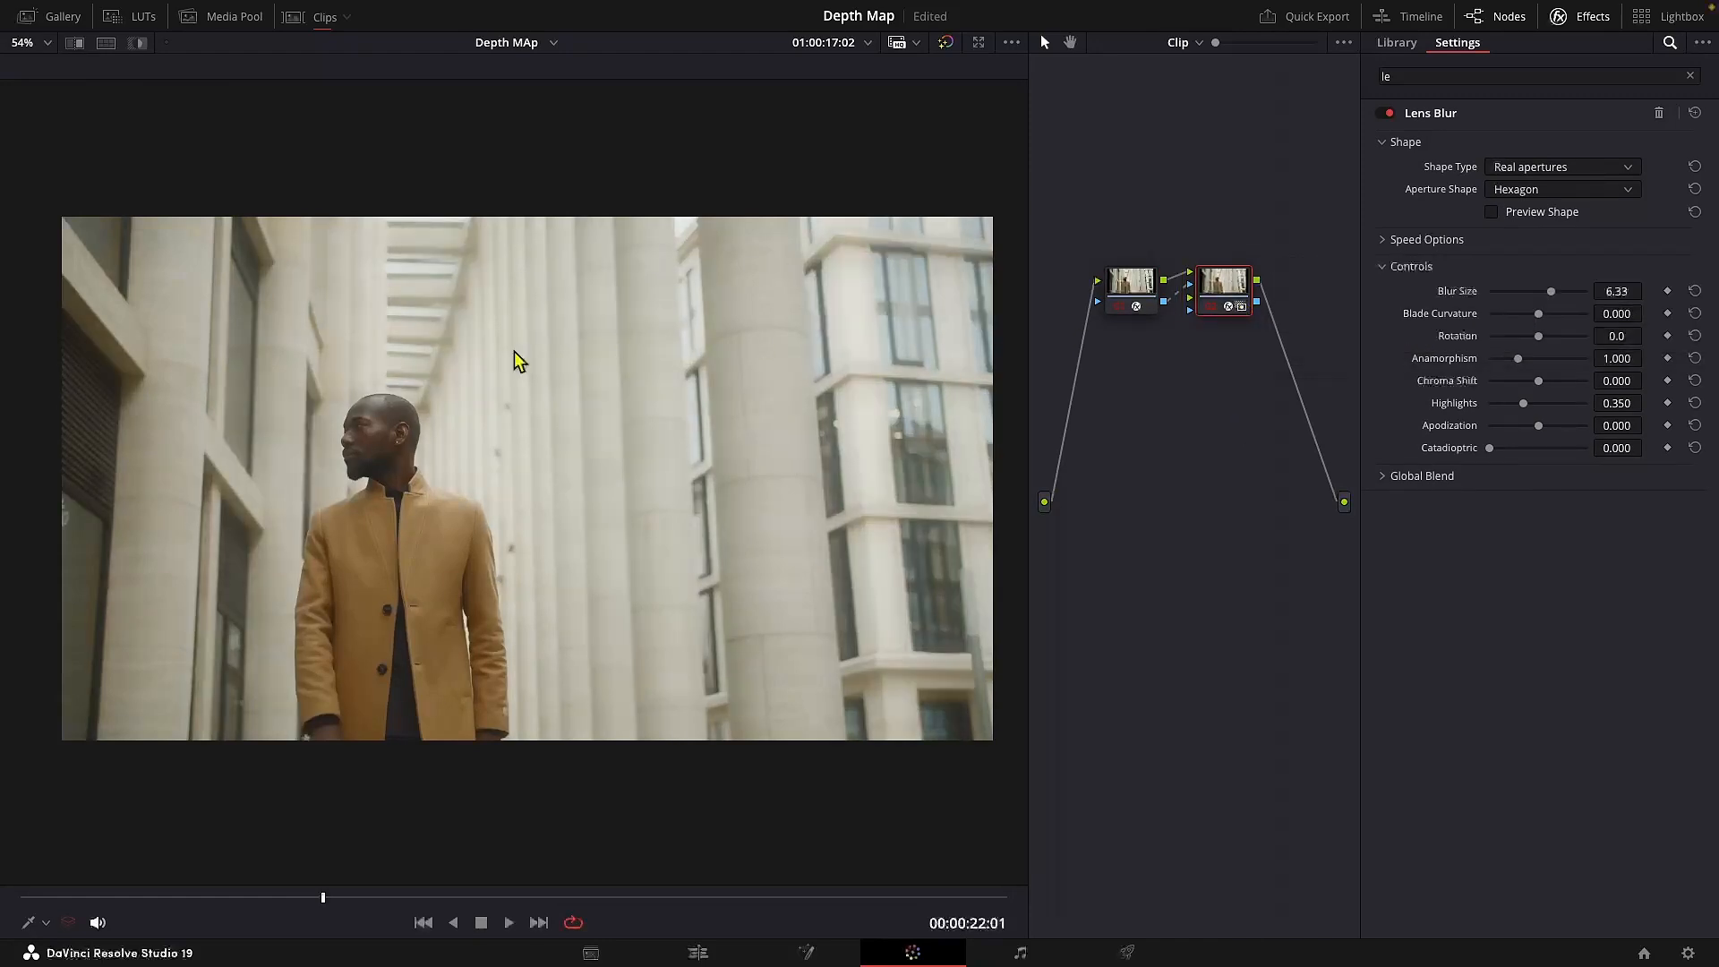